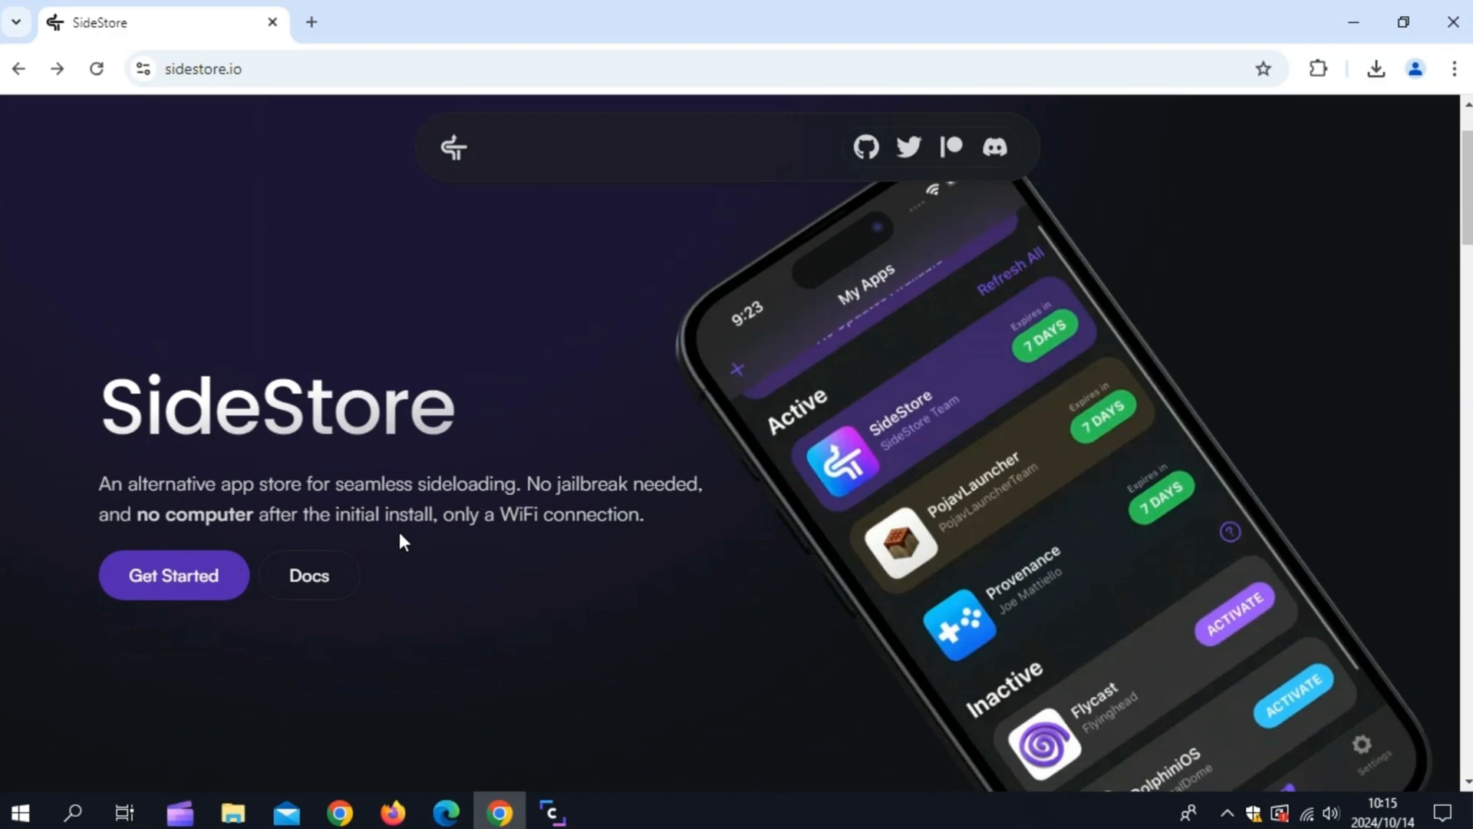
{"action": "mouse_move", "coordinate": [604, 570]}
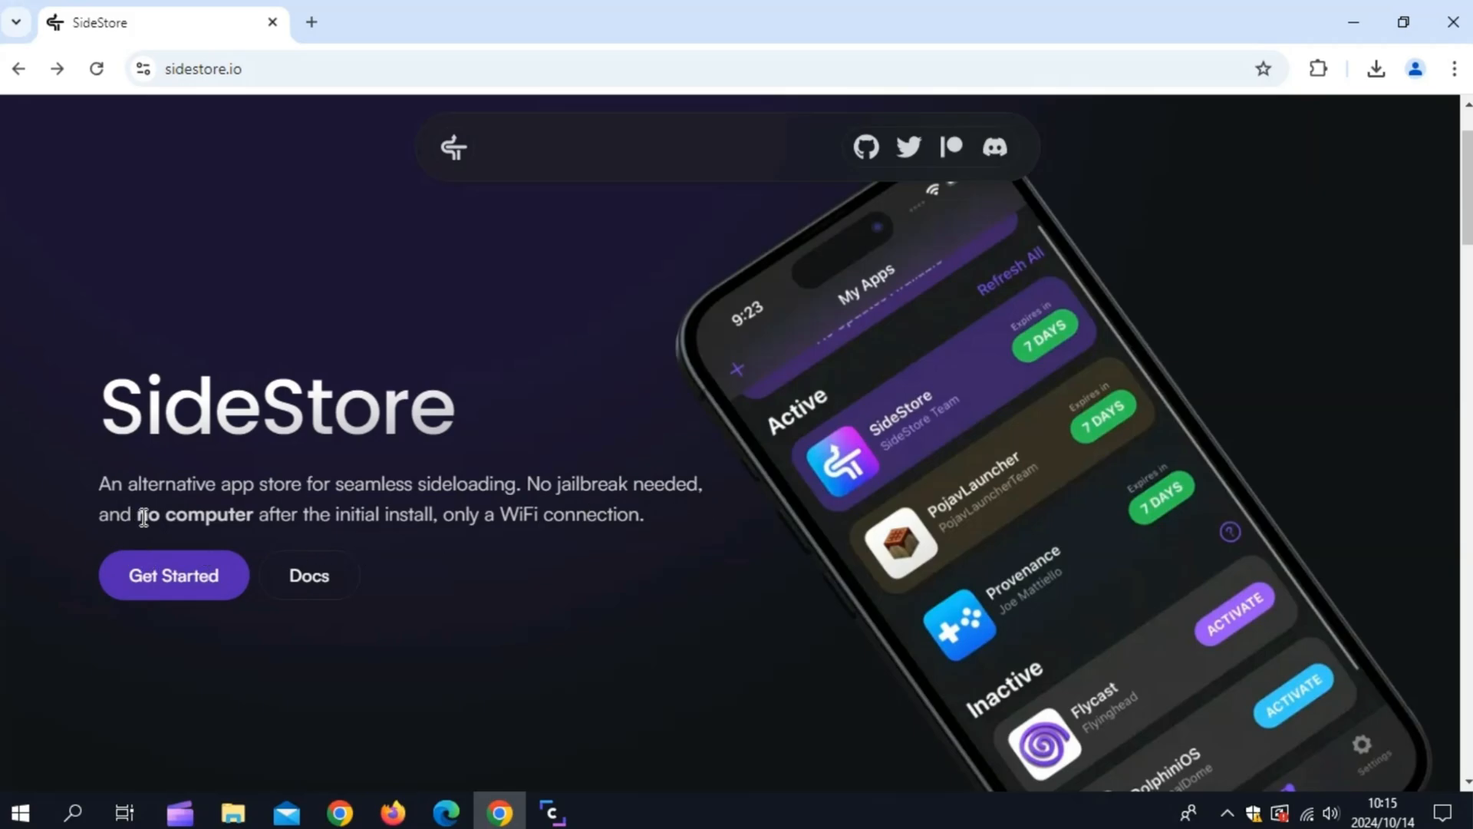
- Scroll the sidestore.io home page and jump to the Get Started setup guide
{"action": "scroll", "scroll_direction": "down", "scroll_amount": 3}
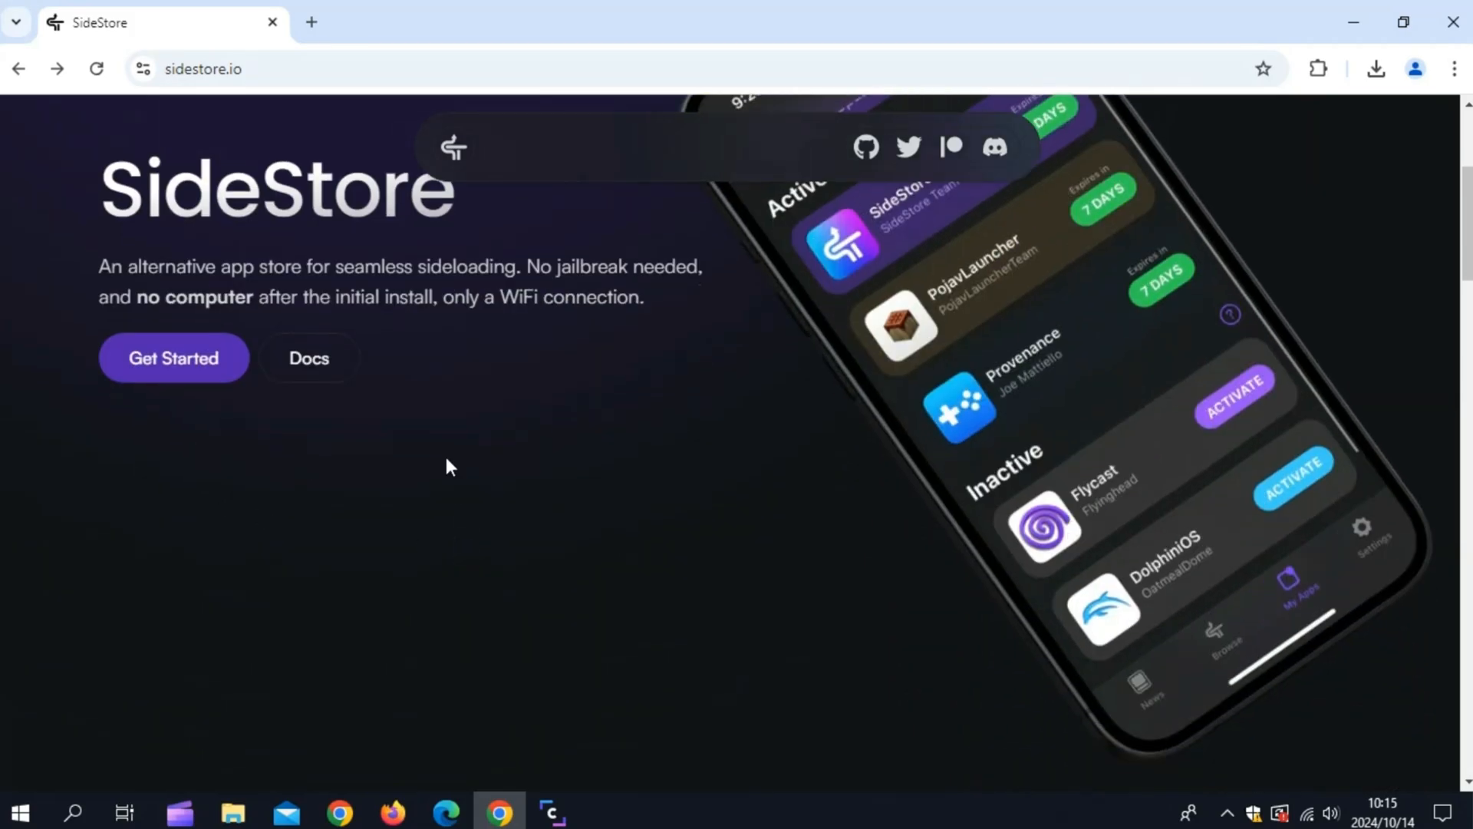
{"action": "left_click", "coordinate": [172, 356]}
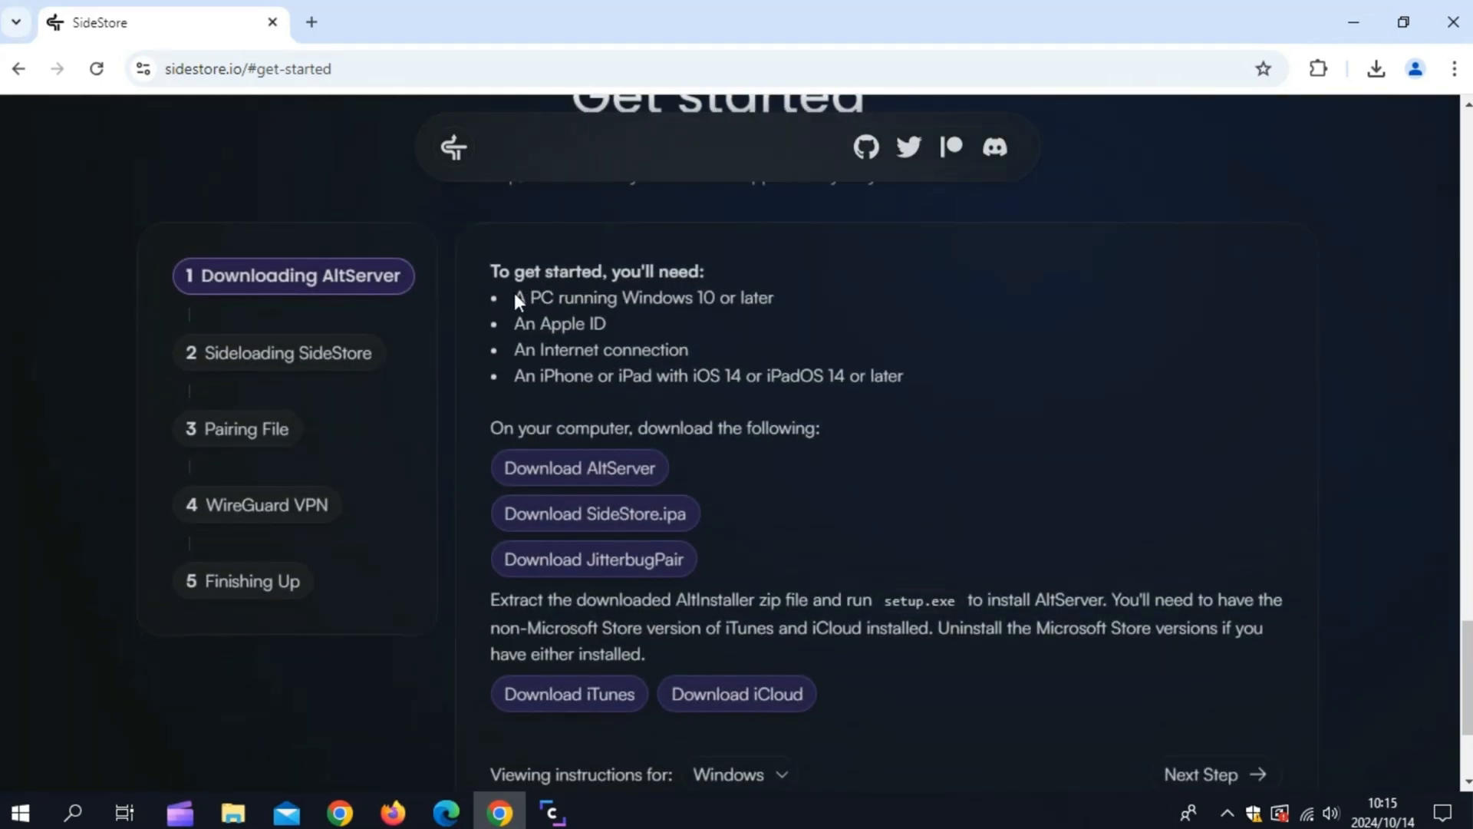
{"action": "mouse_move", "coordinate": [547, 318]}
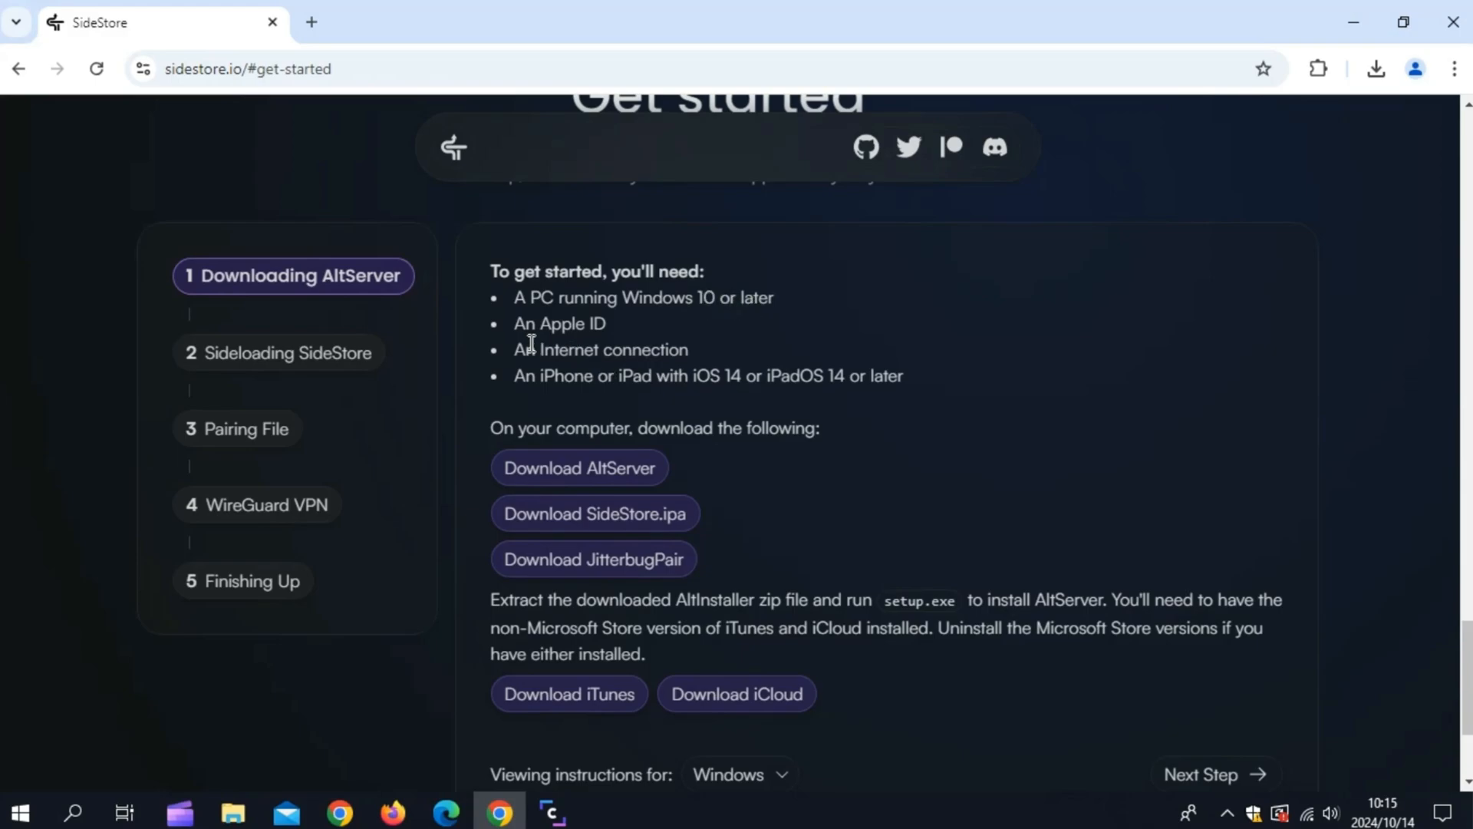
{"action": "mouse_move", "coordinate": [674, 350]}
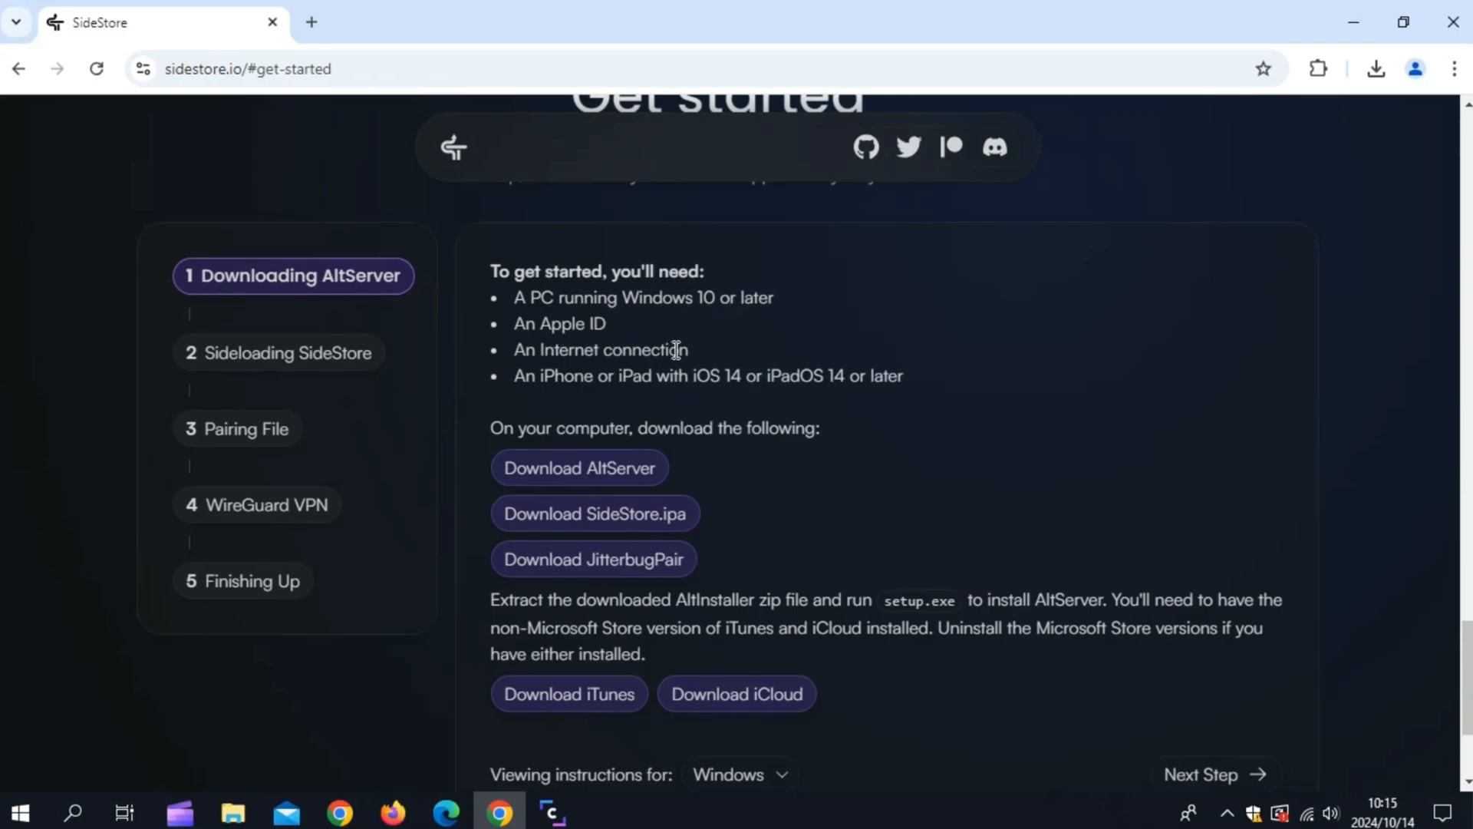
{"action": "mouse_move", "coordinate": [777, 436]}
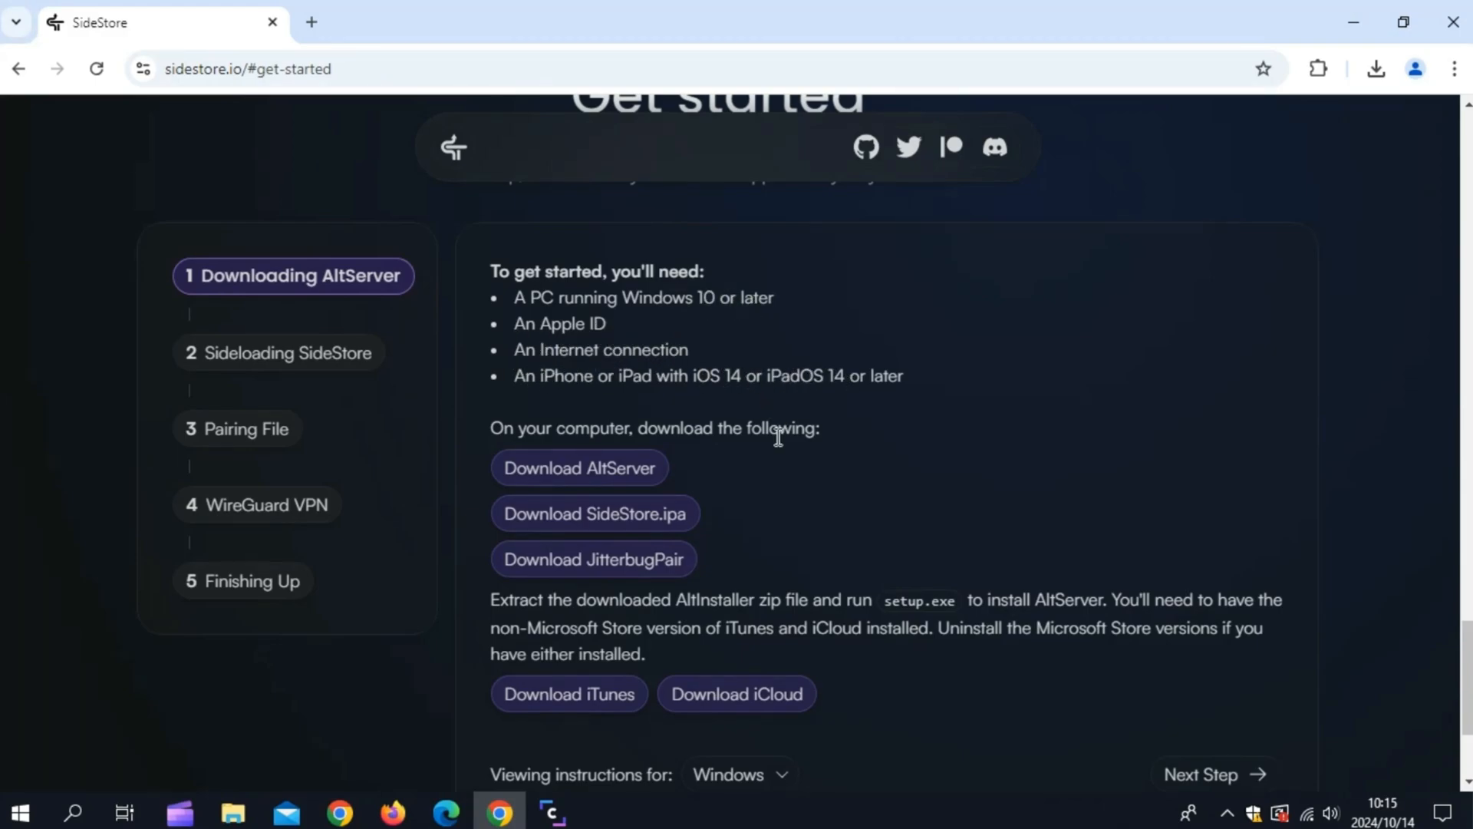
{"action": "mouse_move", "coordinate": [847, 519]}
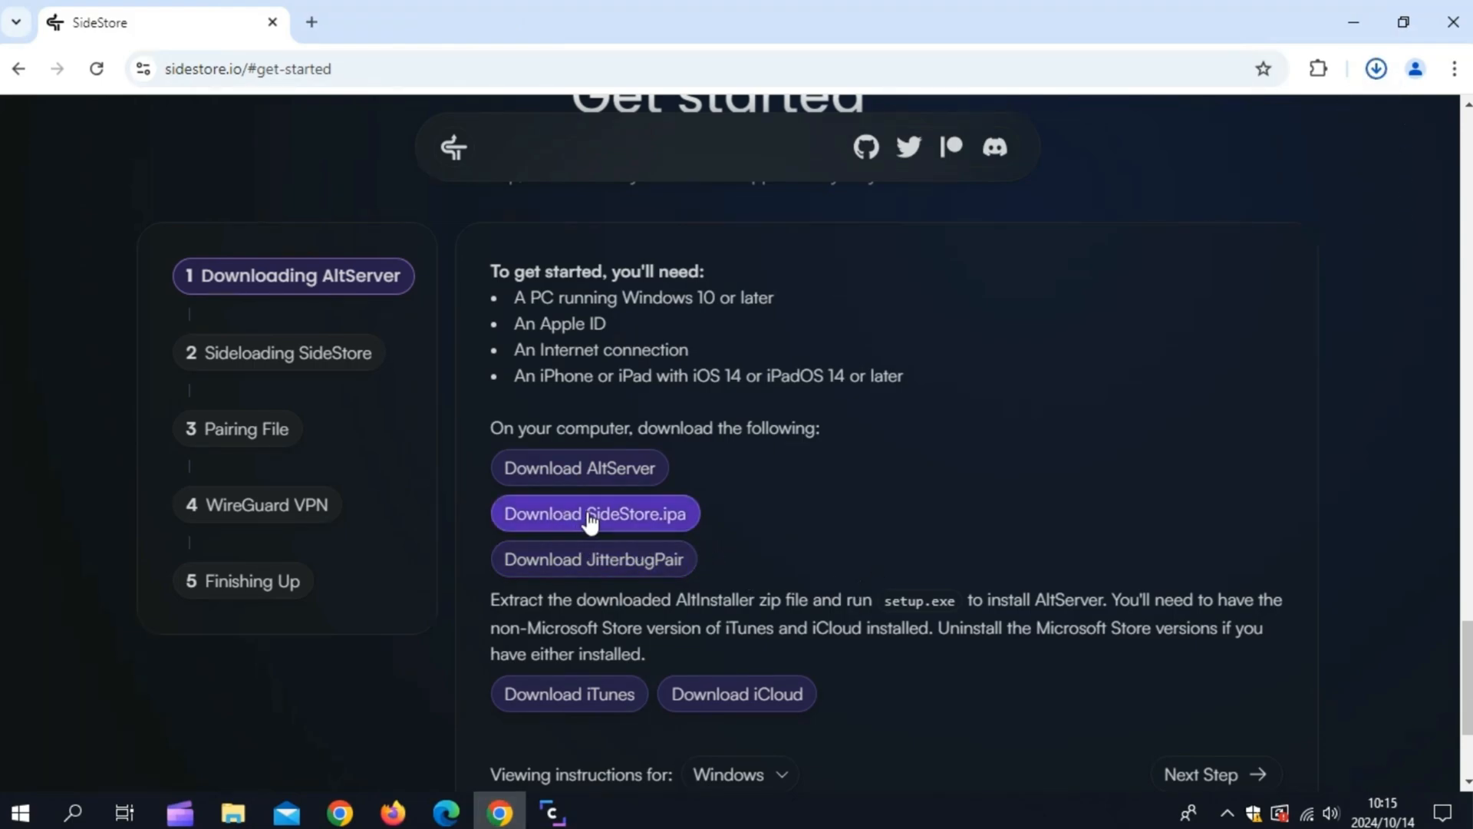
- Download SideStore.ipa, JitterbugPair, the iTunes installer and the iCloud for Windows installer
{"action": "left_click", "coordinate": [594, 513]}
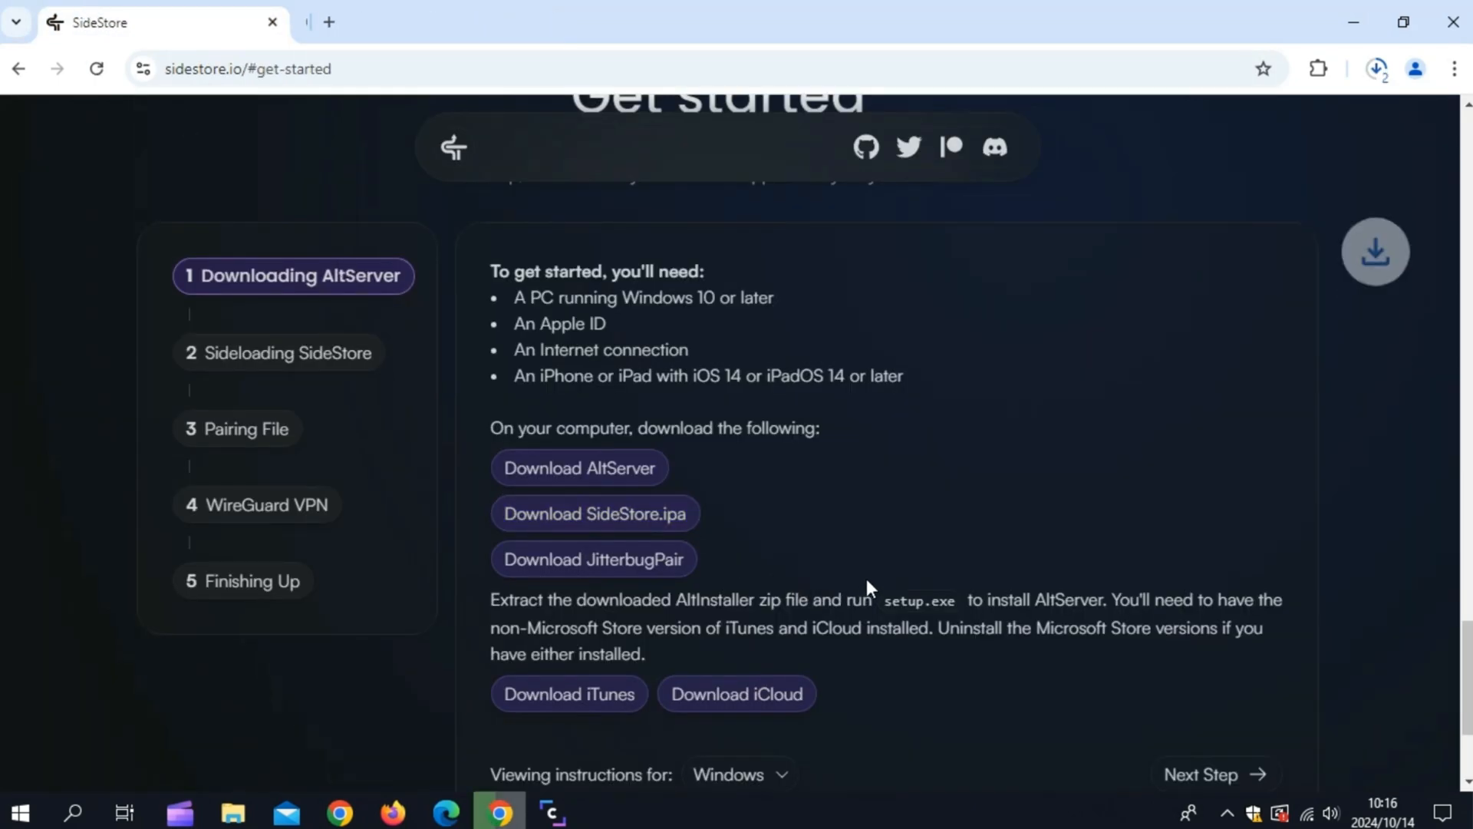
{"action": "scroll", "scroll_direction": "down", "scroll_amount": 3}
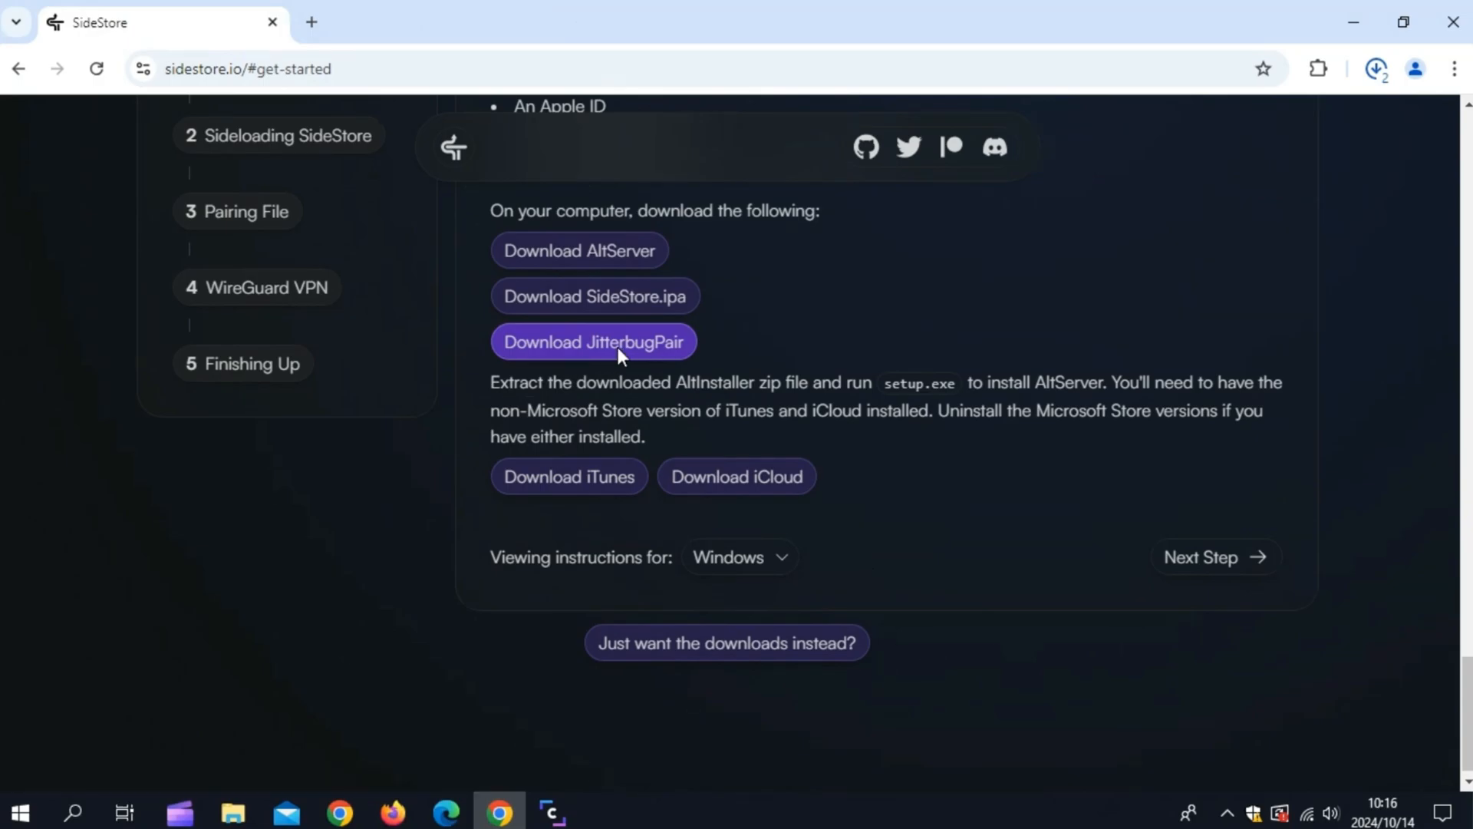
{"action": "left_click", "coordinate": [593, 341]}
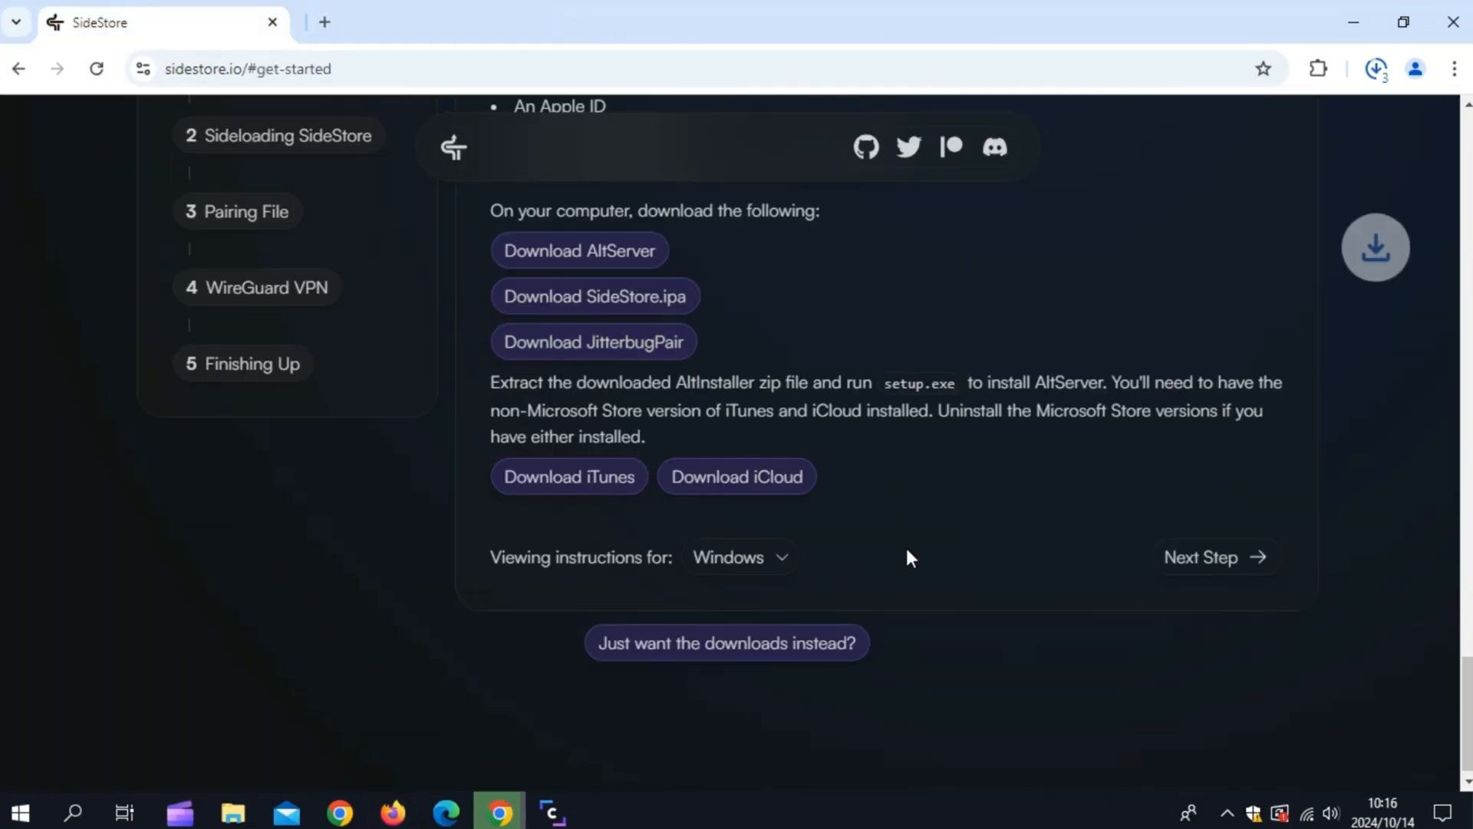
{"action": "mouse_move", "coordinate": [736, 477]}
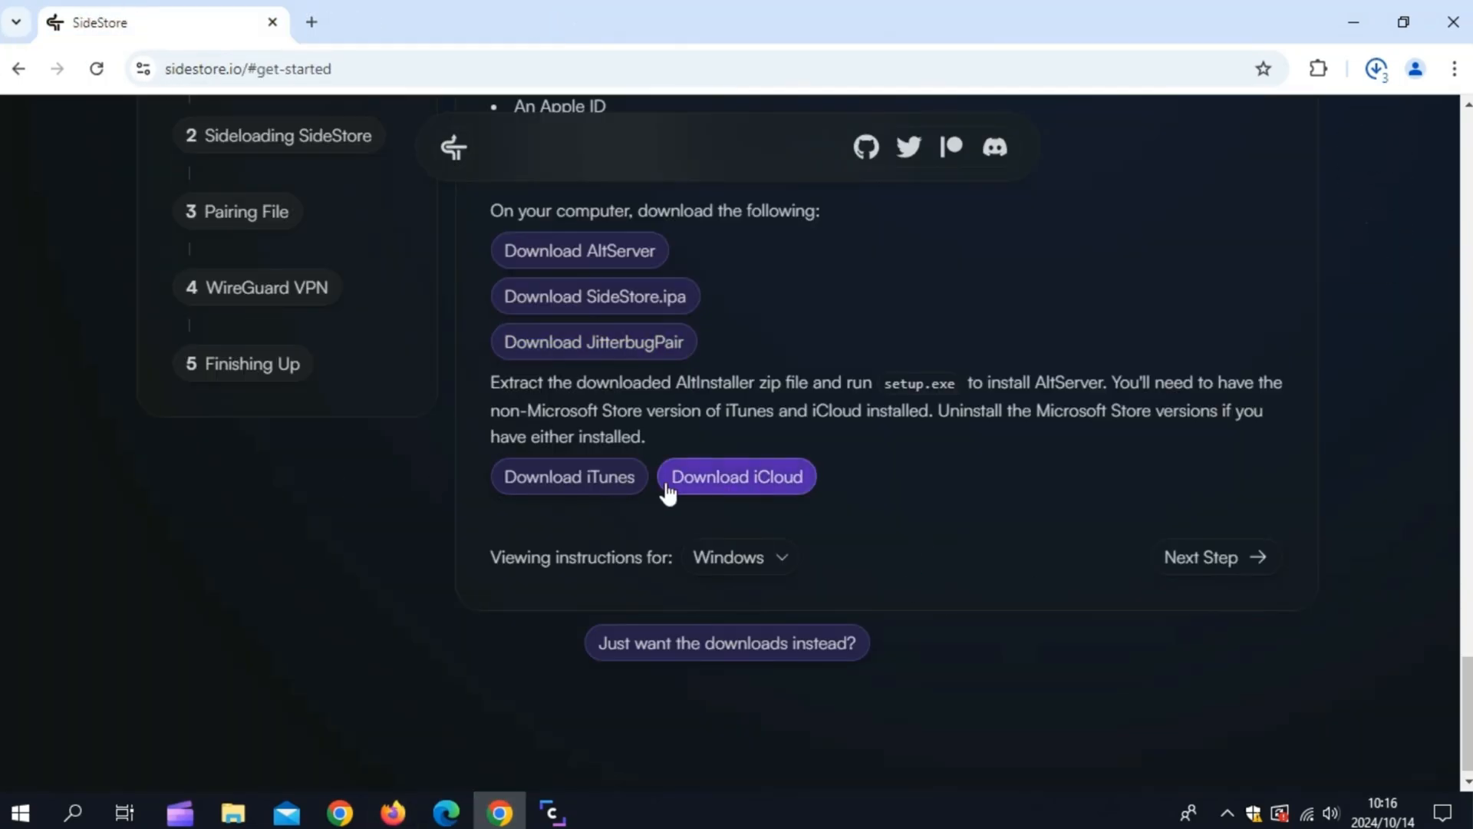
{"action": "mouse_move", "coordinate": [568, 477]}
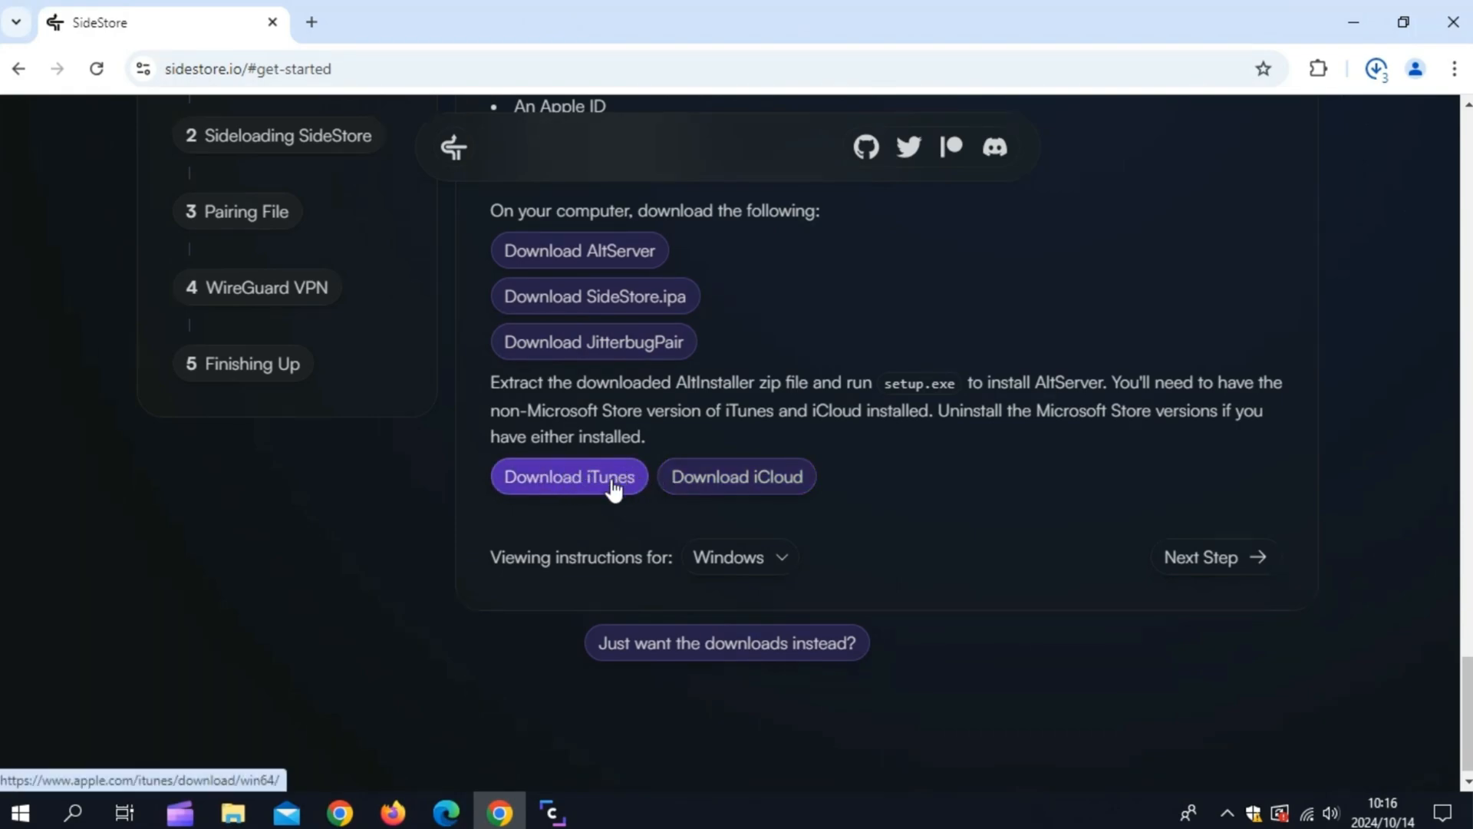
{"action": "left_click", "coordinate": [569, 476]}
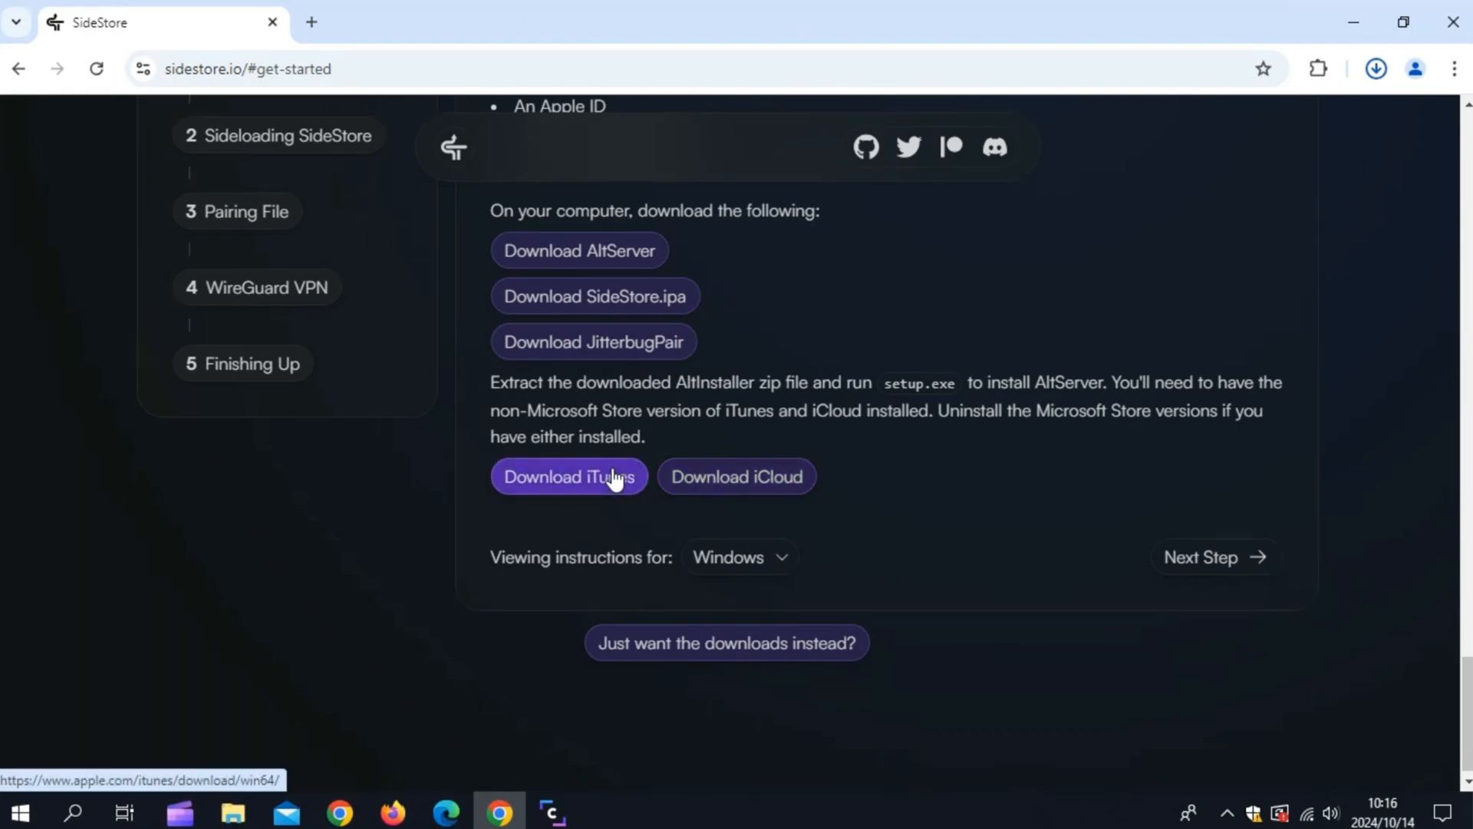
{"action": "left_click", "coordinate": [569, 476]}
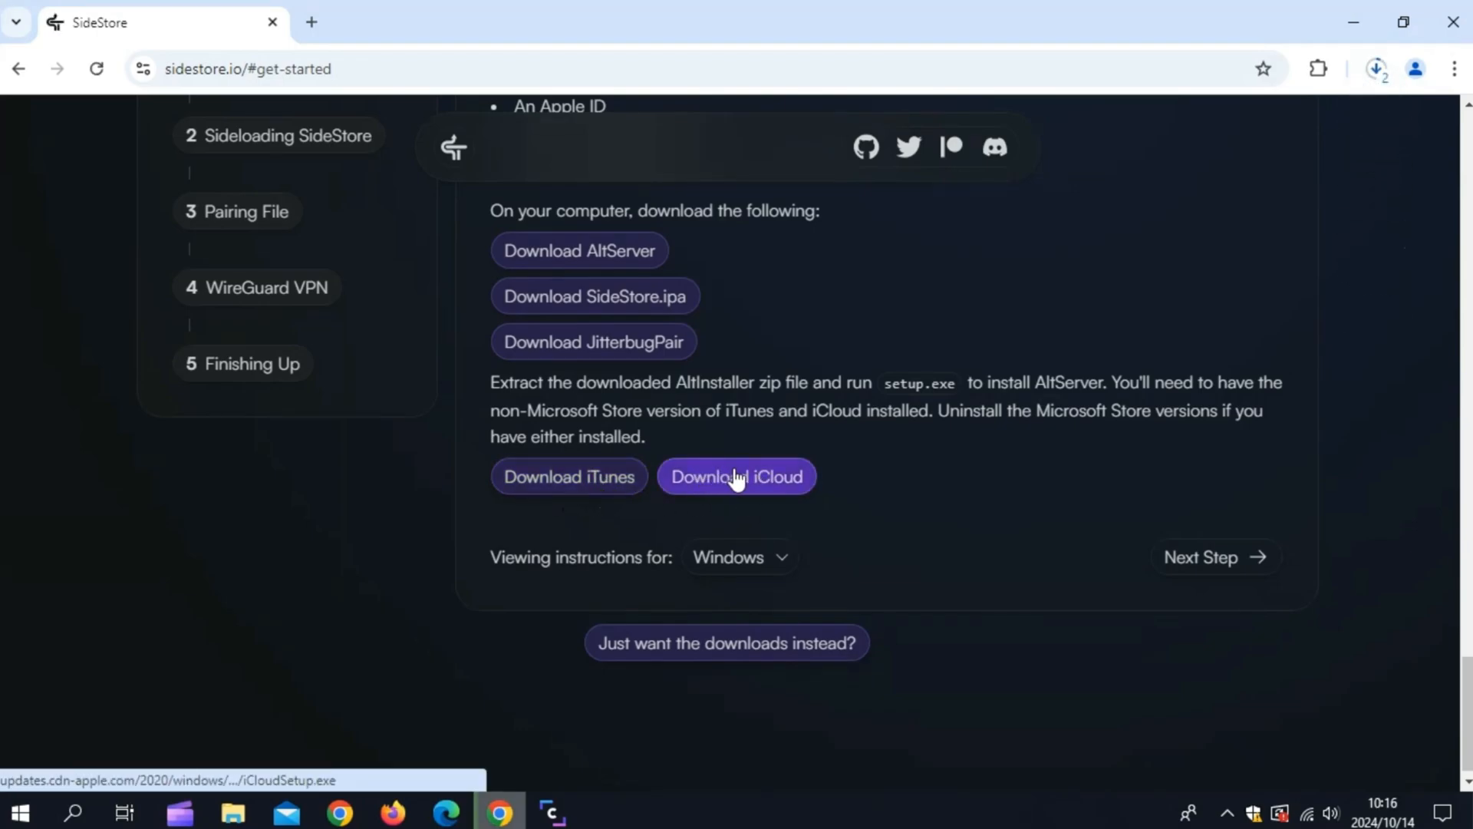
{"action": "left_click", "coordinate": [737, 477]}
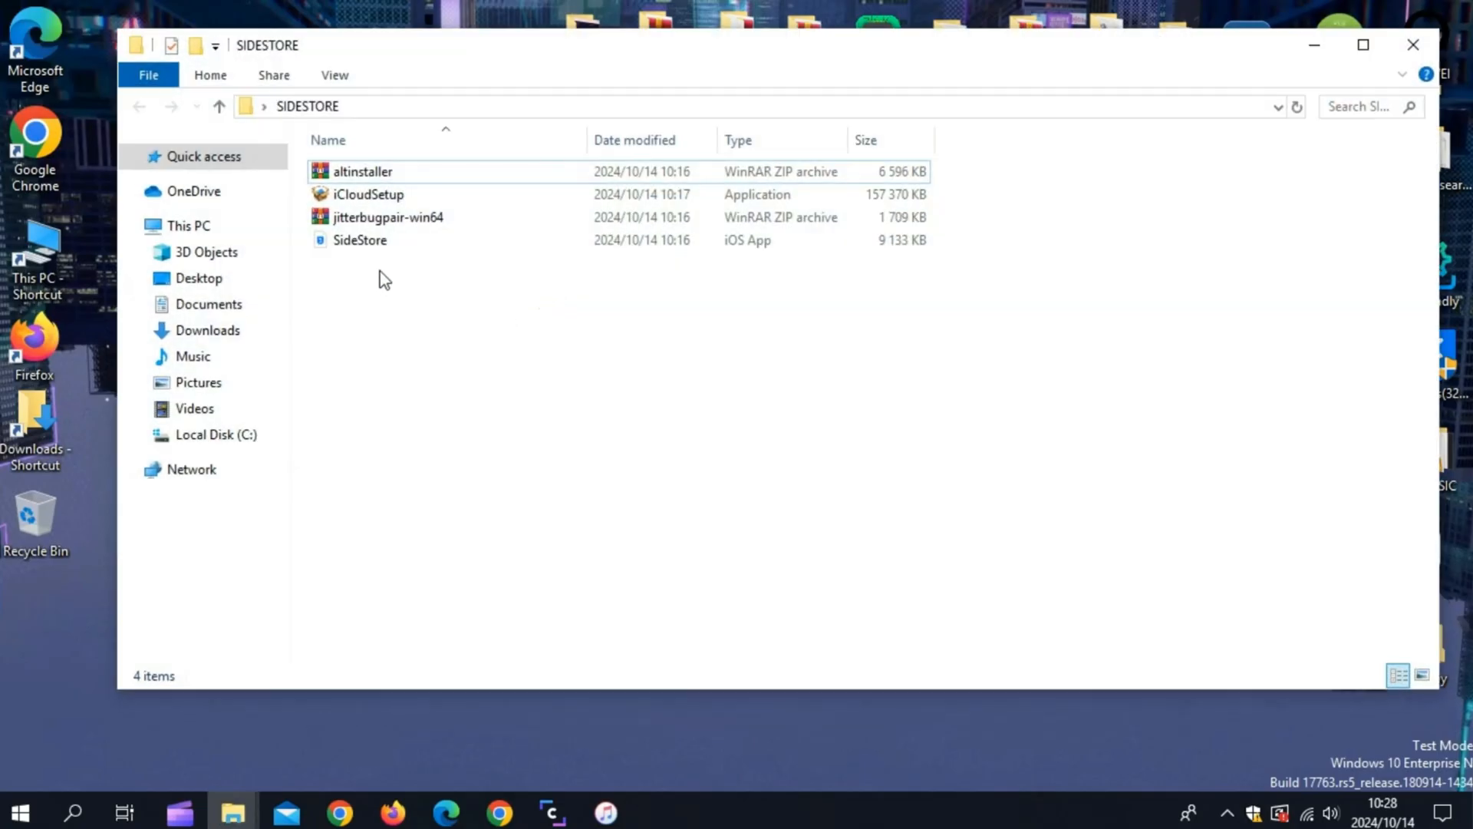
{"action": "mouse_move", "coordinate": [1314, 46]}
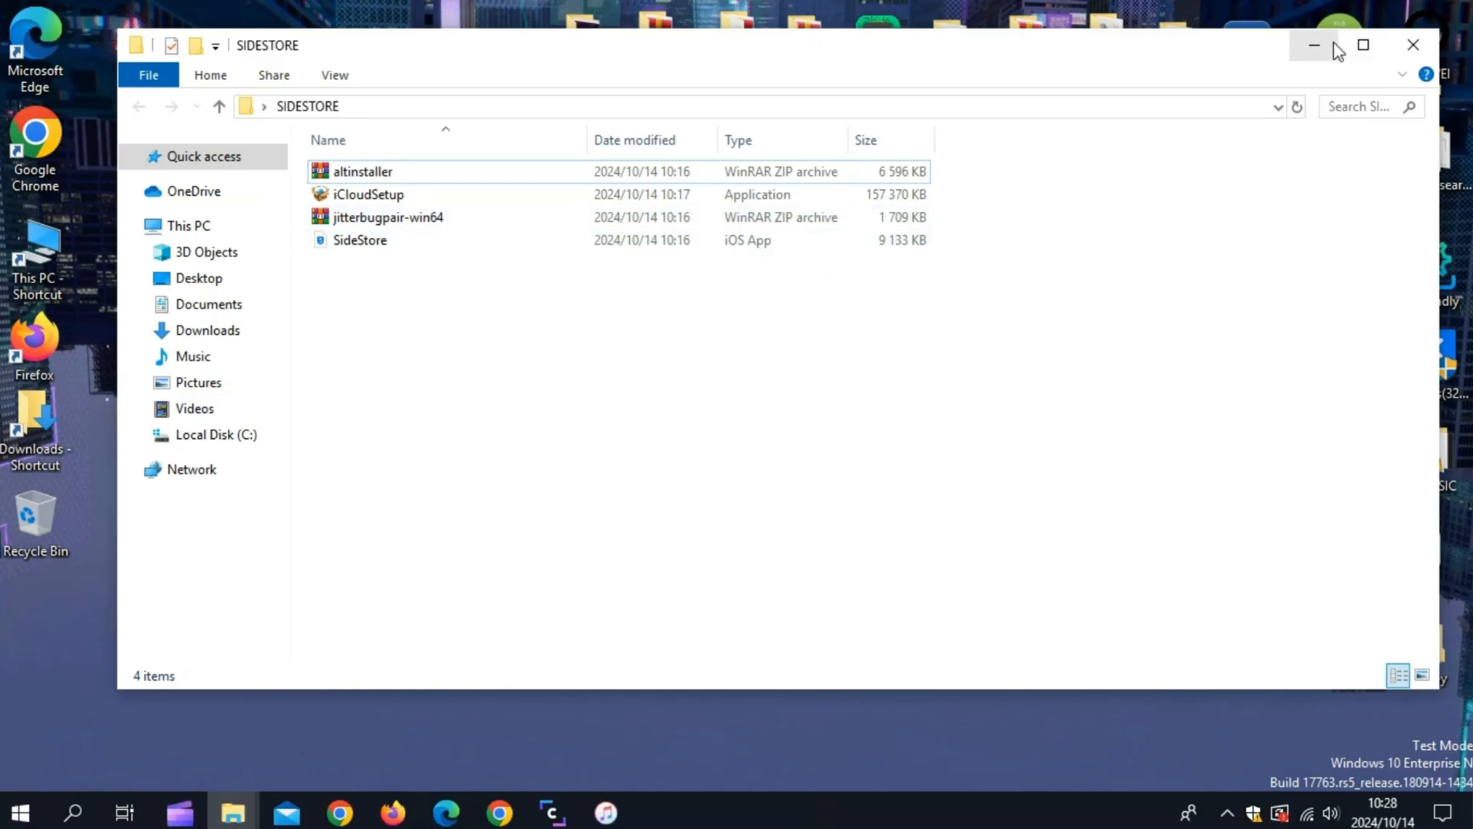
- Launch iTunes from the desktop and open Account > Sign In, selecting the Apple ID field
{"action": "left_click", "coordinate": [1314, 45]}
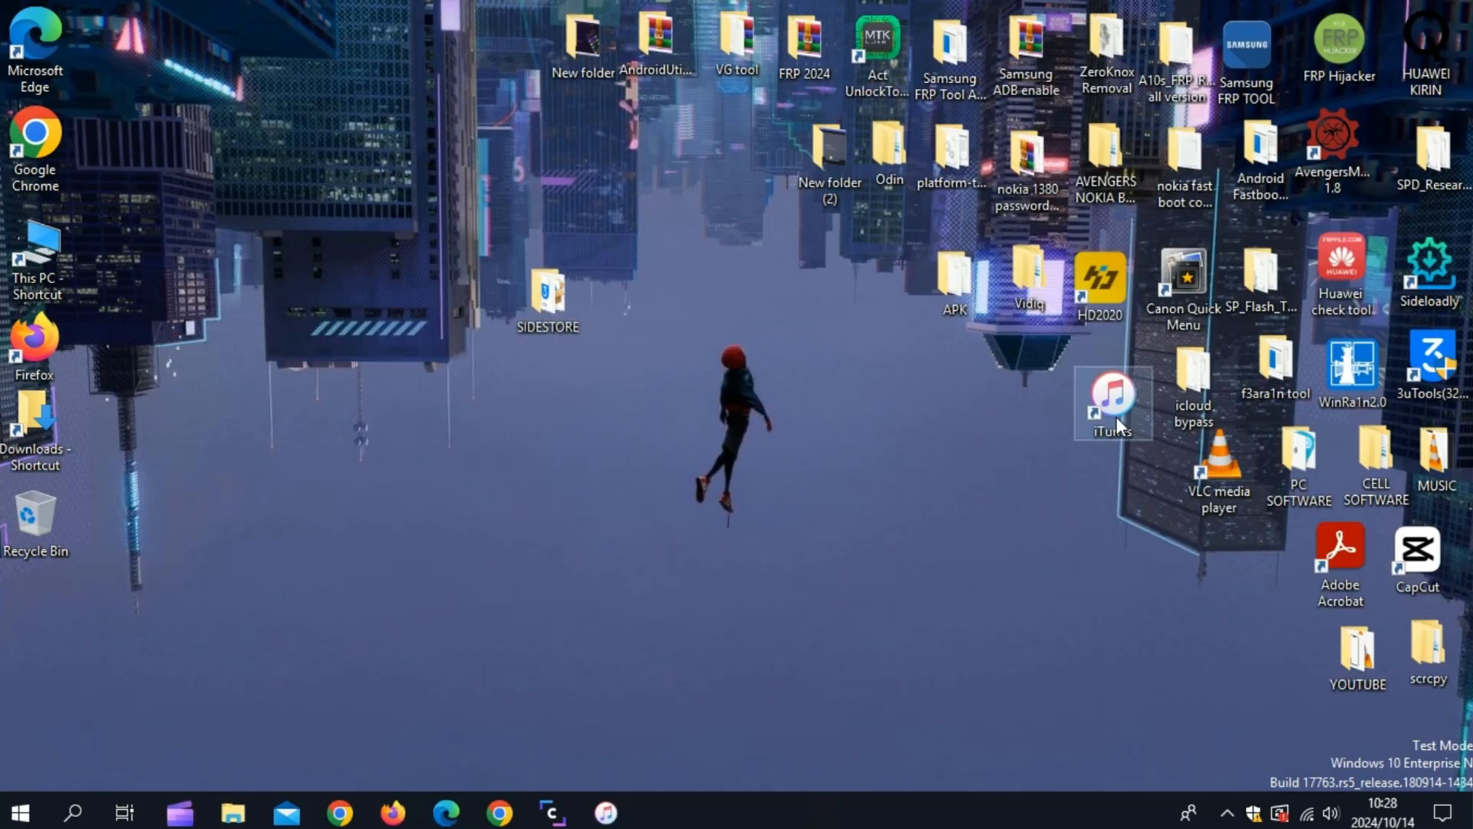
{"action": "double_click", "coordinate": [1113, 399]}
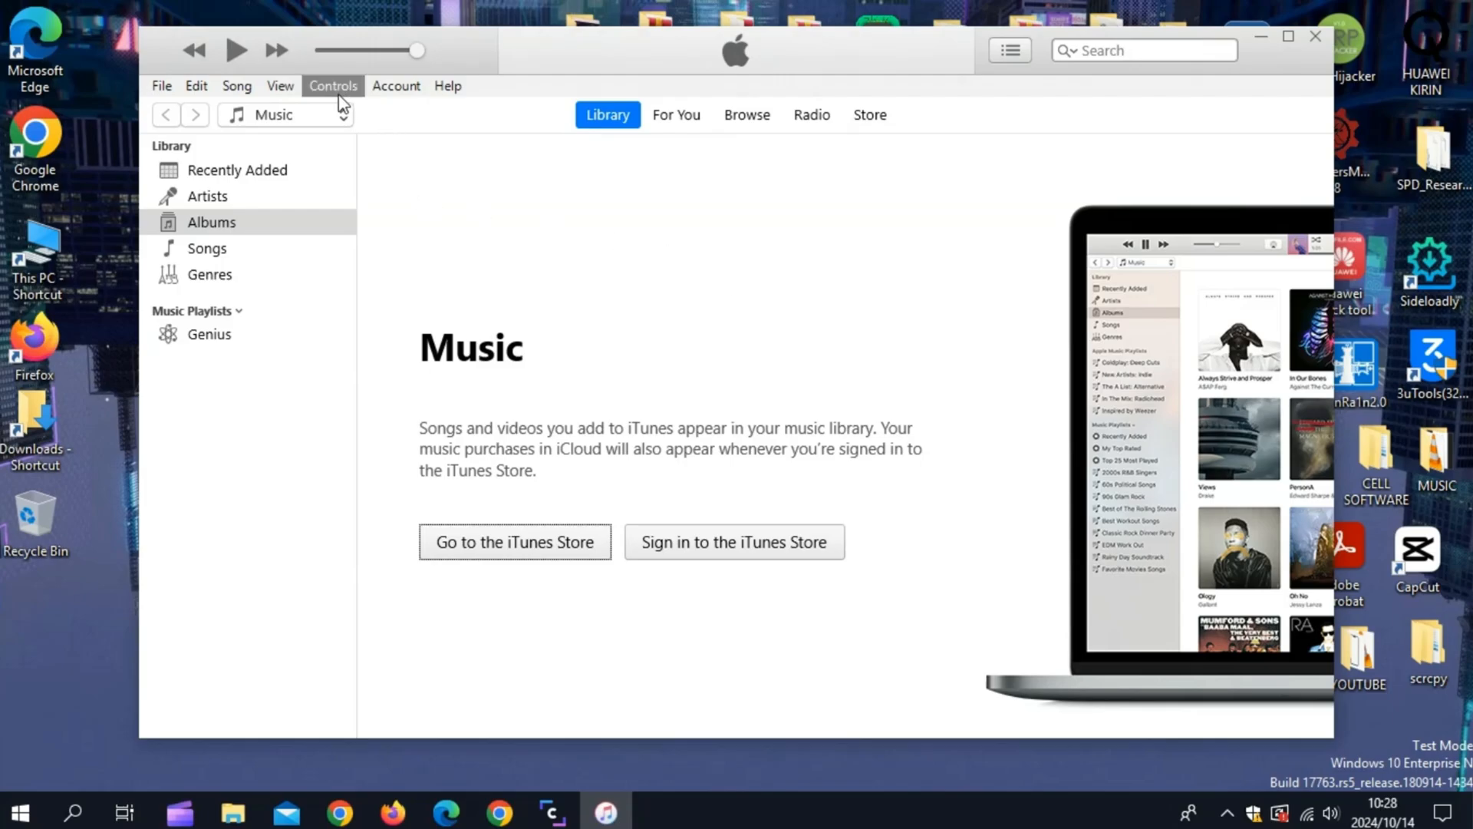
{"action": "left_click", "coordinate": [396, 85]}
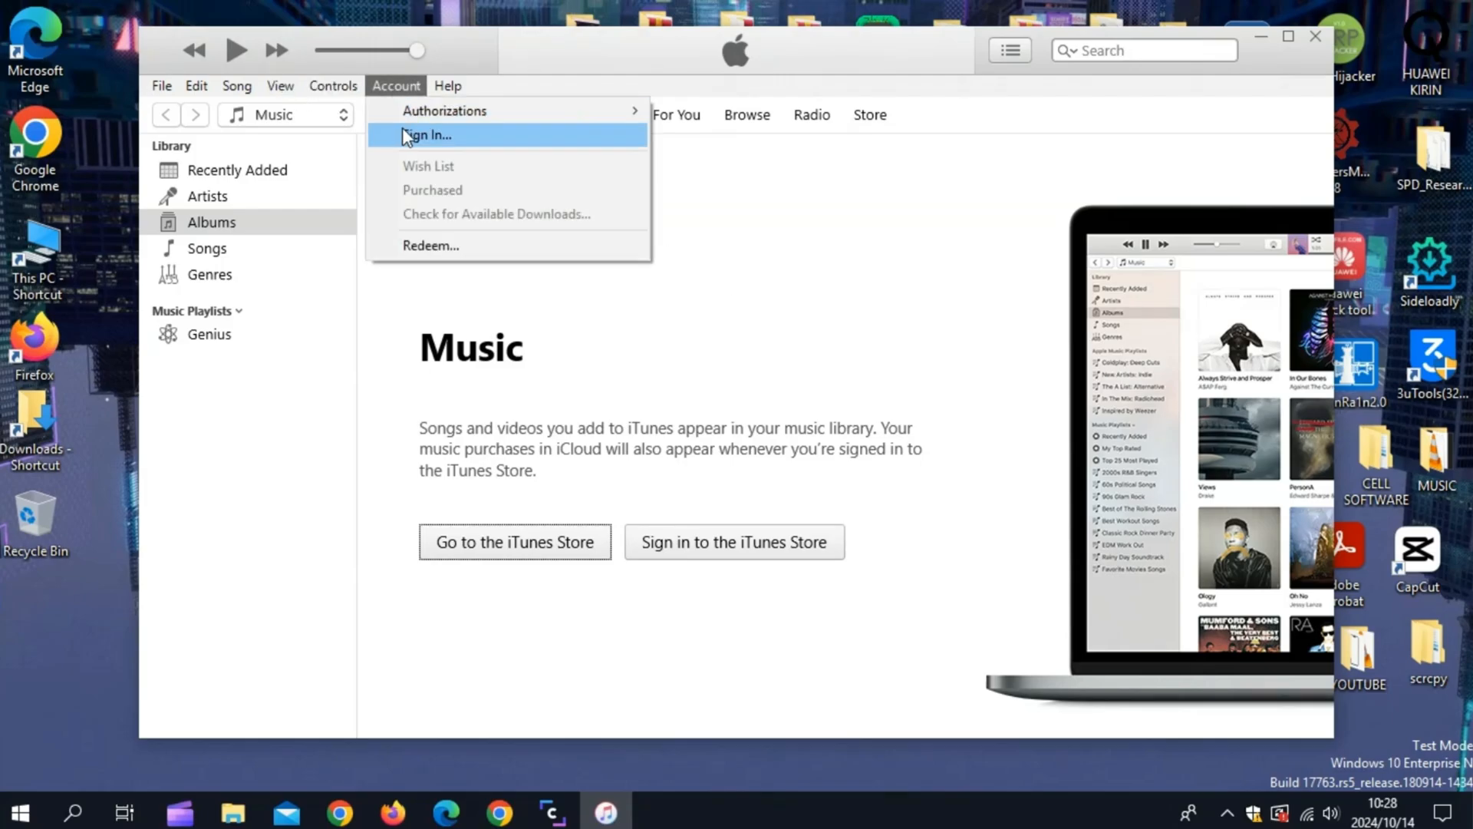
{"action": "left_click", "coordinate": [426, 135]}
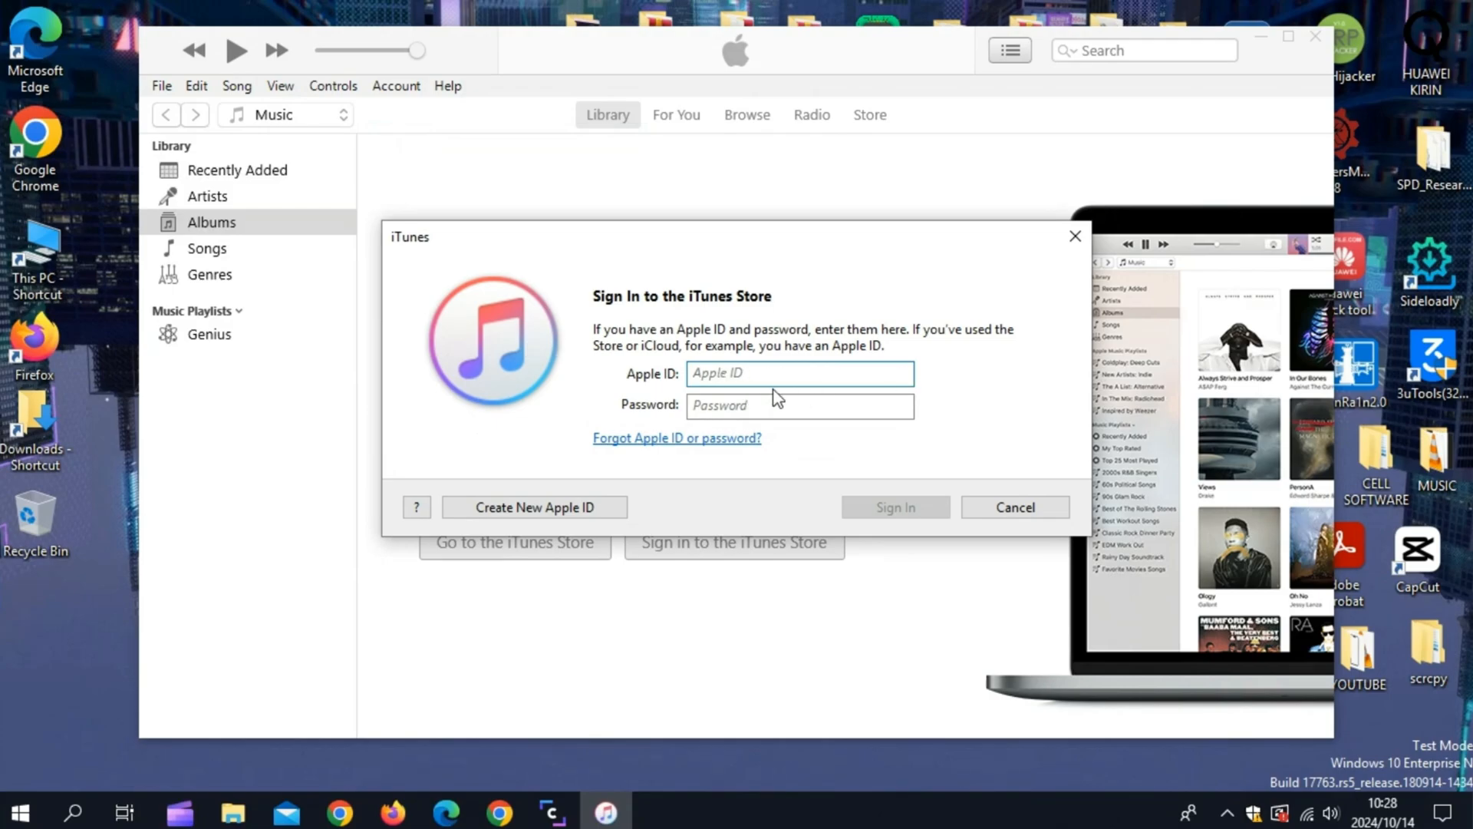
{"action": "left_click", "coordinate": [1014, 507]}
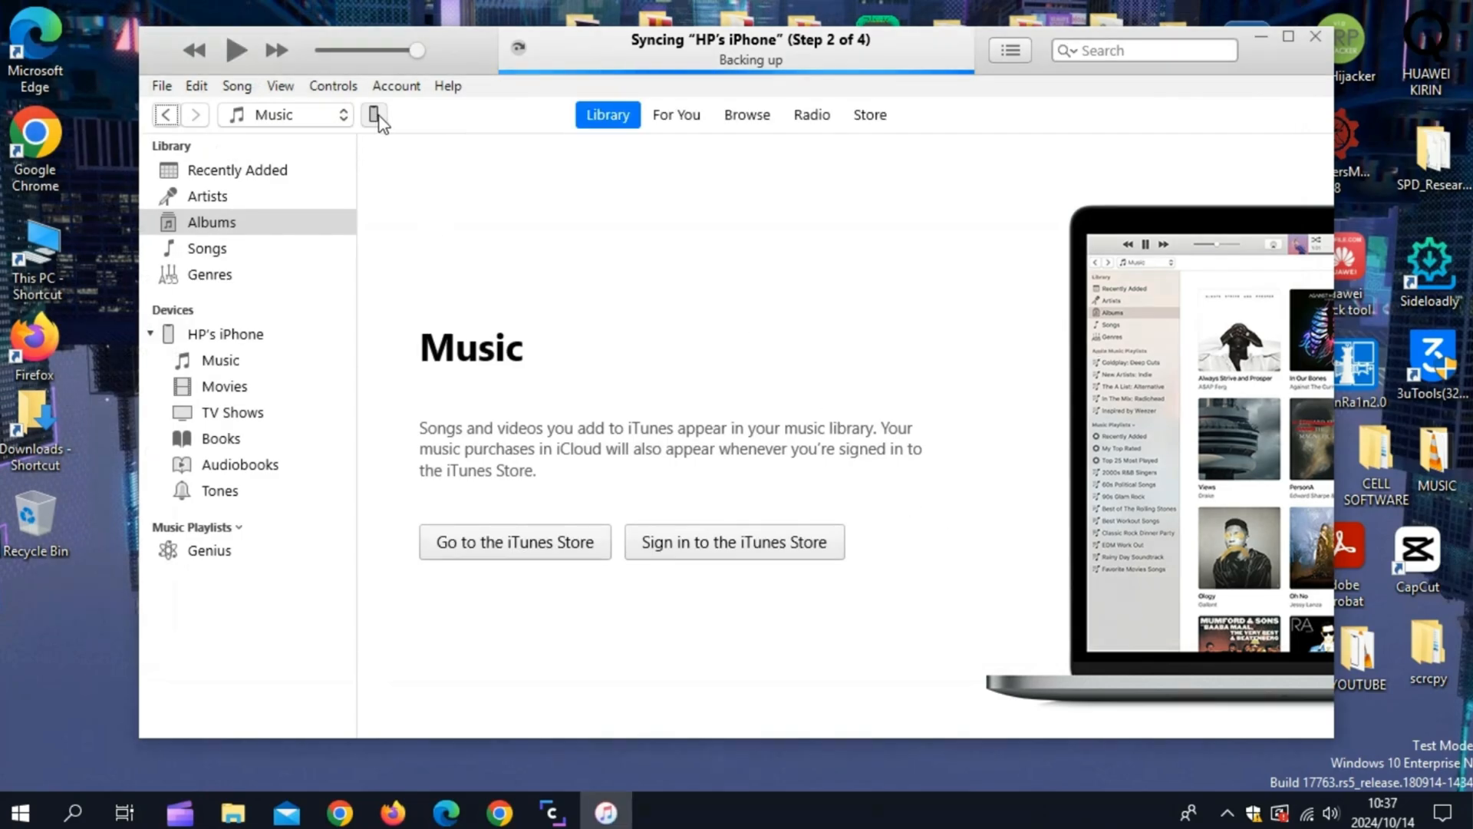
- On the iPhone's Summary page, enable Sync with this iPhone over Wi-Fi
{"action": "left_click", "coordinate": [374, 114]}
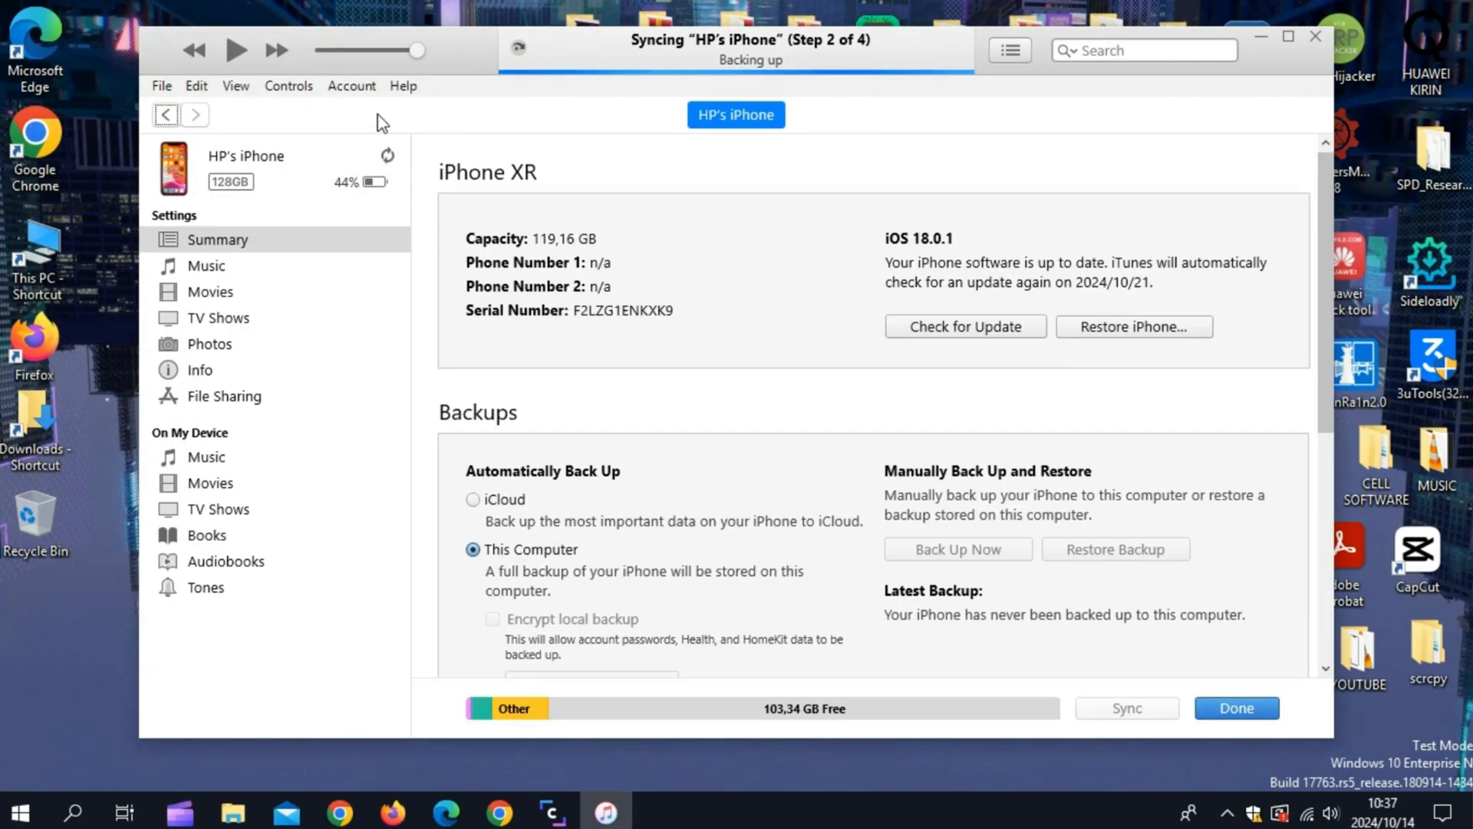
{"action": "scroll", "scroll_direction": "down", "scroll_amount": 3}
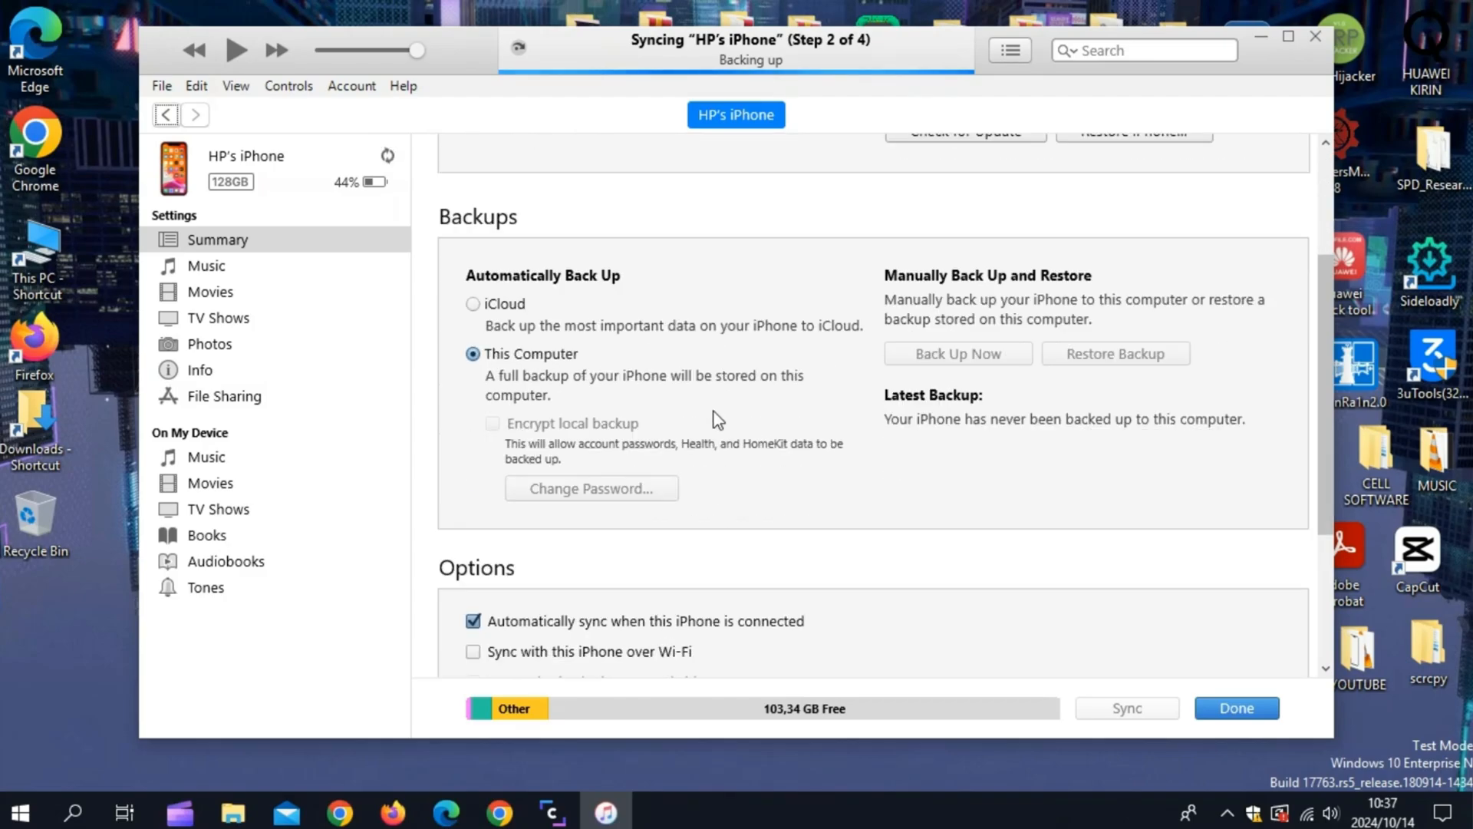
{"action": "scroll", "scroll_direction": "down", "scroll_amount": 3}
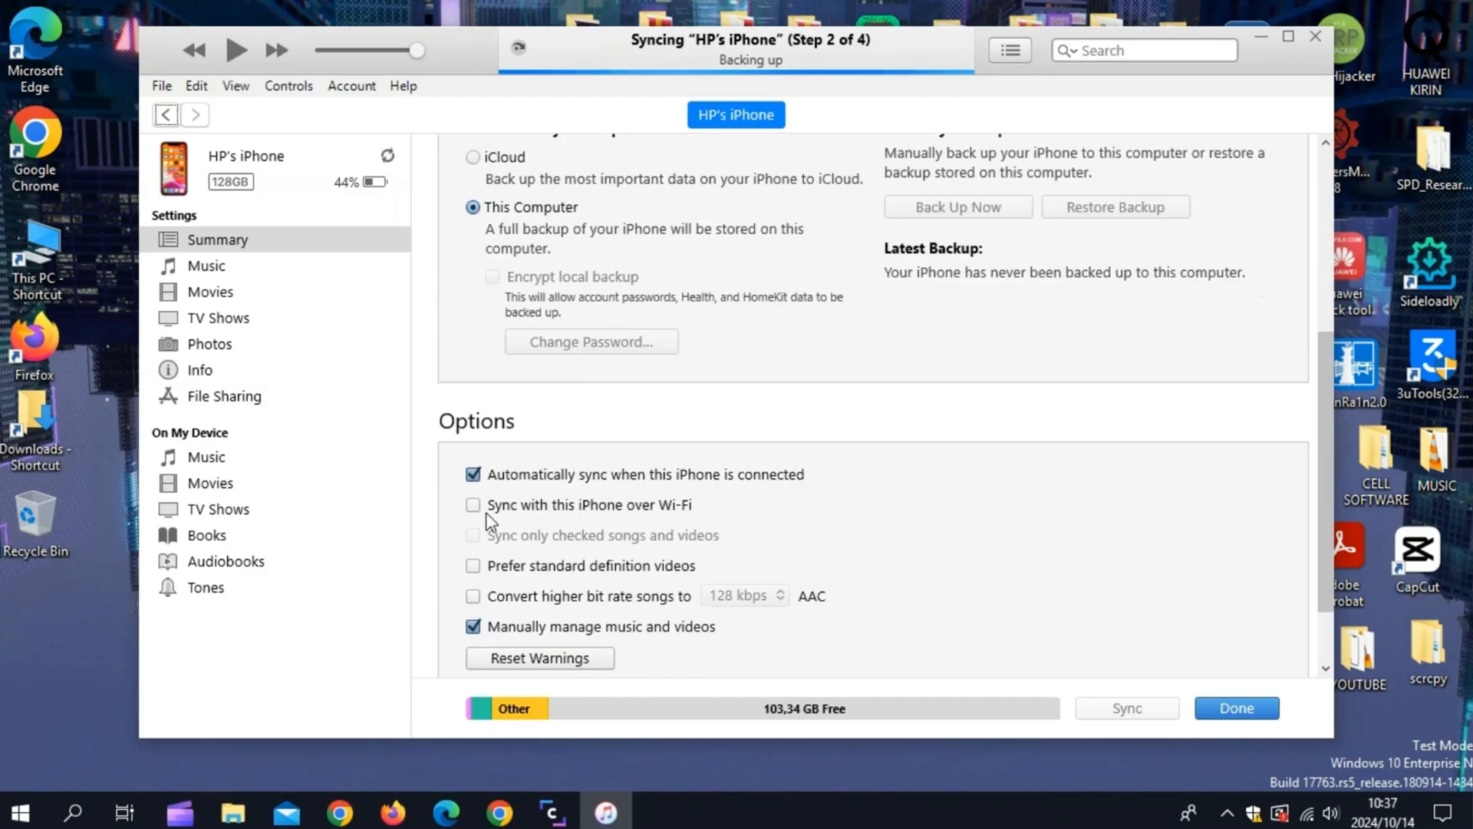
{"action": "left_click", "coordinate": [473, 505]}
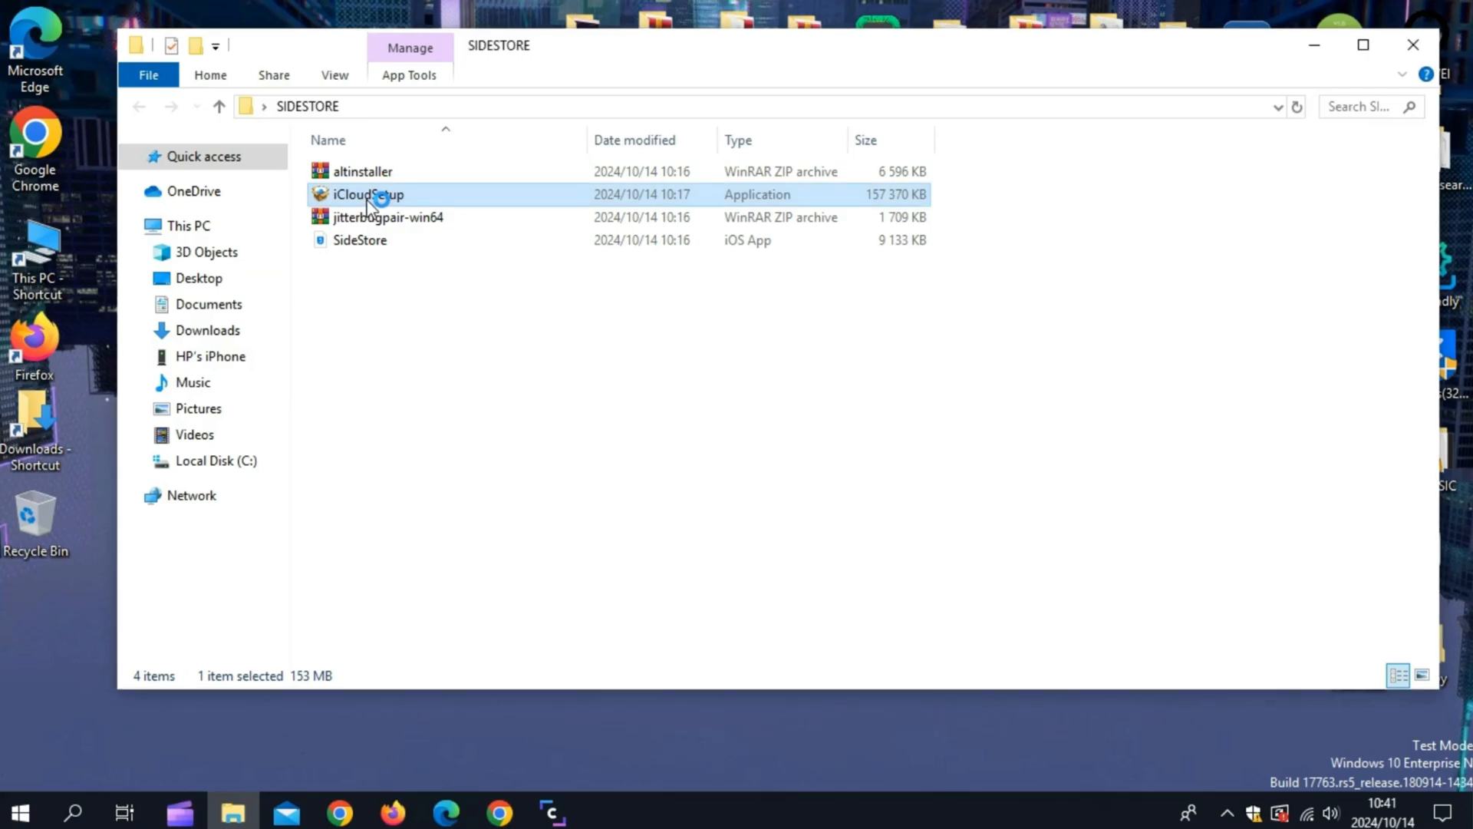
- Run iCloudSetup from the SIDESTORE folder to install iCloud for Windows
{"action": "double_click", "coordinate": [368, 194]}
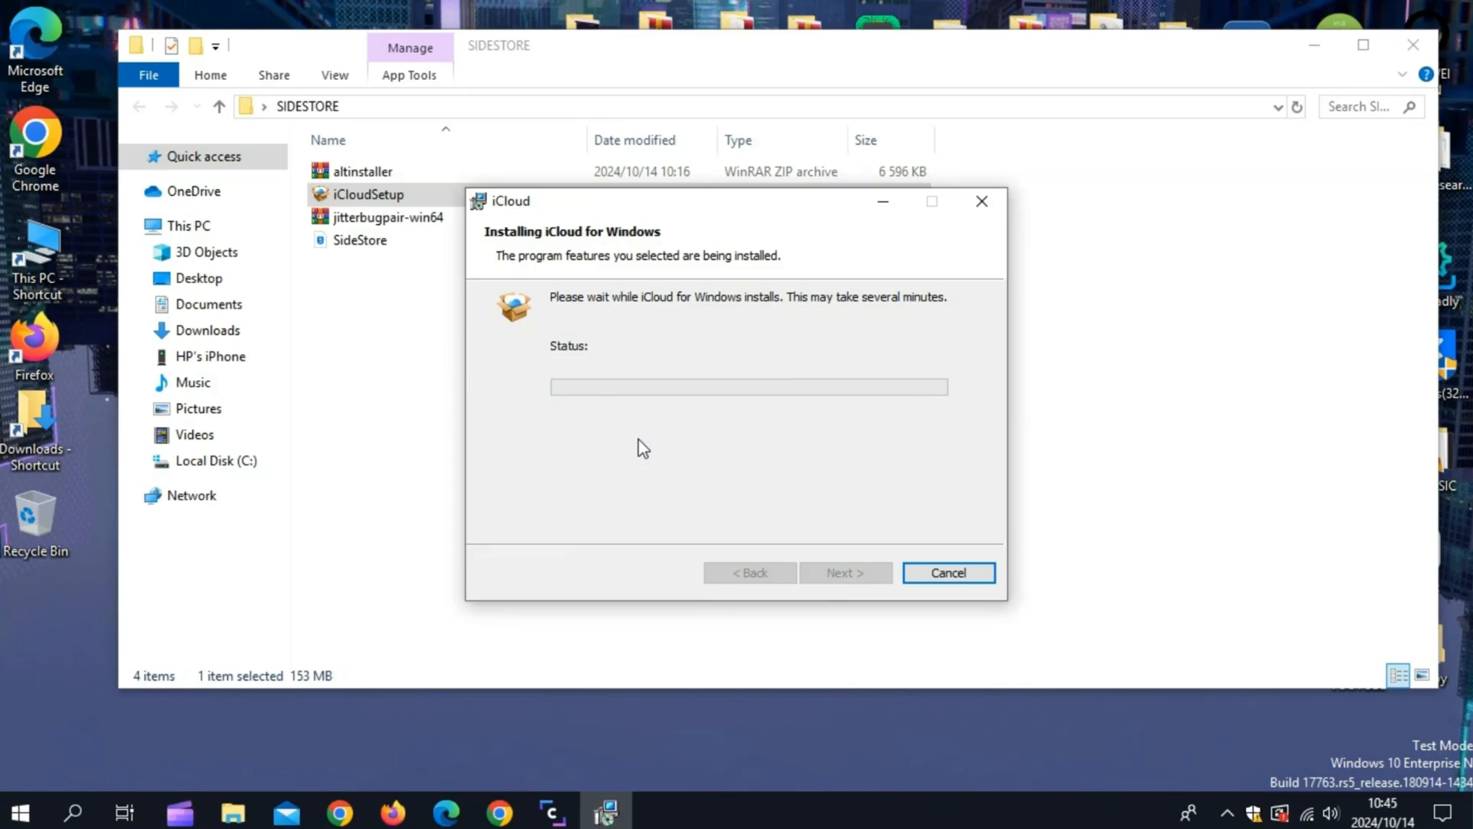
{"action": "mouse_move", "coordinate": [627, 450]}
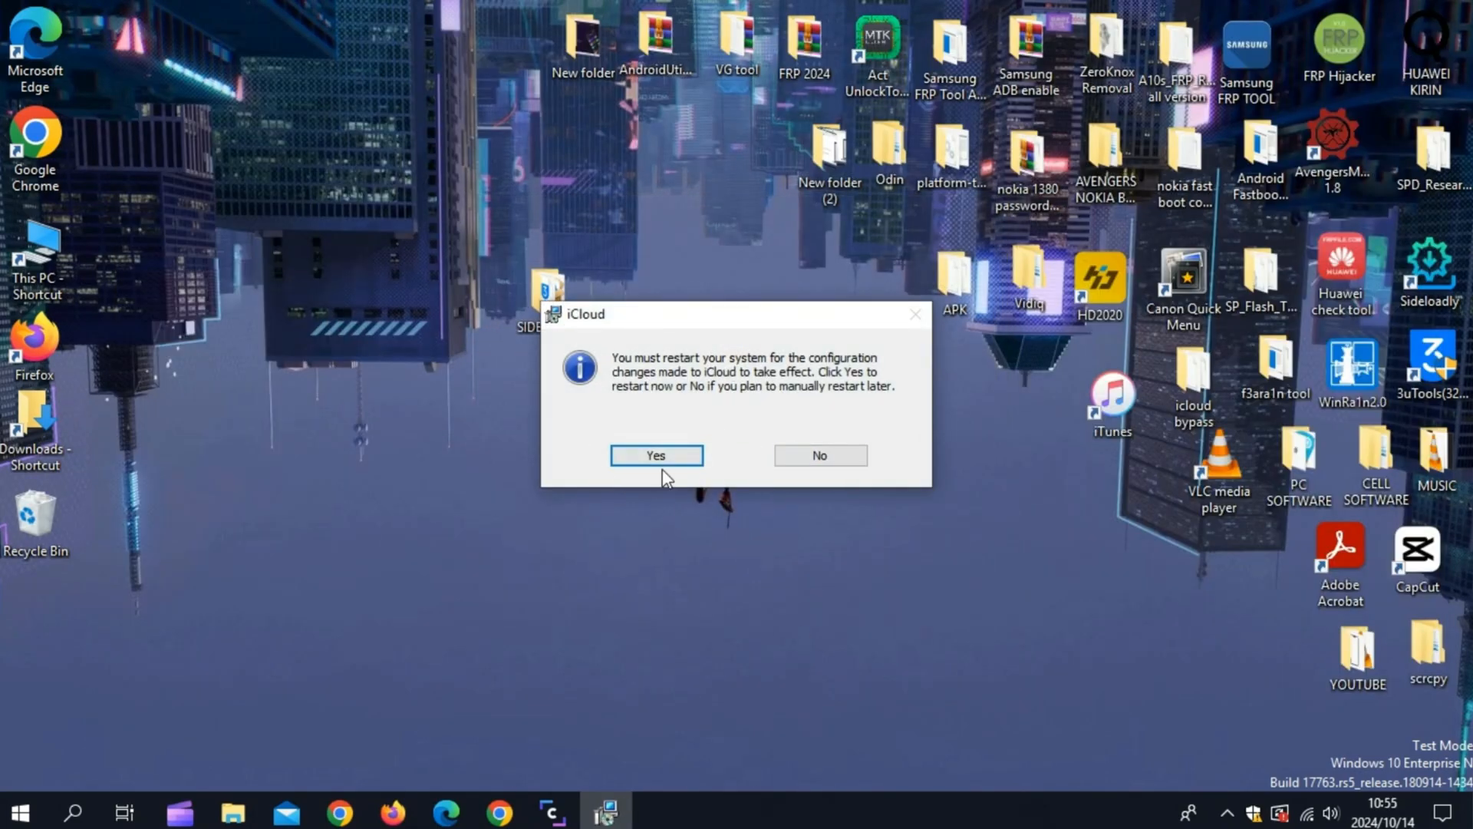
- Restart, sign in to iCloud with the Apple ID, decline diagnostics, and close settings
{"action": "left_click", "coordinate": [818, 455]}
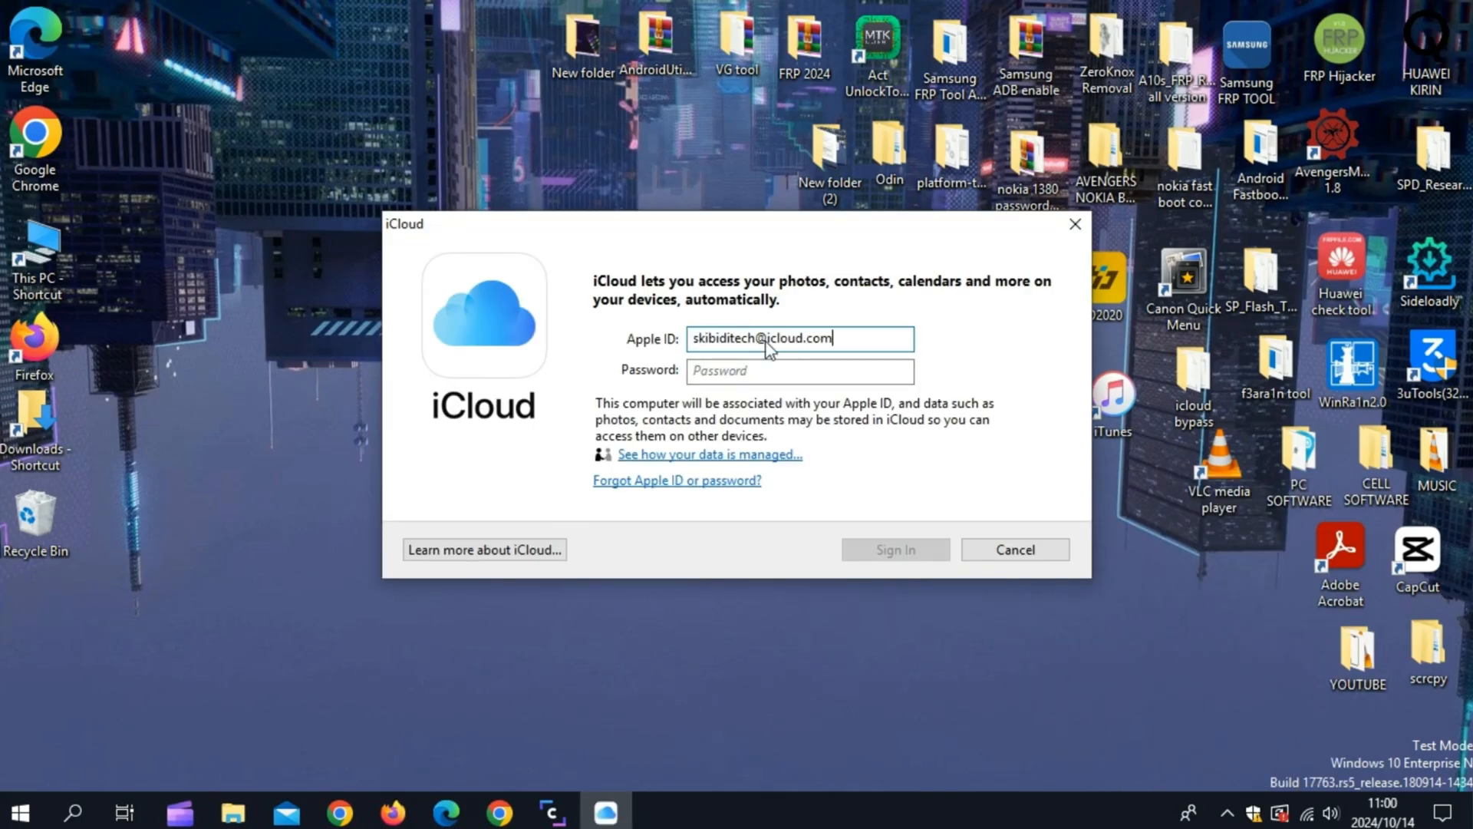
{"action": "left_click", "coordinate": [893, 549]}
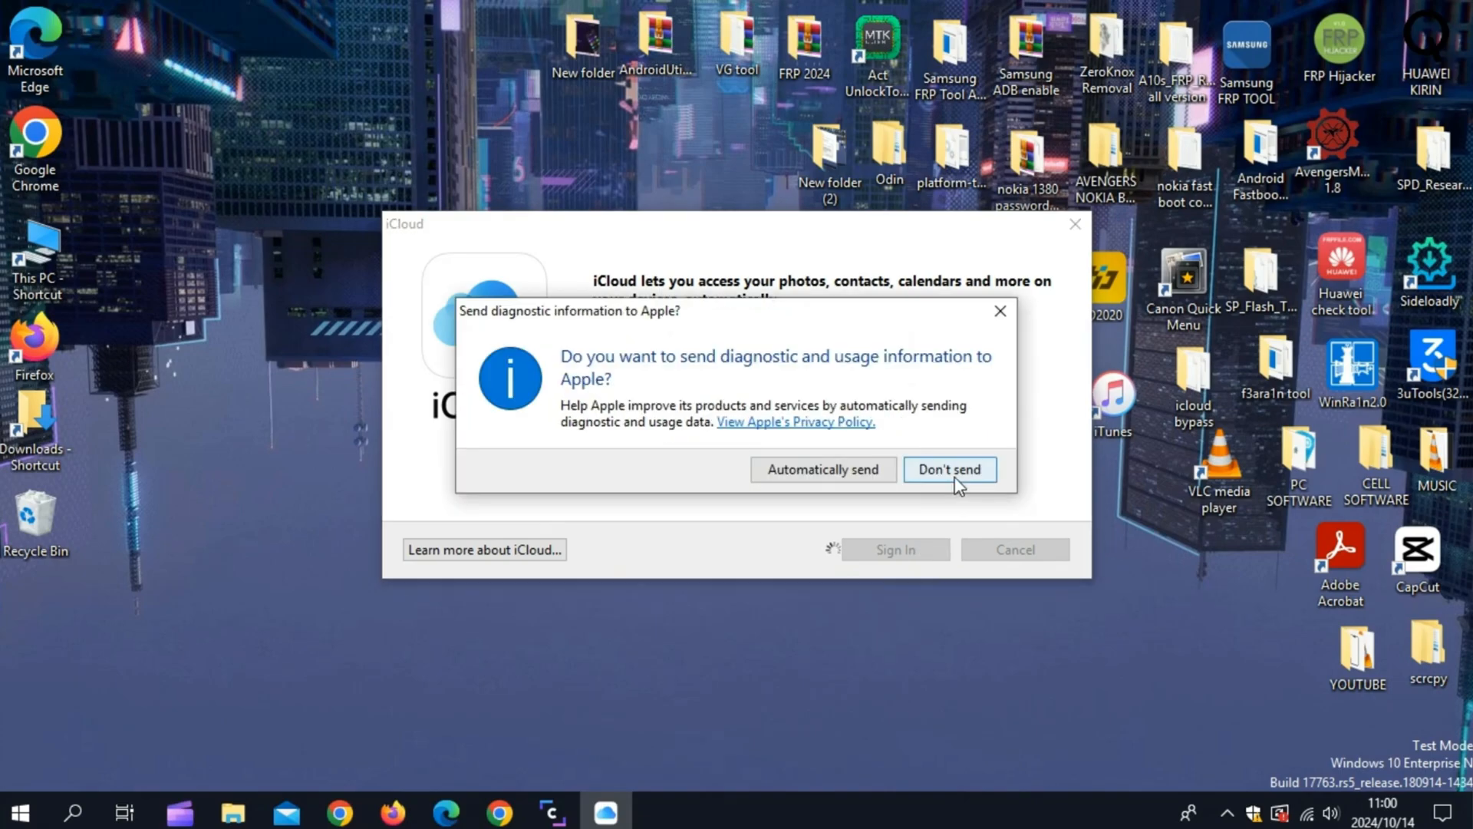
{"action": "left_click", "coordinate": [949, 469]}
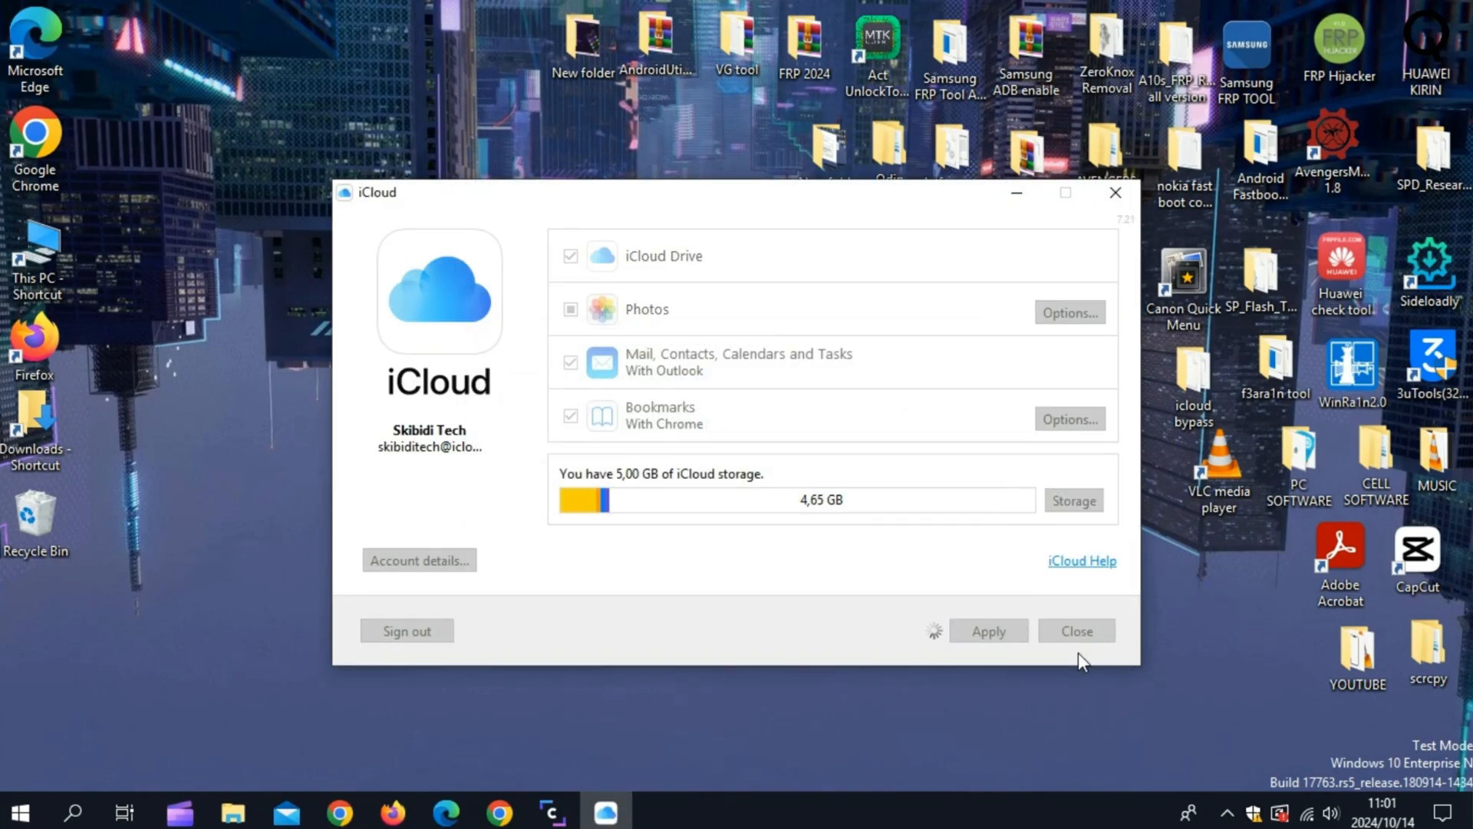
{"action": "mouse_move", "coordinate": [1067, 644]}
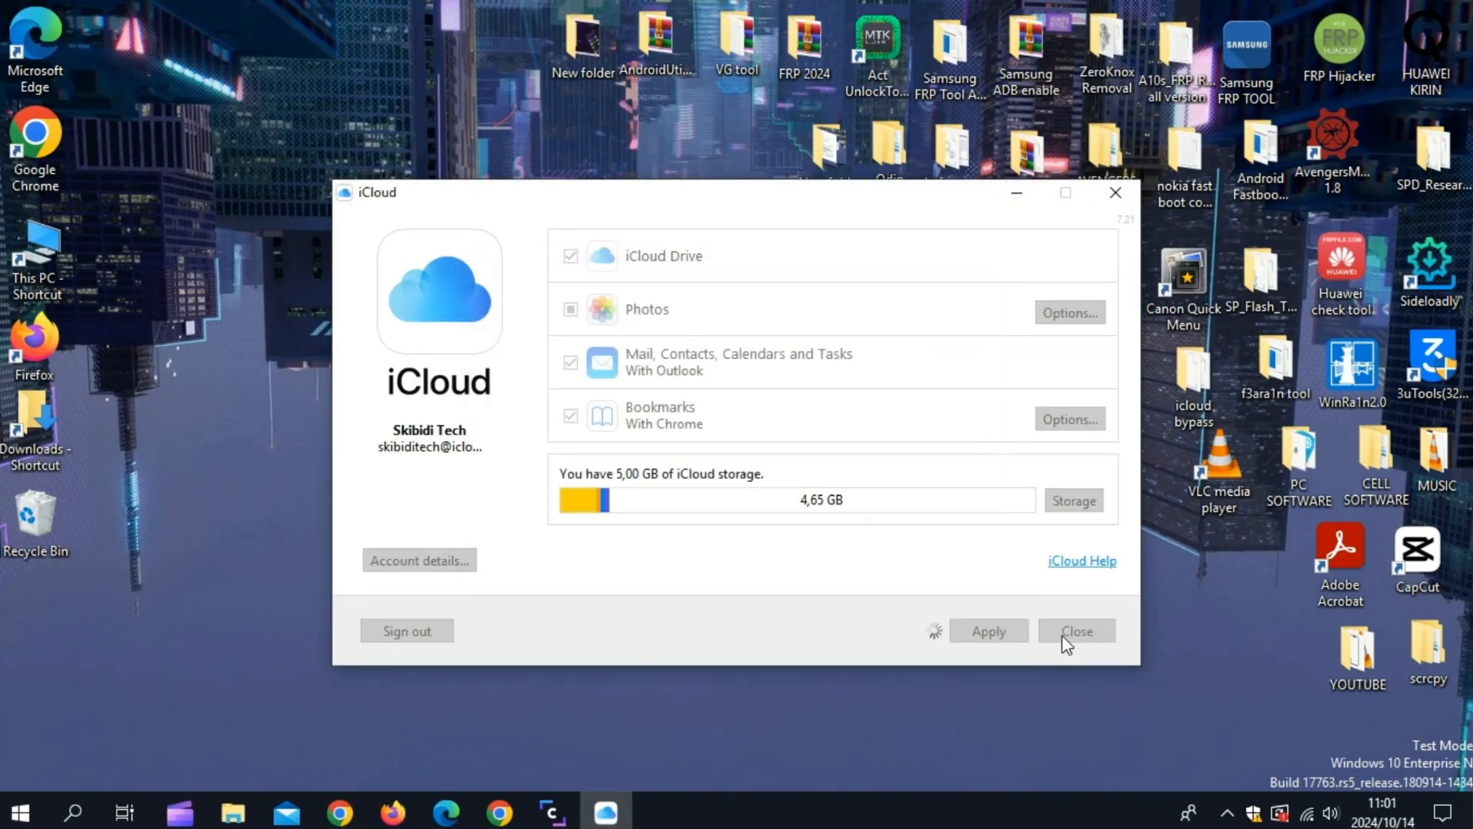
{"action": "left_click", "coordinate": [1076, 630]}
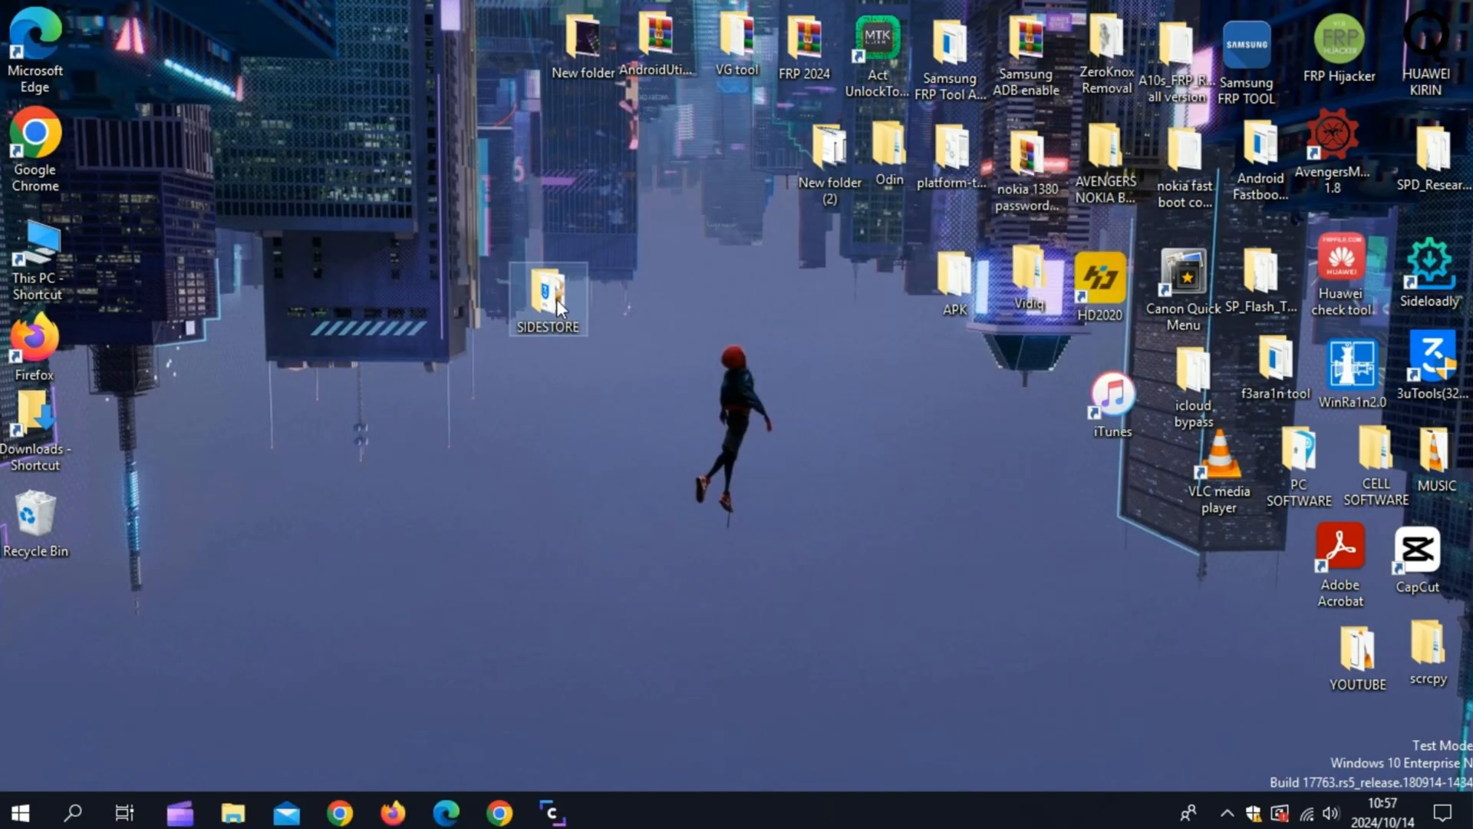
- Extract altinstaller.zip in the SIDESTORE folder and open the extracted altinstaller folder
{"action": "double_click", "coordinate": [548, 296]}
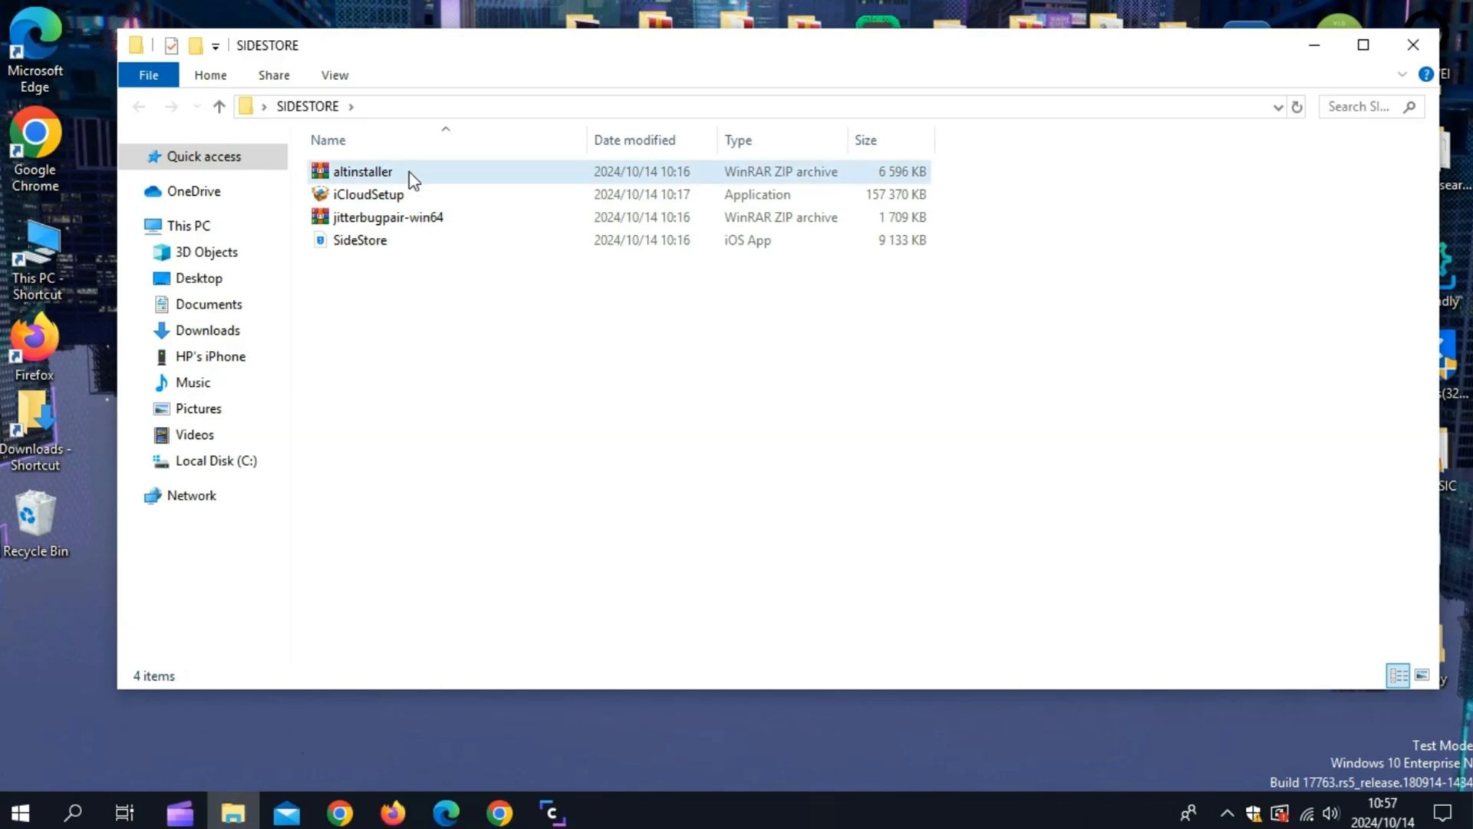
{"action": "right_click", "coordinate": [361, 171]}
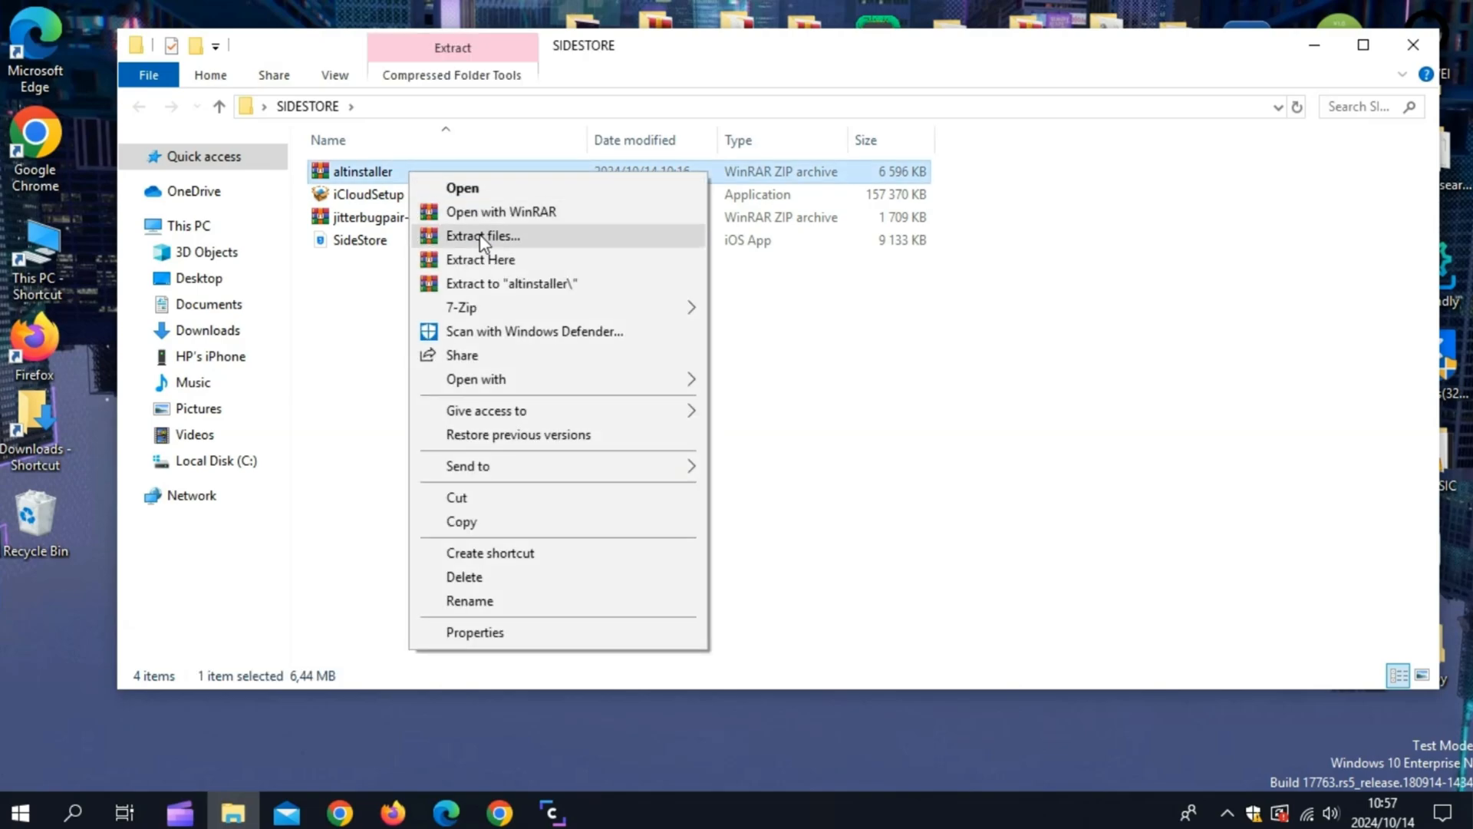
{"action": "mouse_move", "coordinate": [485, 255]}
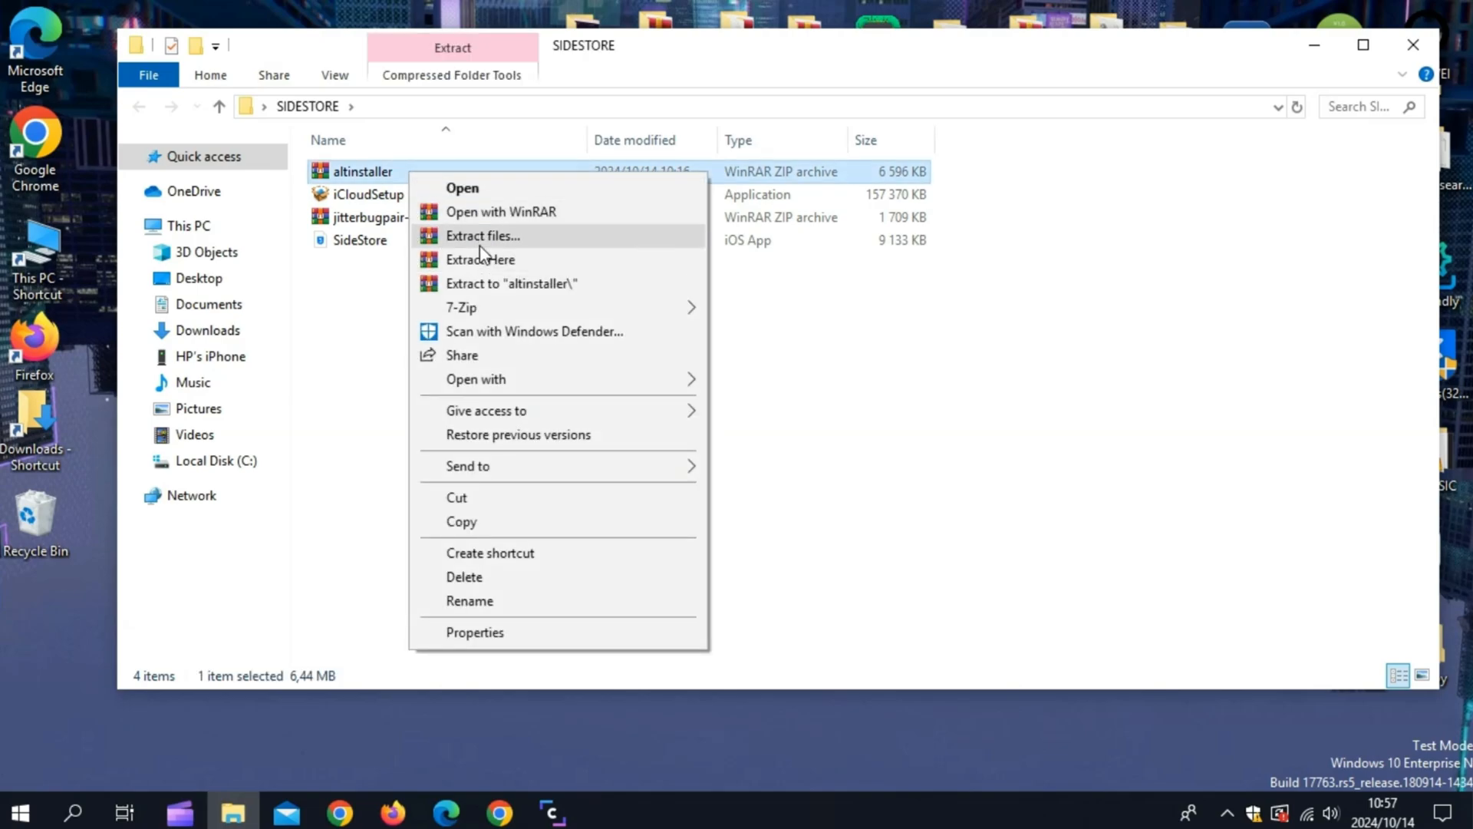
{"action": "left_click", "coordinate": [482, 235]}
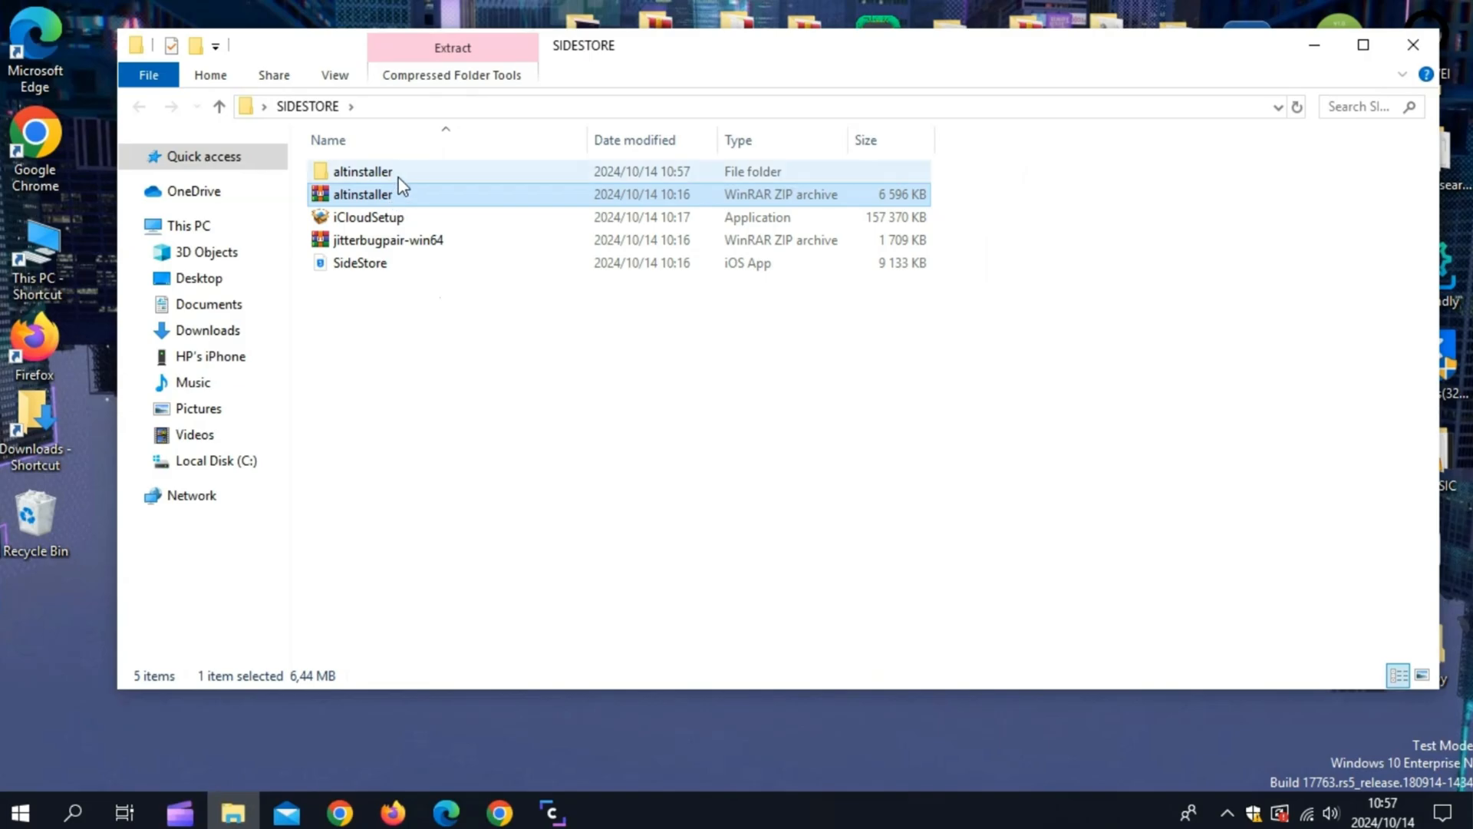
{"action": "double_click", "coordinate": [361, 171]}
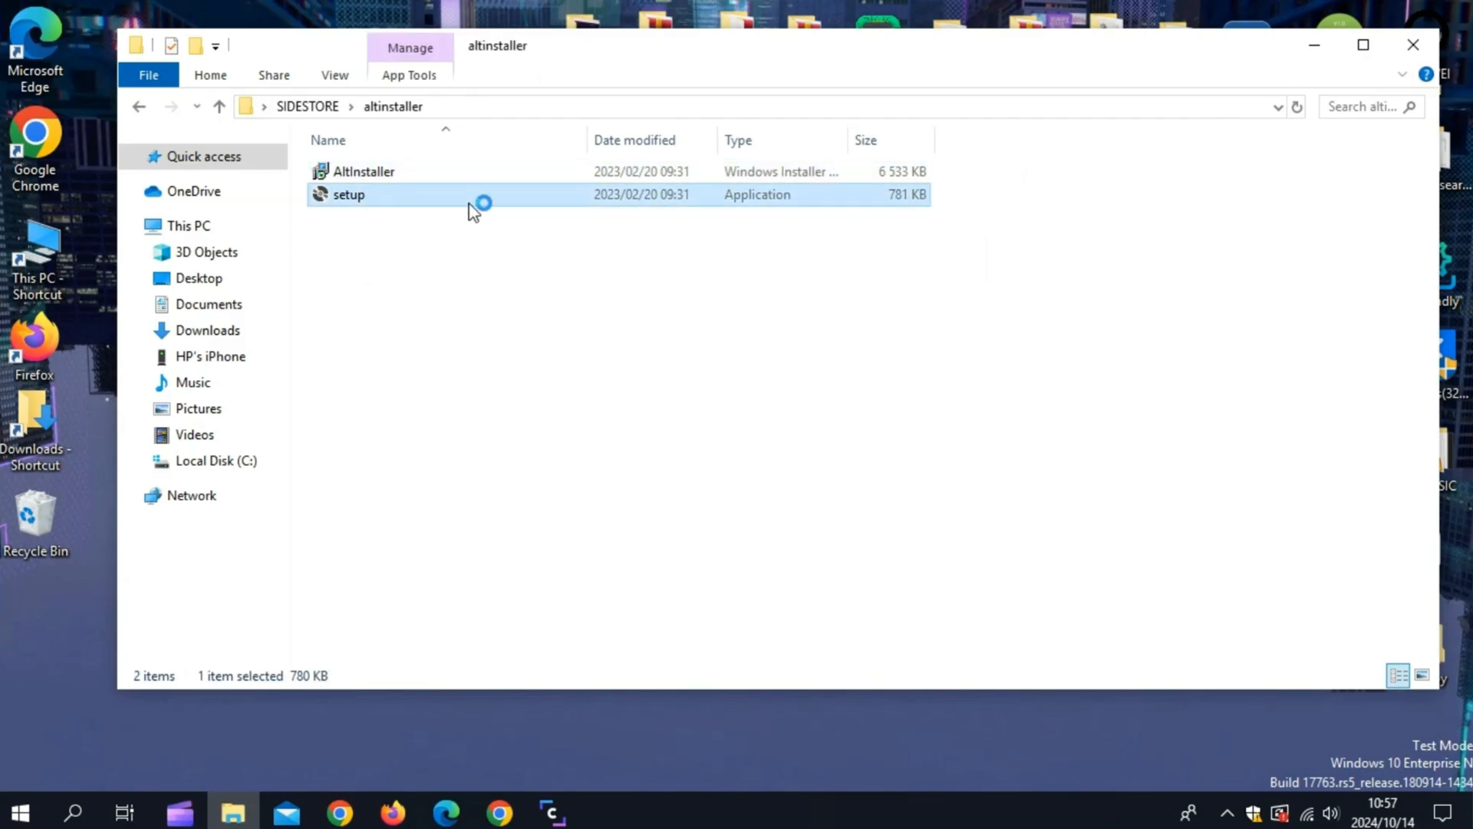
- Run setup and install AltServer to the default folder, then close the wizard
{"action": "double_click", "coordinate": [347, 194]}
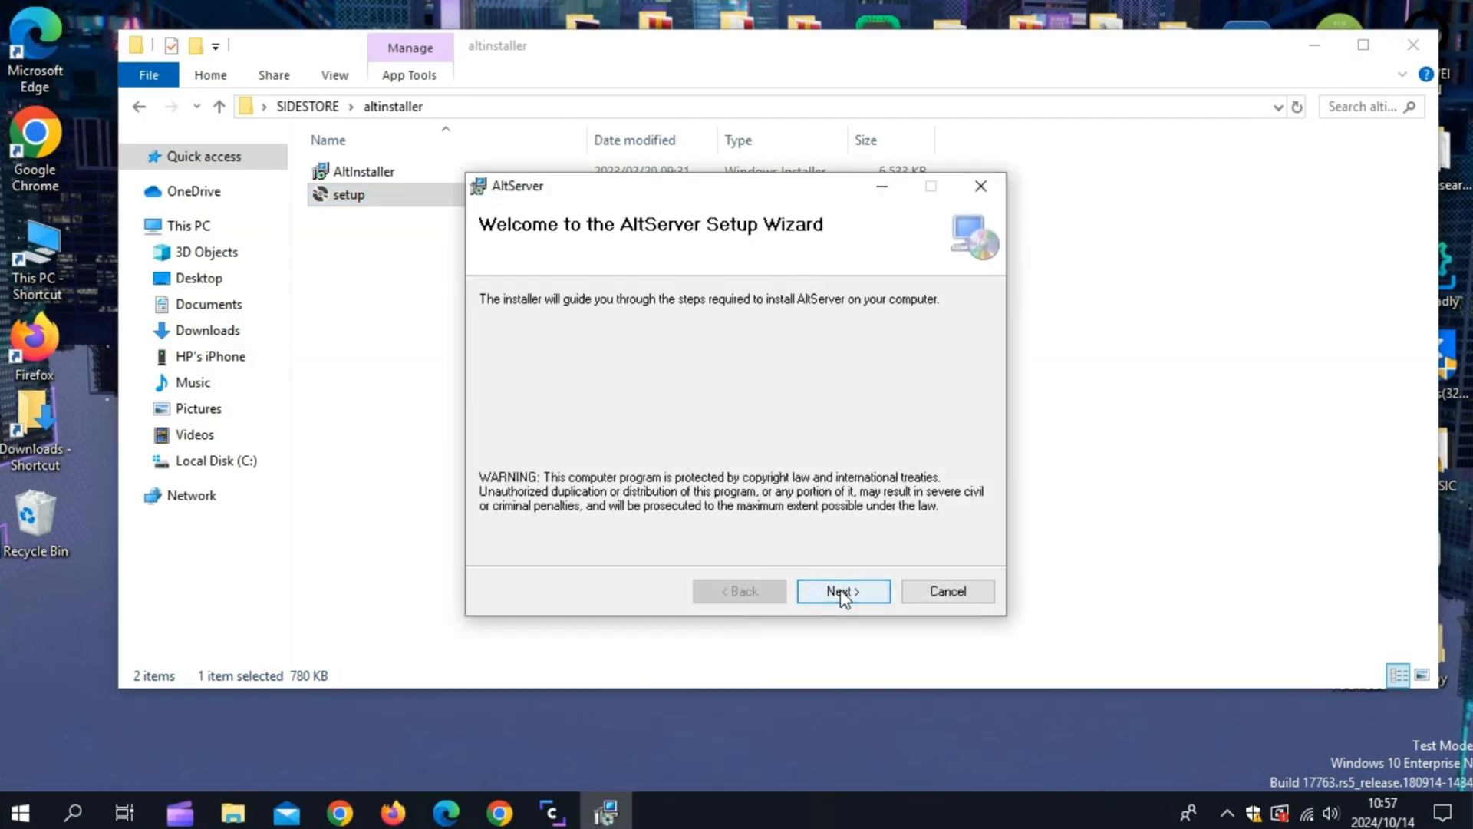
{"action": "left_click", "coordinate": [841, 590]}
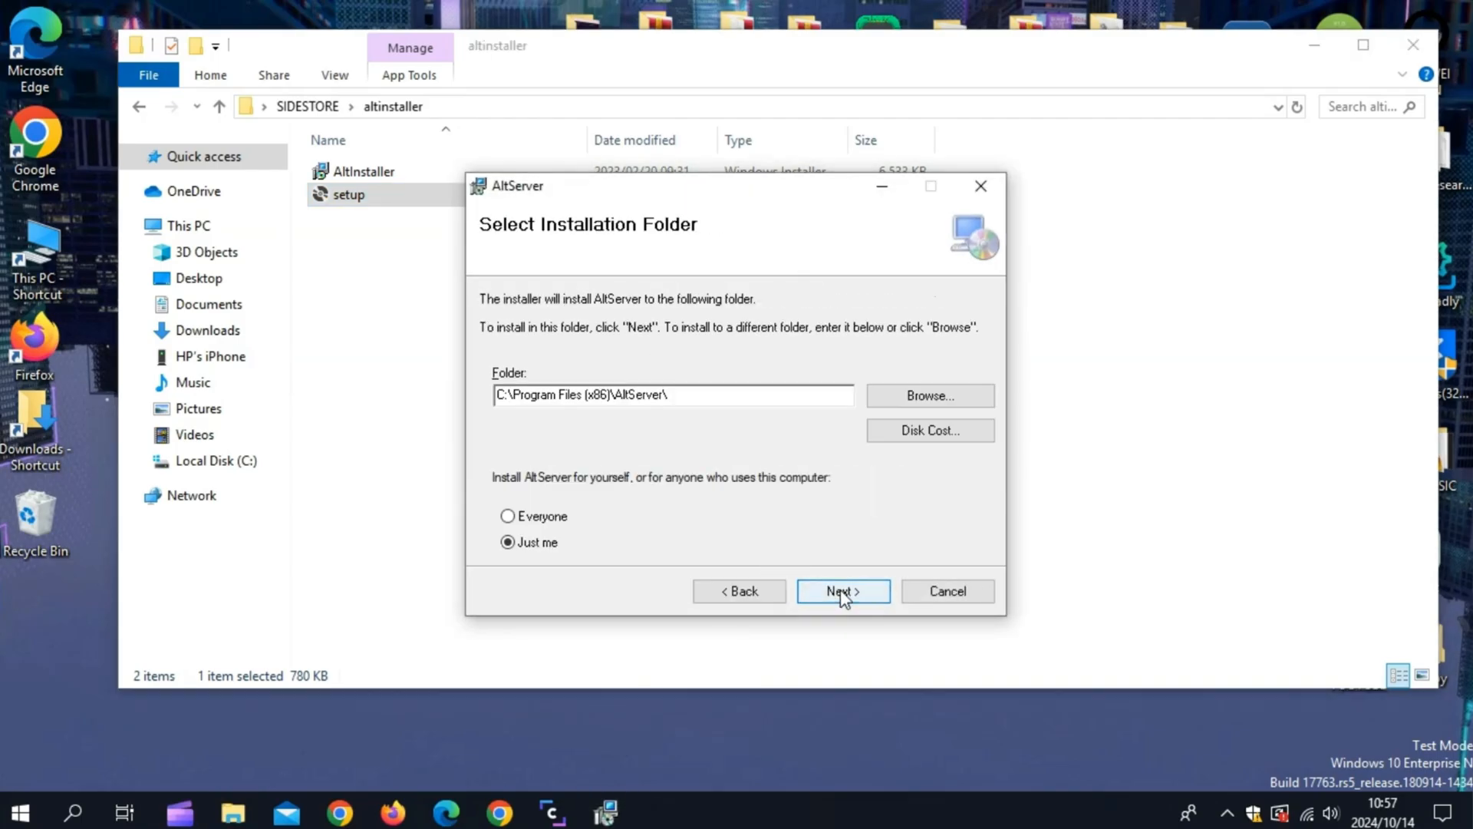
{"action": "left_click", "coordinate": [841, 590]}
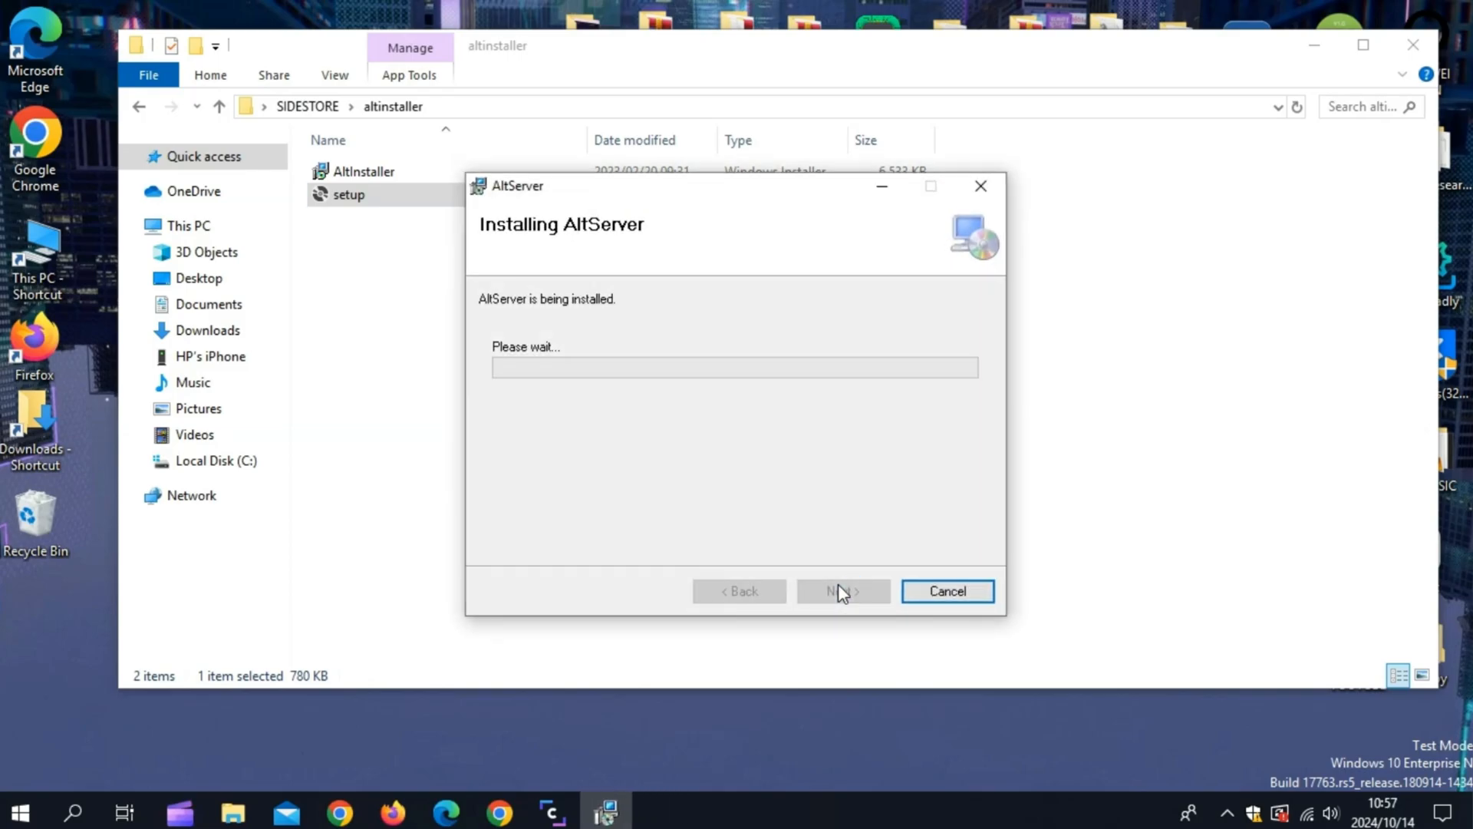
{"action": "mouse_move", "coordinate": [683, 577]}
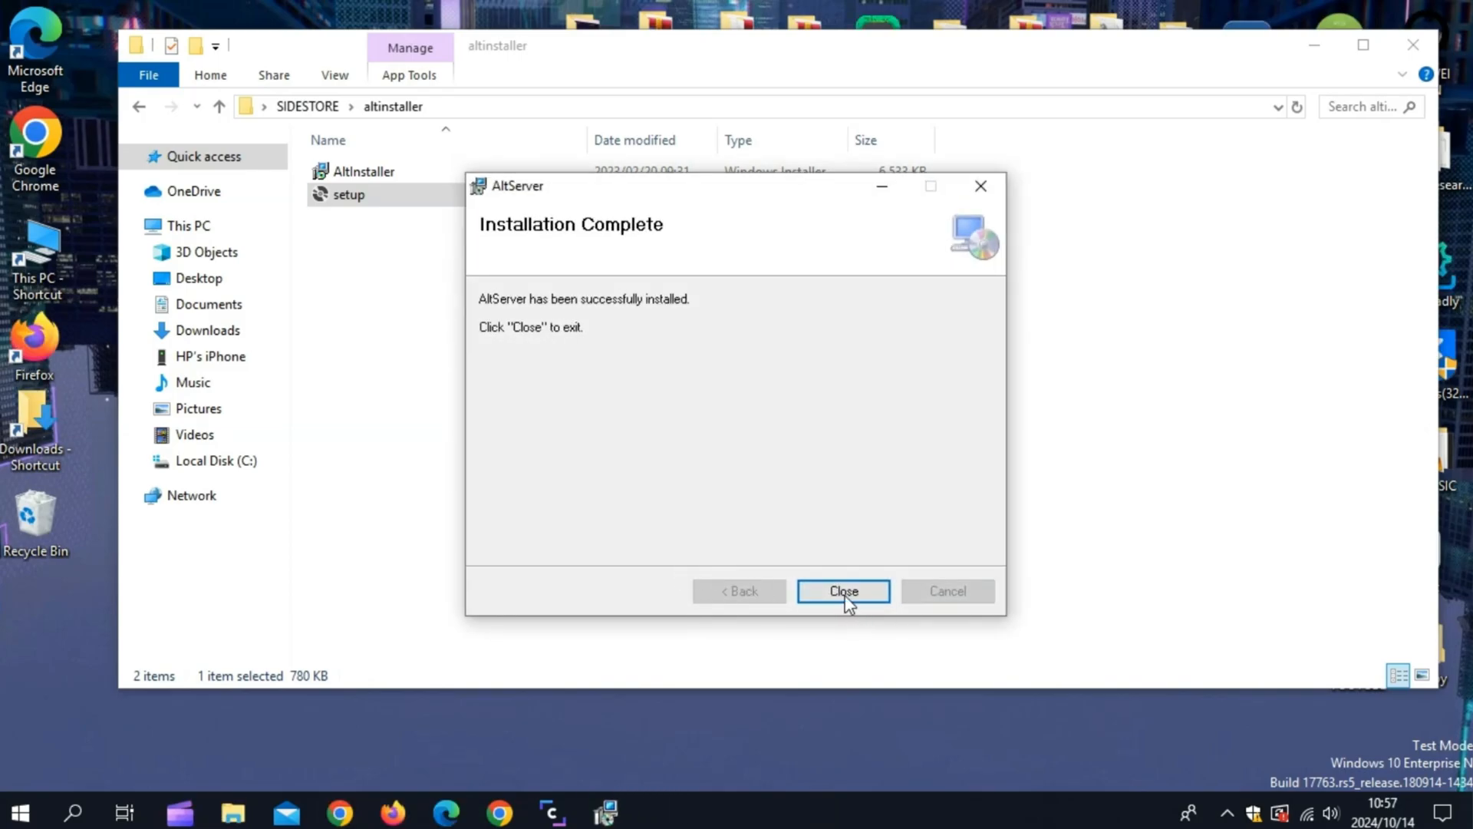
{"action": "left_click", "coordinate": [842, 590]}
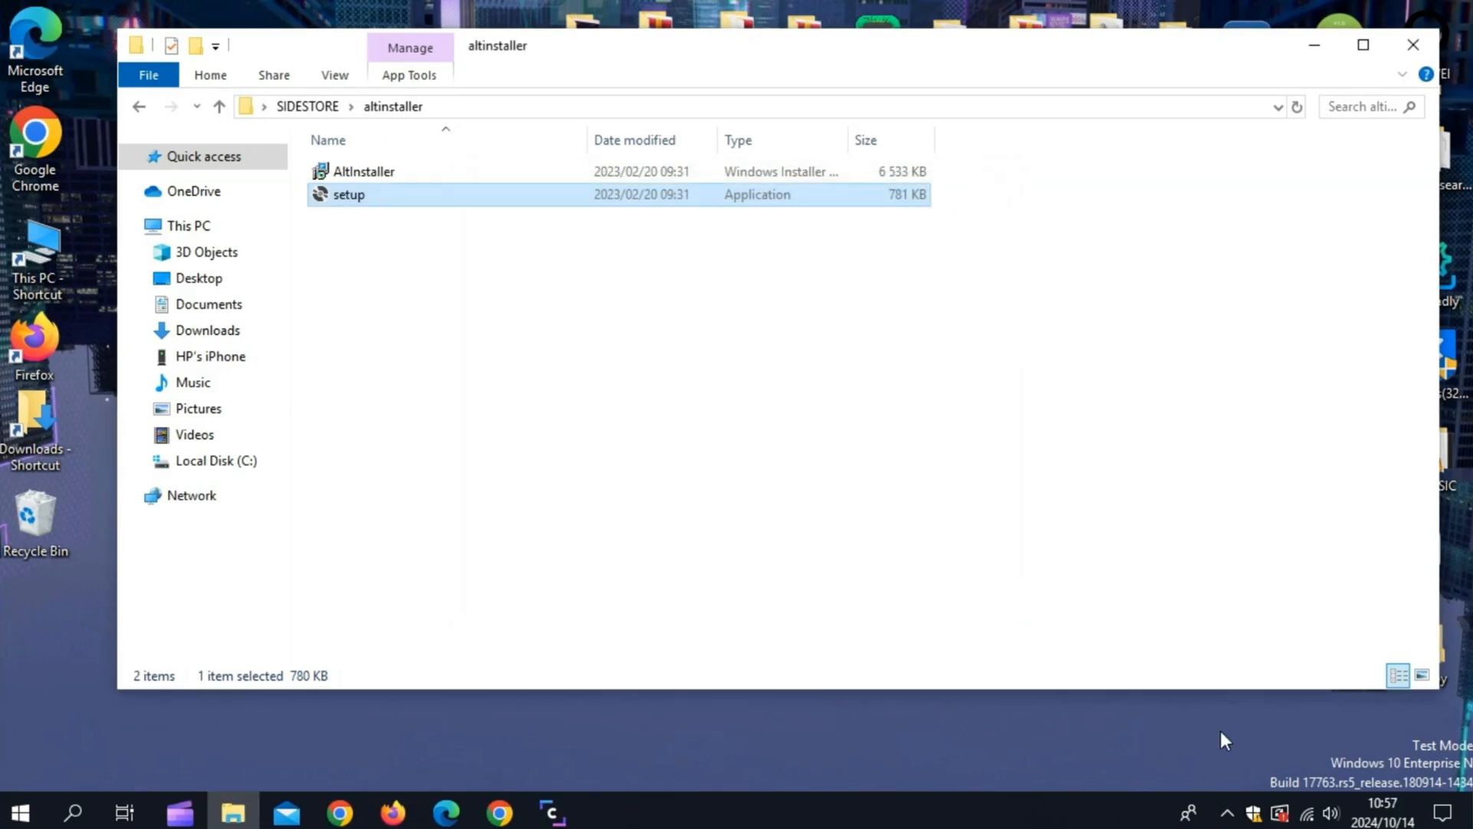
- Launch AltServer and open its system tray menu
{"action": "left_click", "coordinate": [18, 812]}
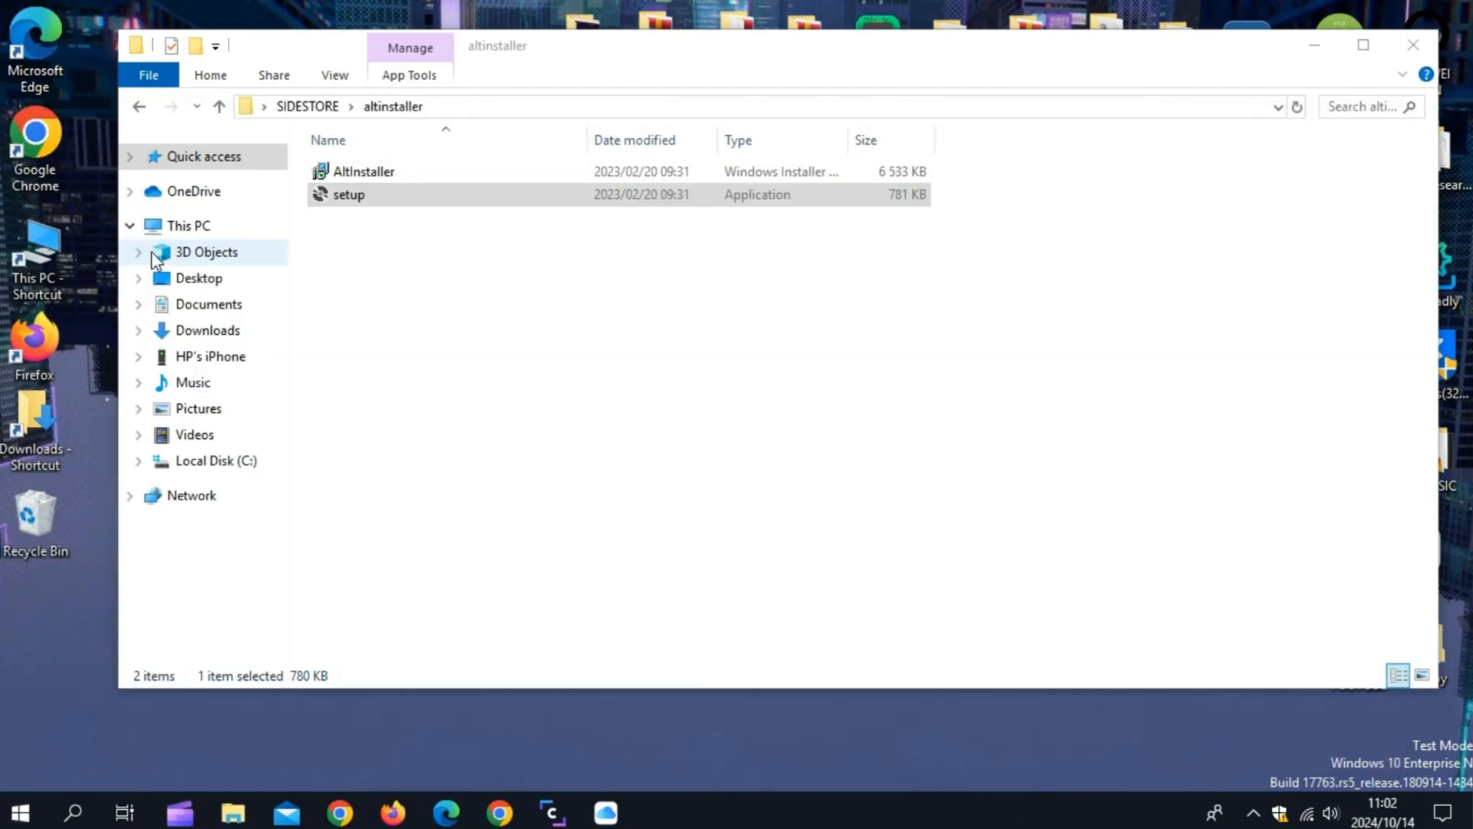
{"action": "mouse_move", "coordinate": [155, 273]}
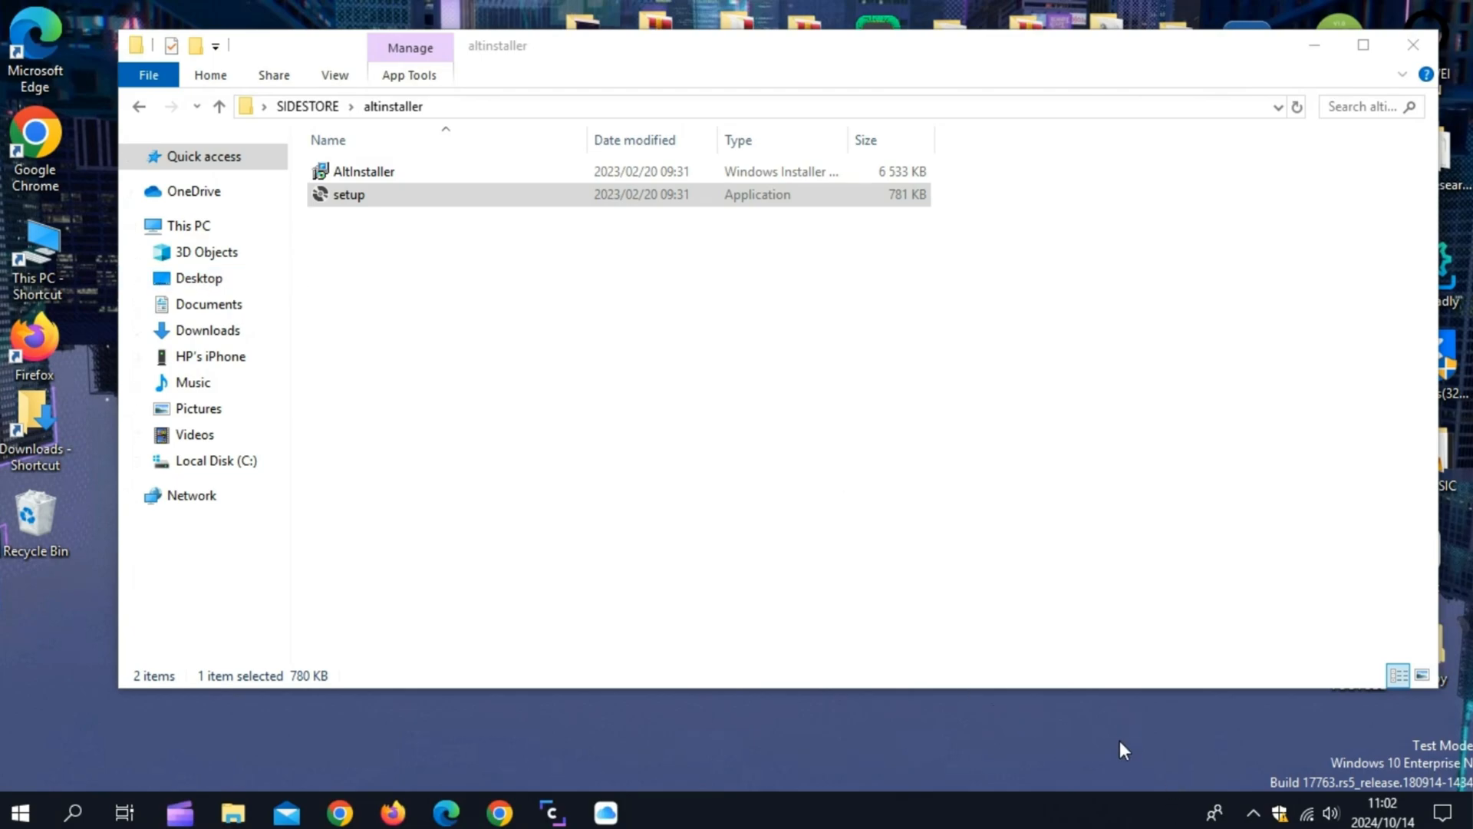
{"action": "left_click", "coordinate": [1279, 812]}
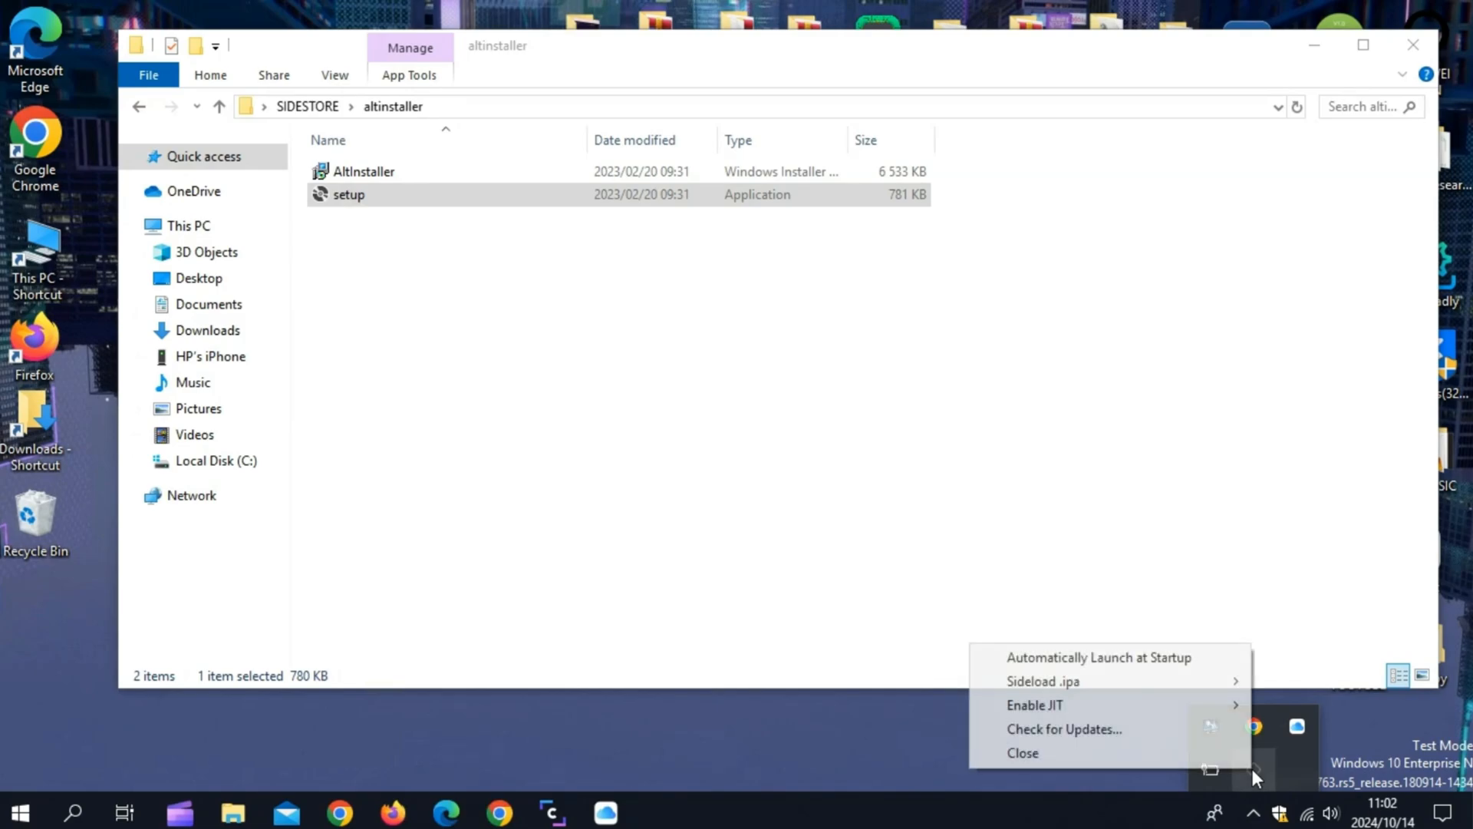
{"action": "mouse_move", "coordinate": [1063, 729]}
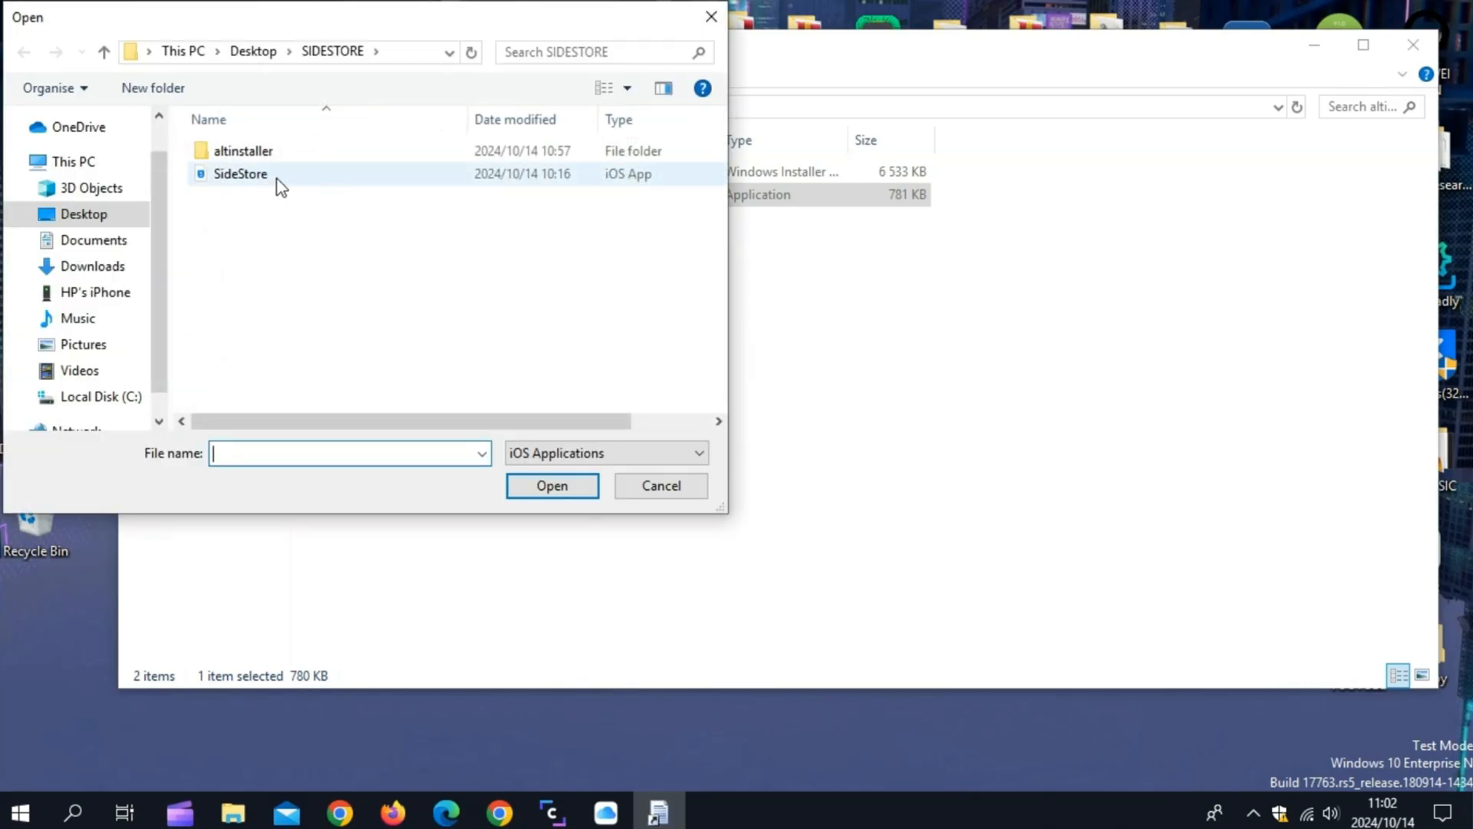
{"action": "left_click", "coordinate": [552, 485]}
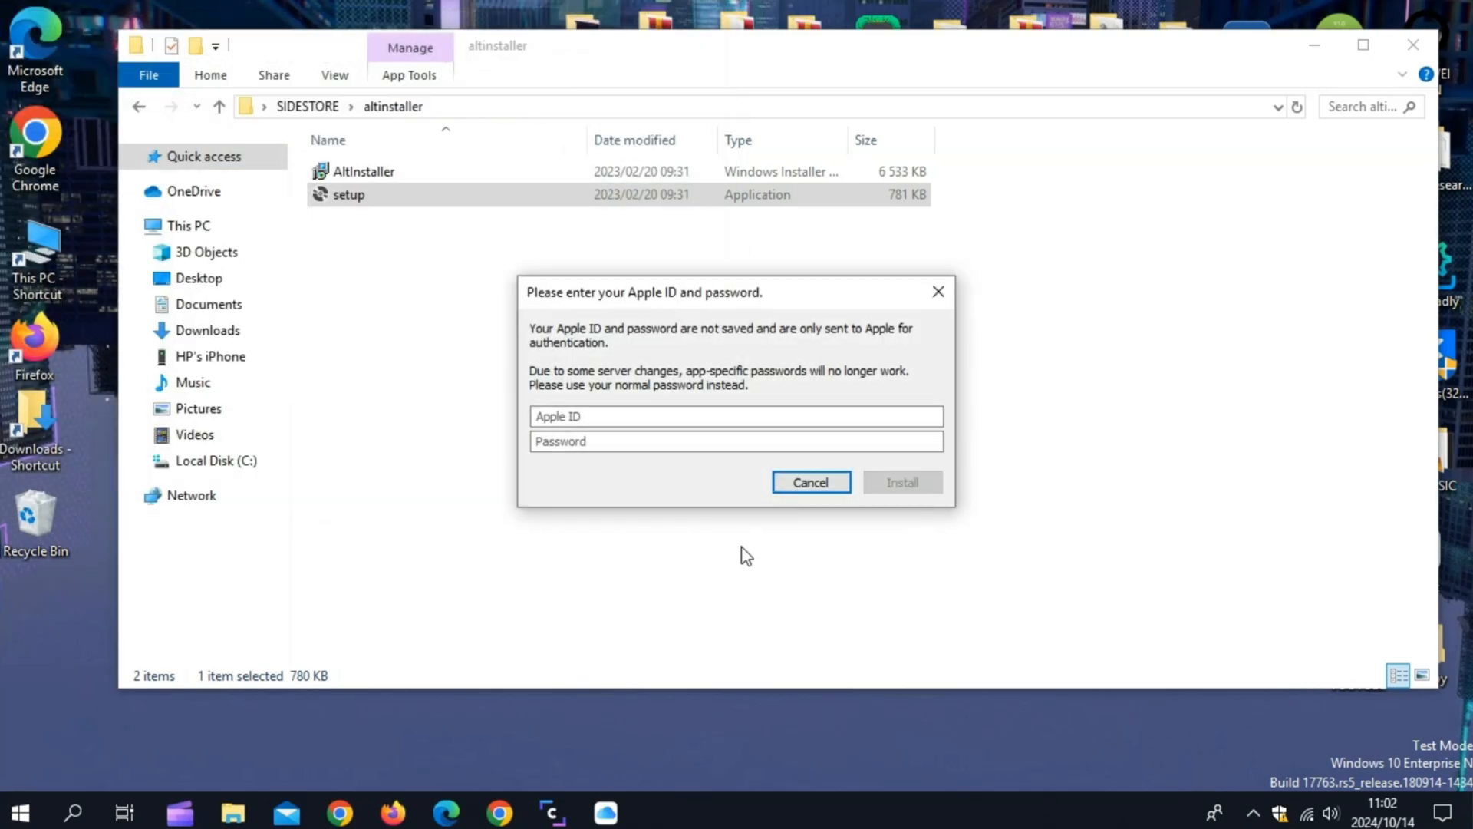
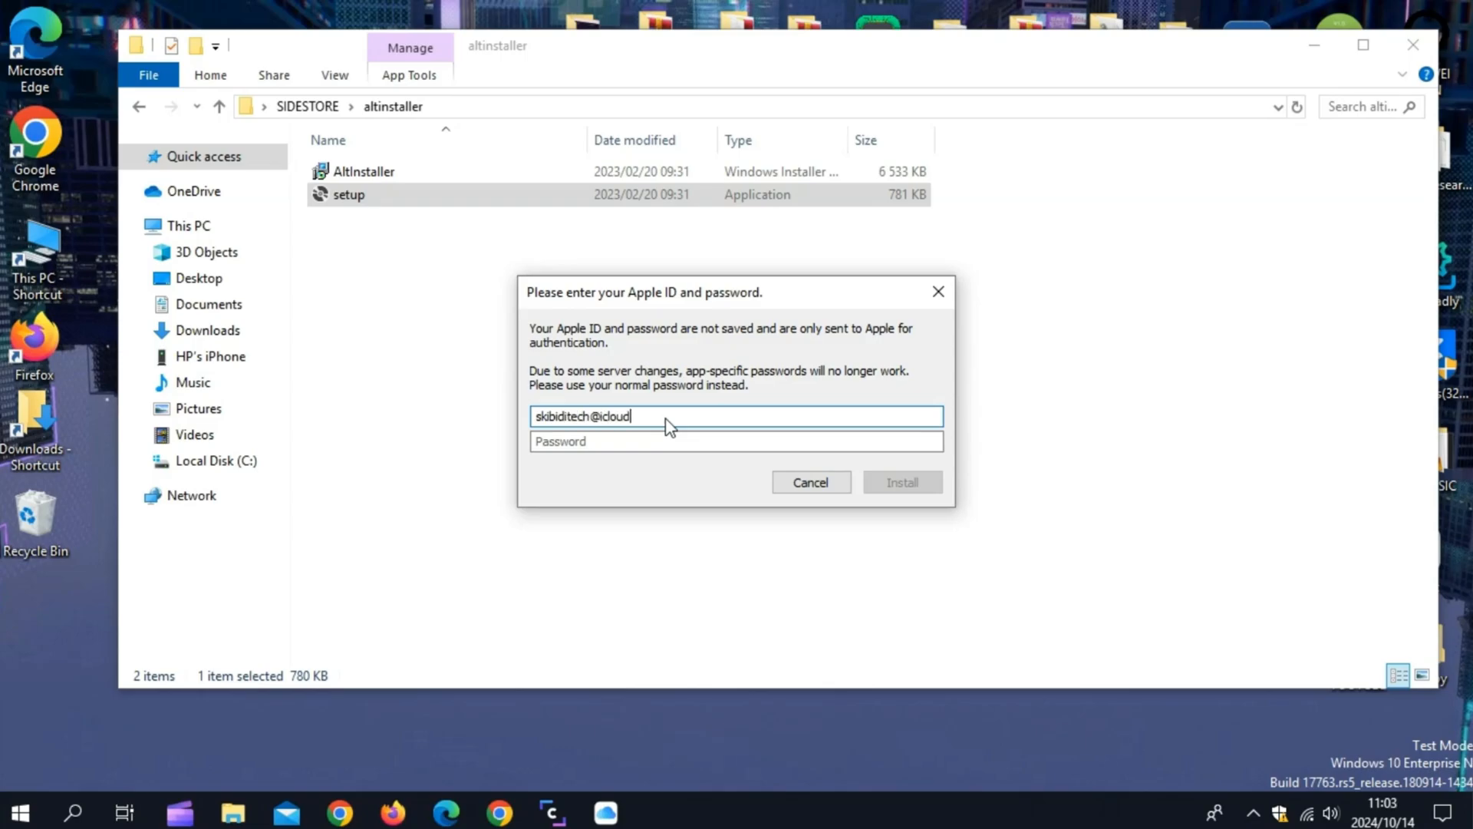
{"action": "left_click", "coordinate": [810, 482]}
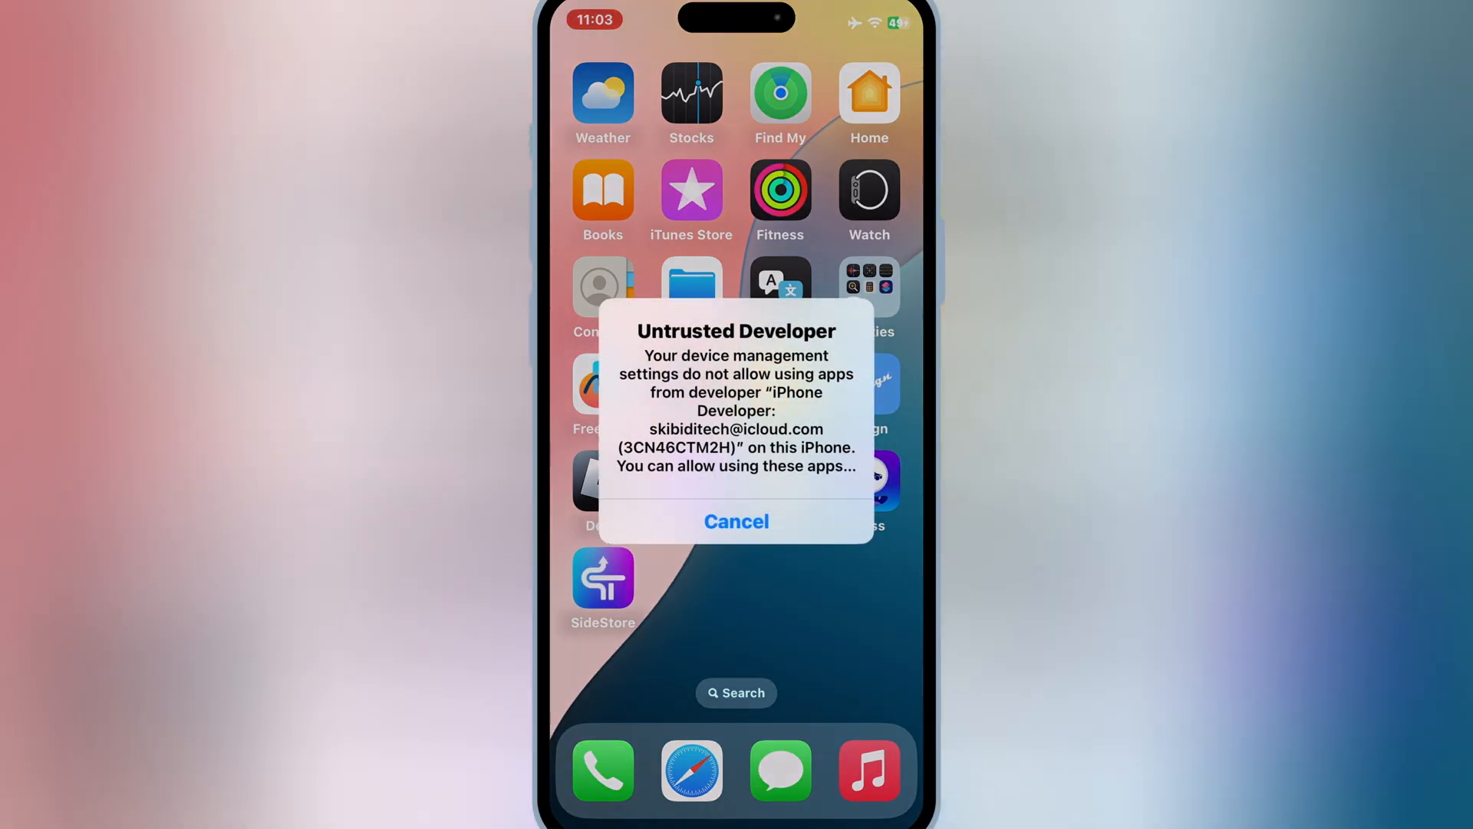
- Dismiss the untrusted developer alert and trust SideStore's developer account in VPN & Device Management
{"action": "left_click", "coordinate": [736, 521]}
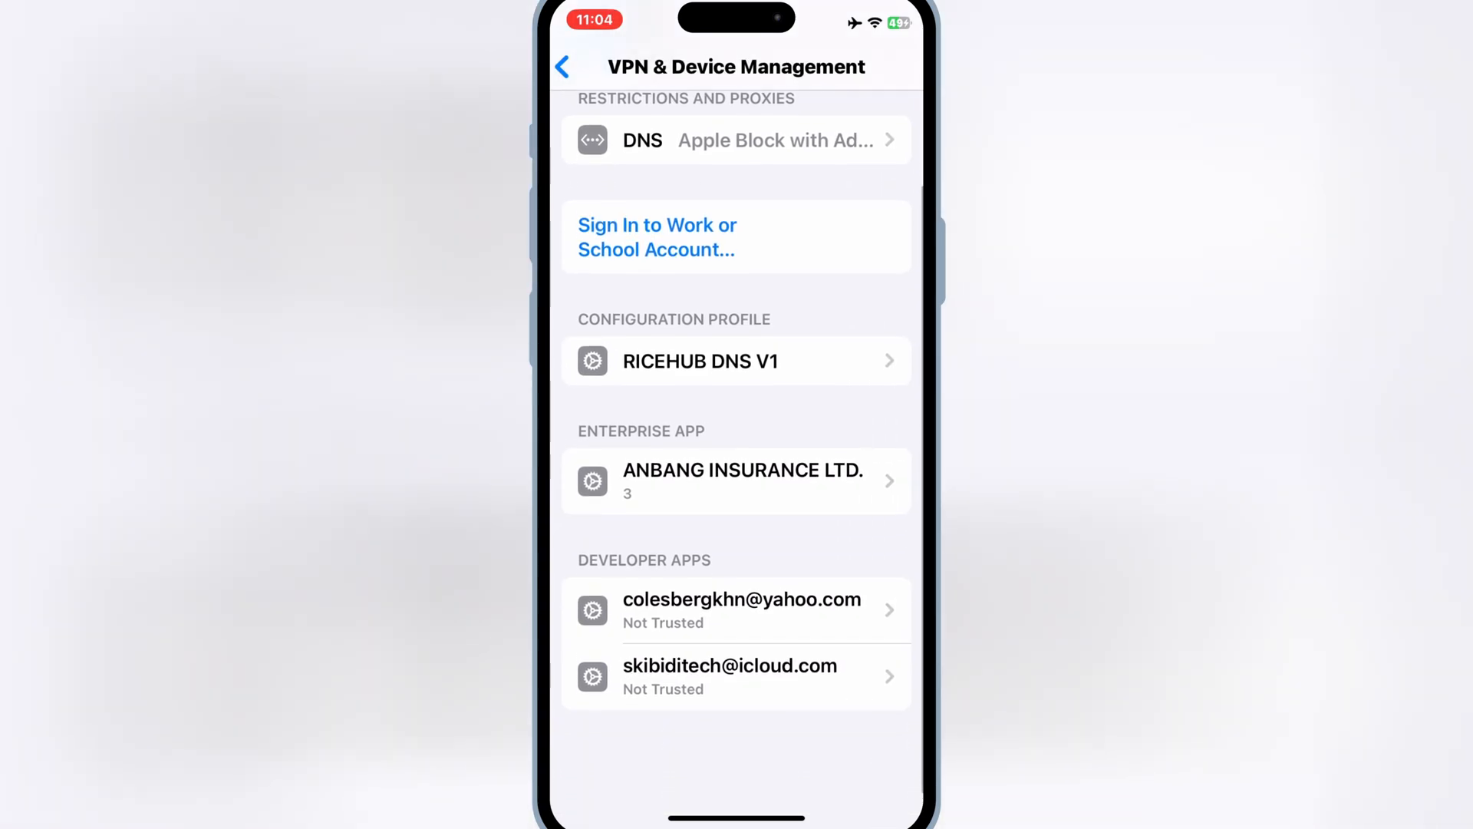
{"action": "left_click", "coordinate": [730, 675]}
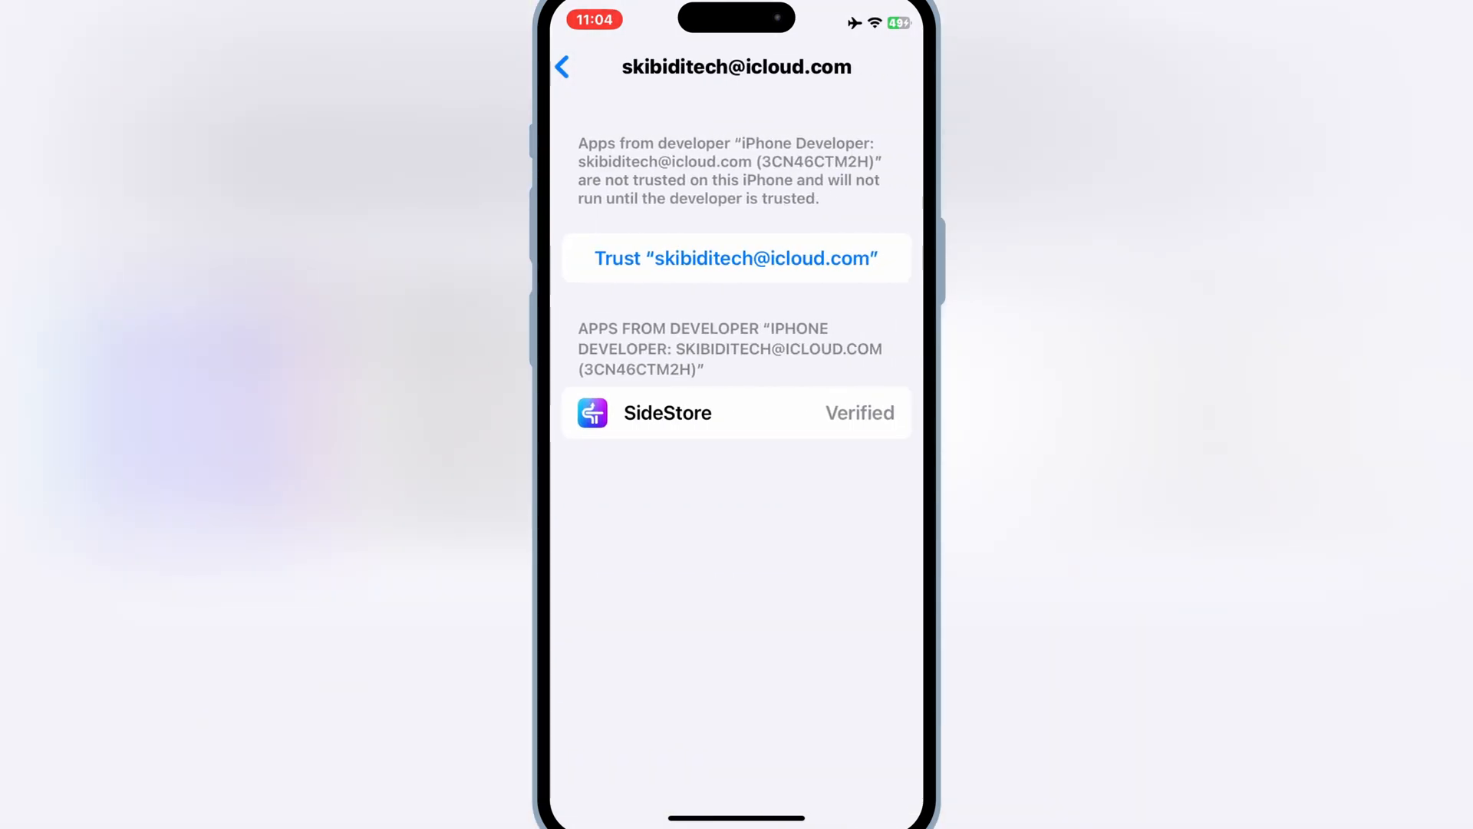
{"action": "left_click", "coordinate": [736, 258]}
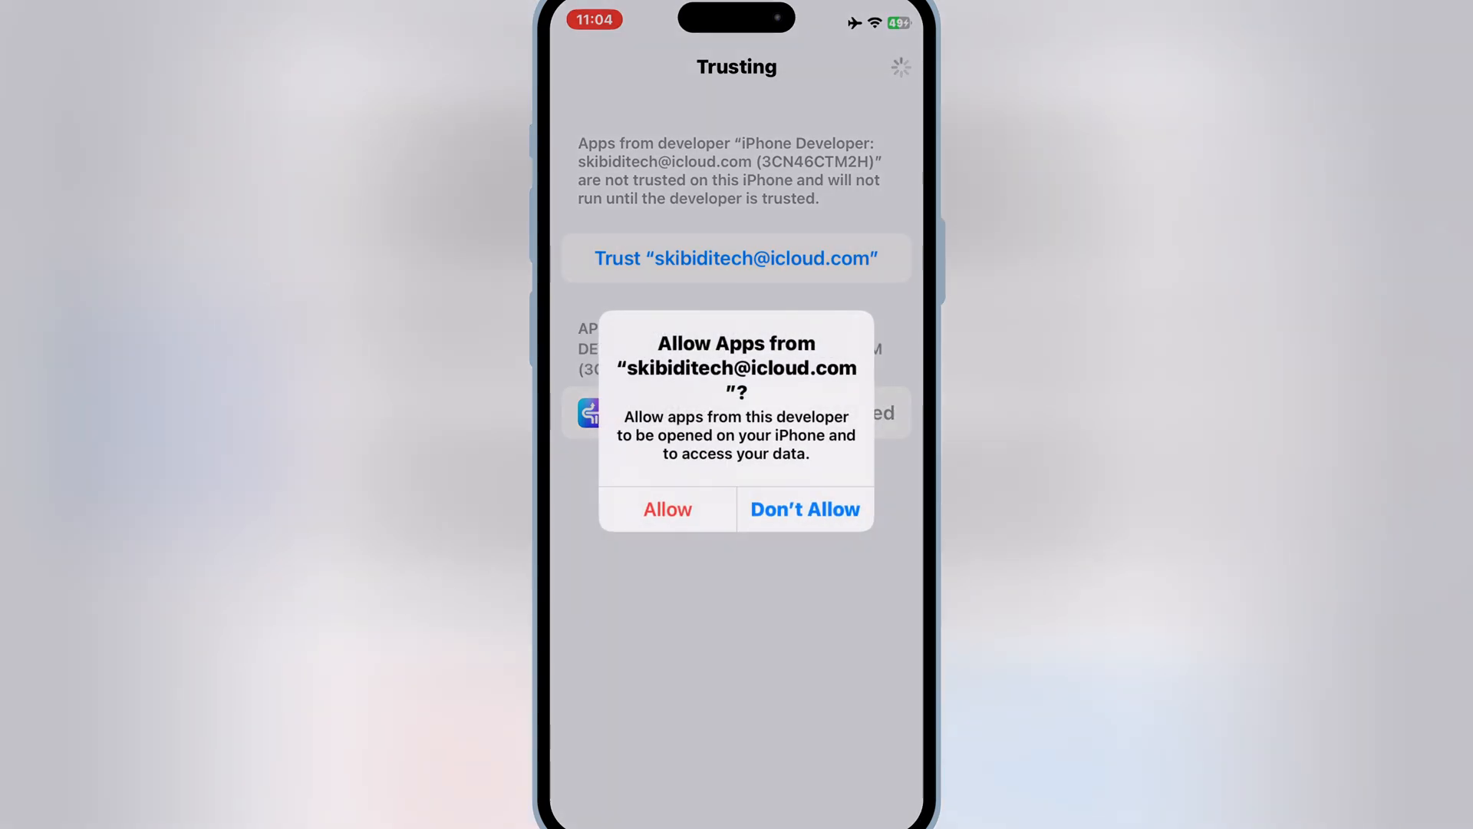
{"action": "left_click", "coordinate": [666, 508]}
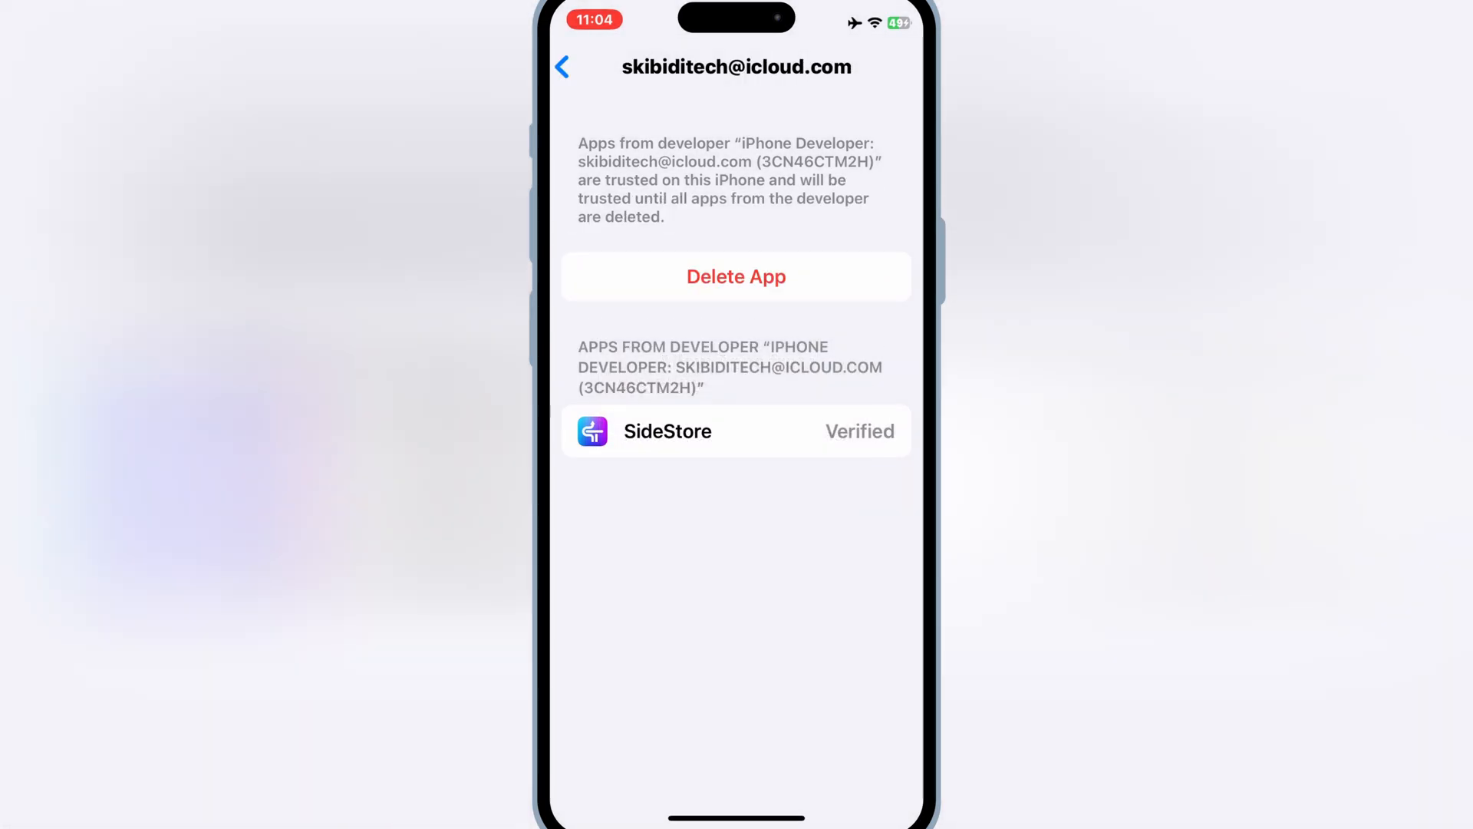
{"action": "left_click", "coordinate": [562, 67]}
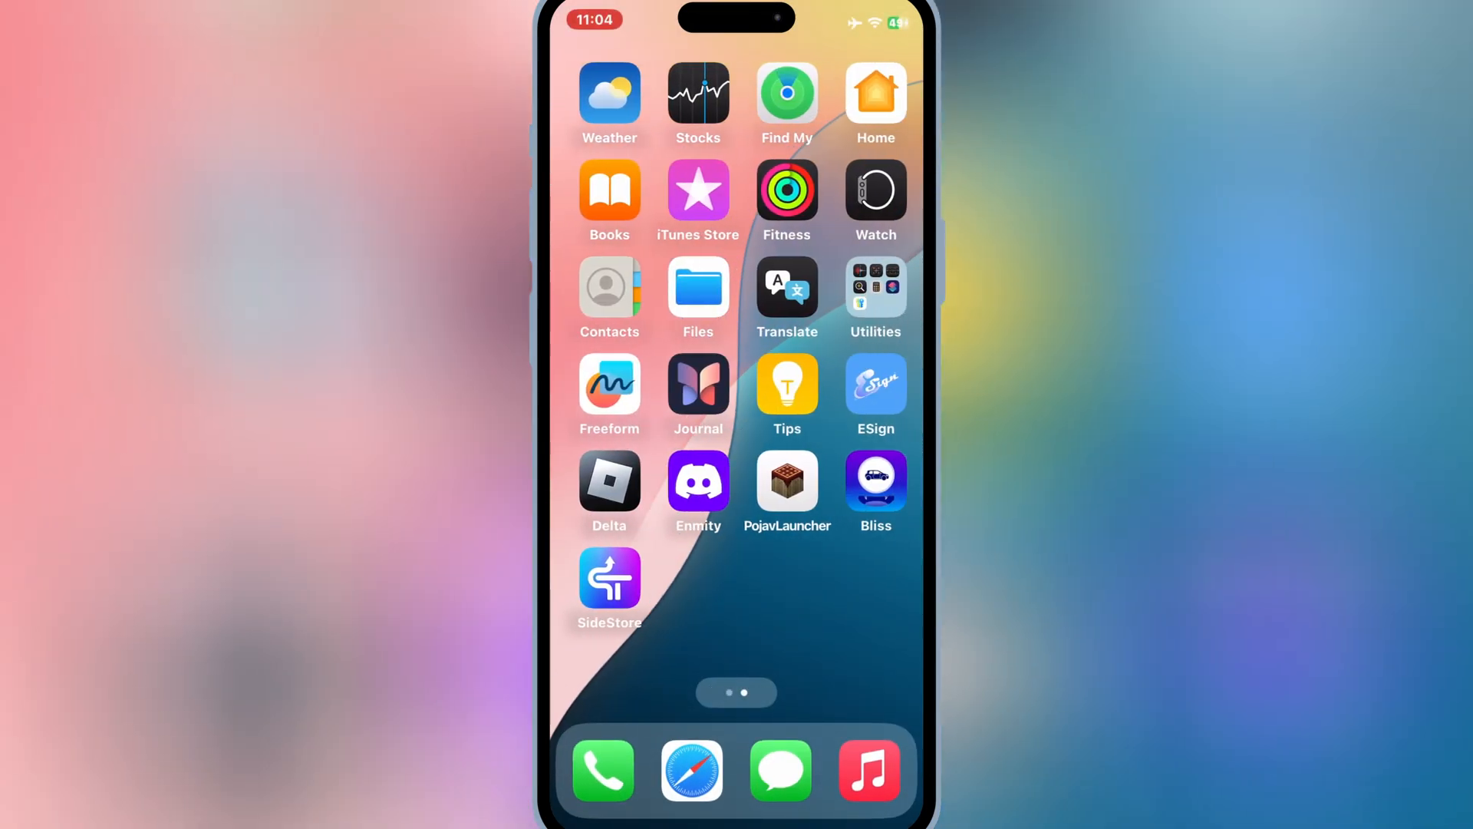
- Launch SideStore and allow its notifications and local network access
{"action": "left_click", "coordinate": [608, 577]}
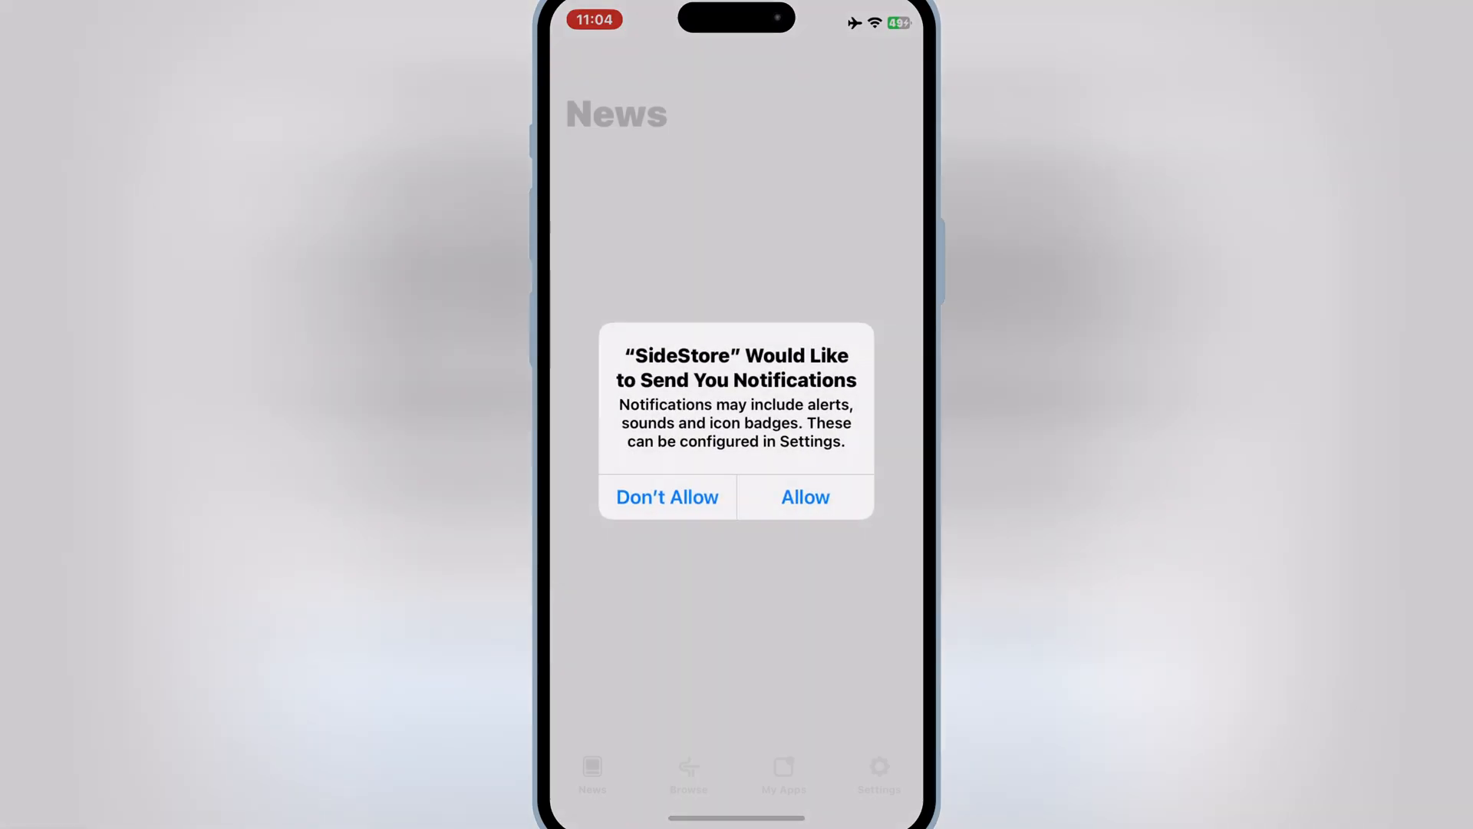
{"action": "left_click", "coordinate": [803, 496]}
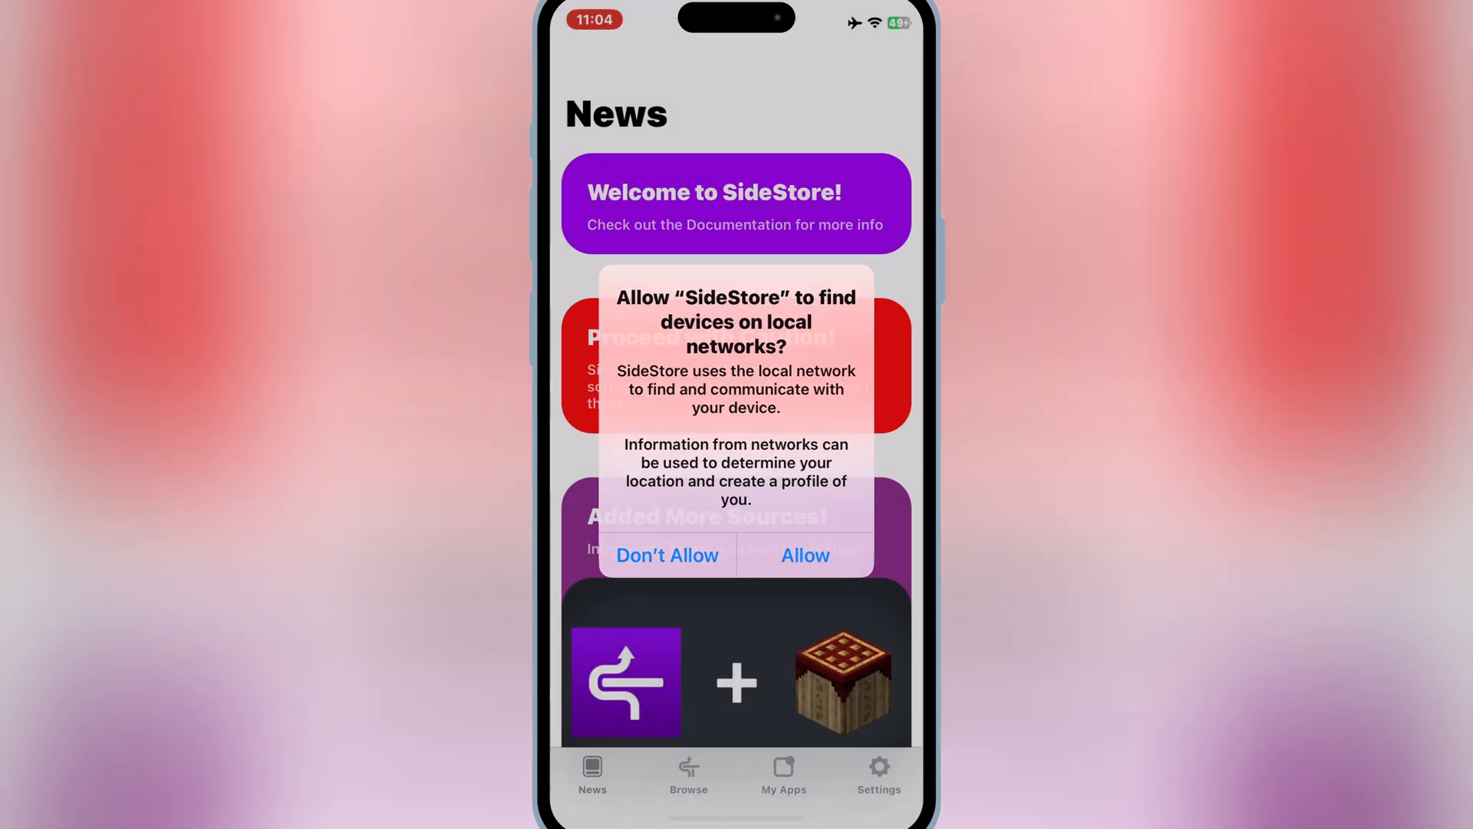
{"action": "left_click", "coordinate": [803, 554]}
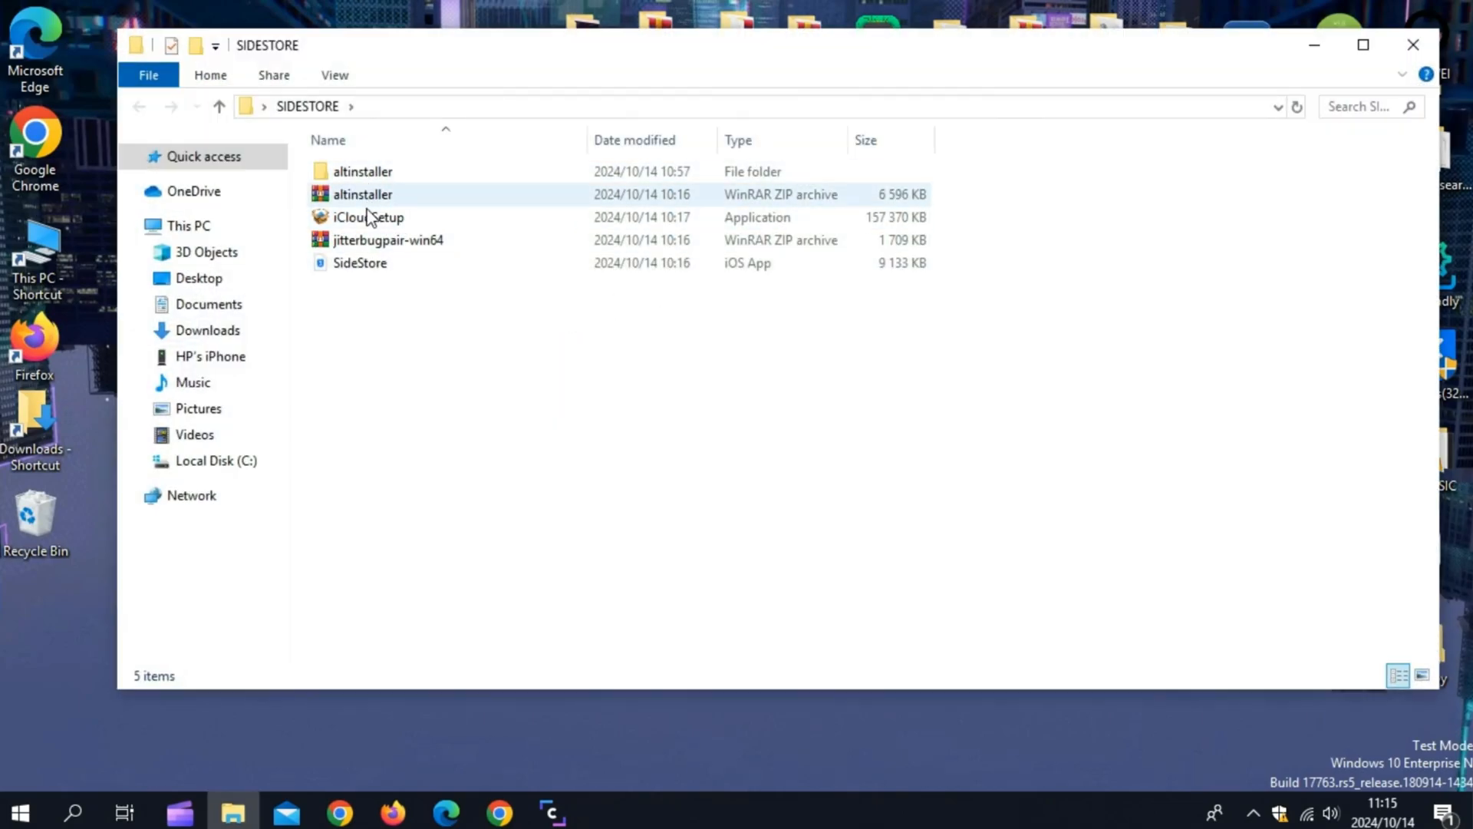
- Extract jitterbugpair-win64.zip in SIDESTORE and open the resulting jitterbugpair-win64 folder
{"action": "right_click", "coordinate": [386, 239]}
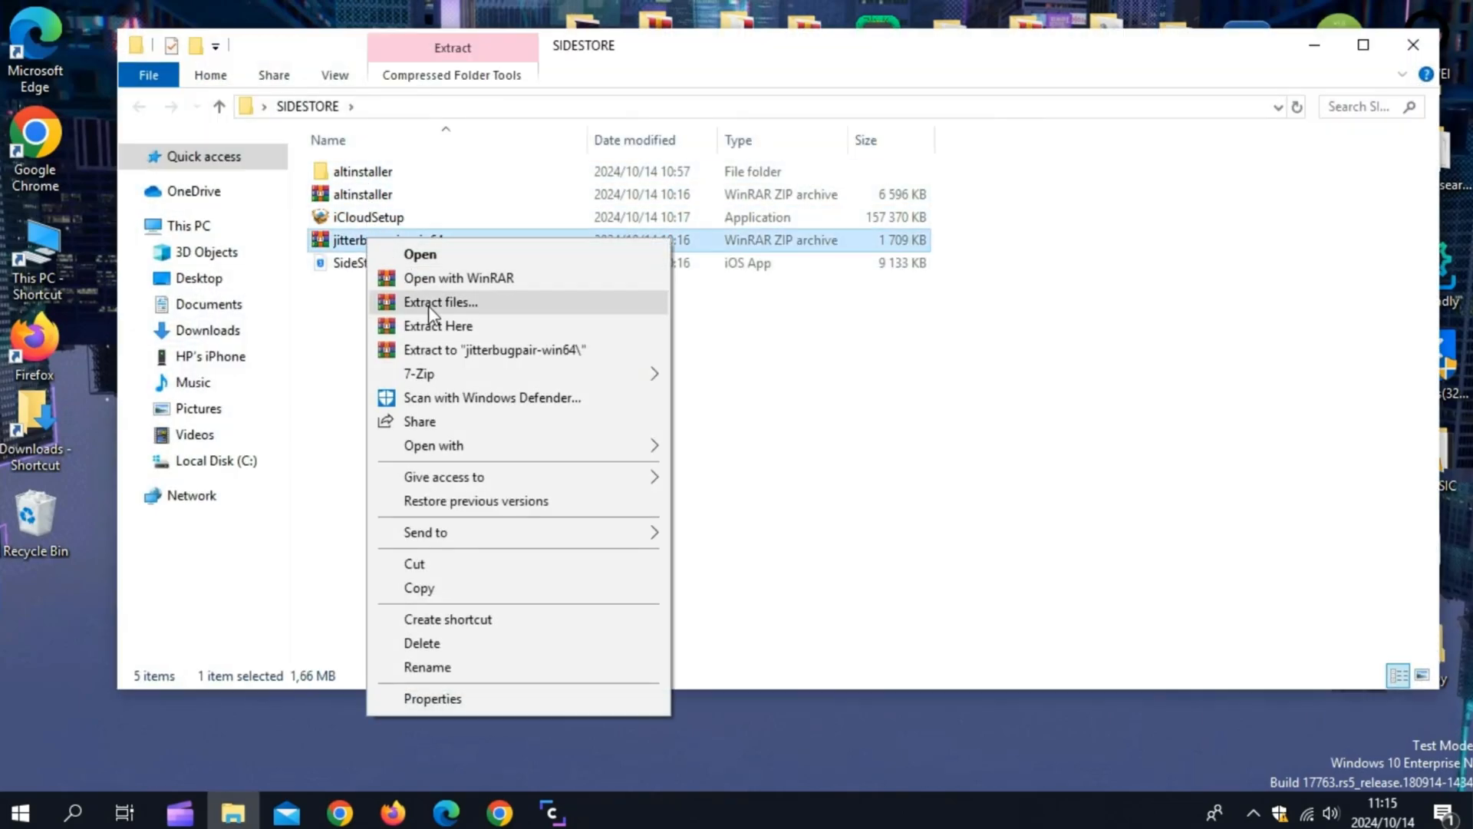
{"action": "left_click", "coordinate": [440, 301]}
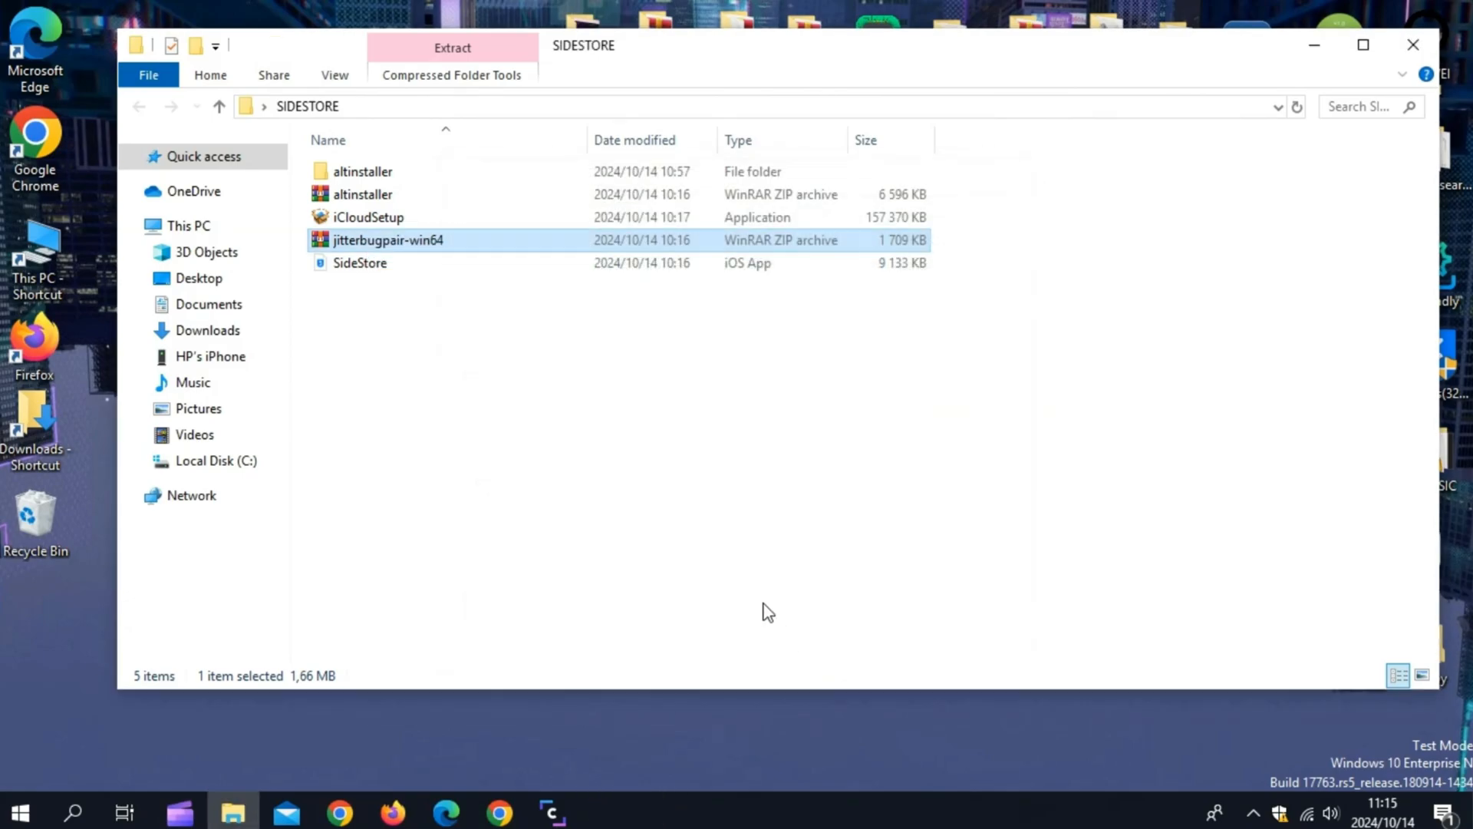
{"action": "left_click", "coordinate": [451, 47]}
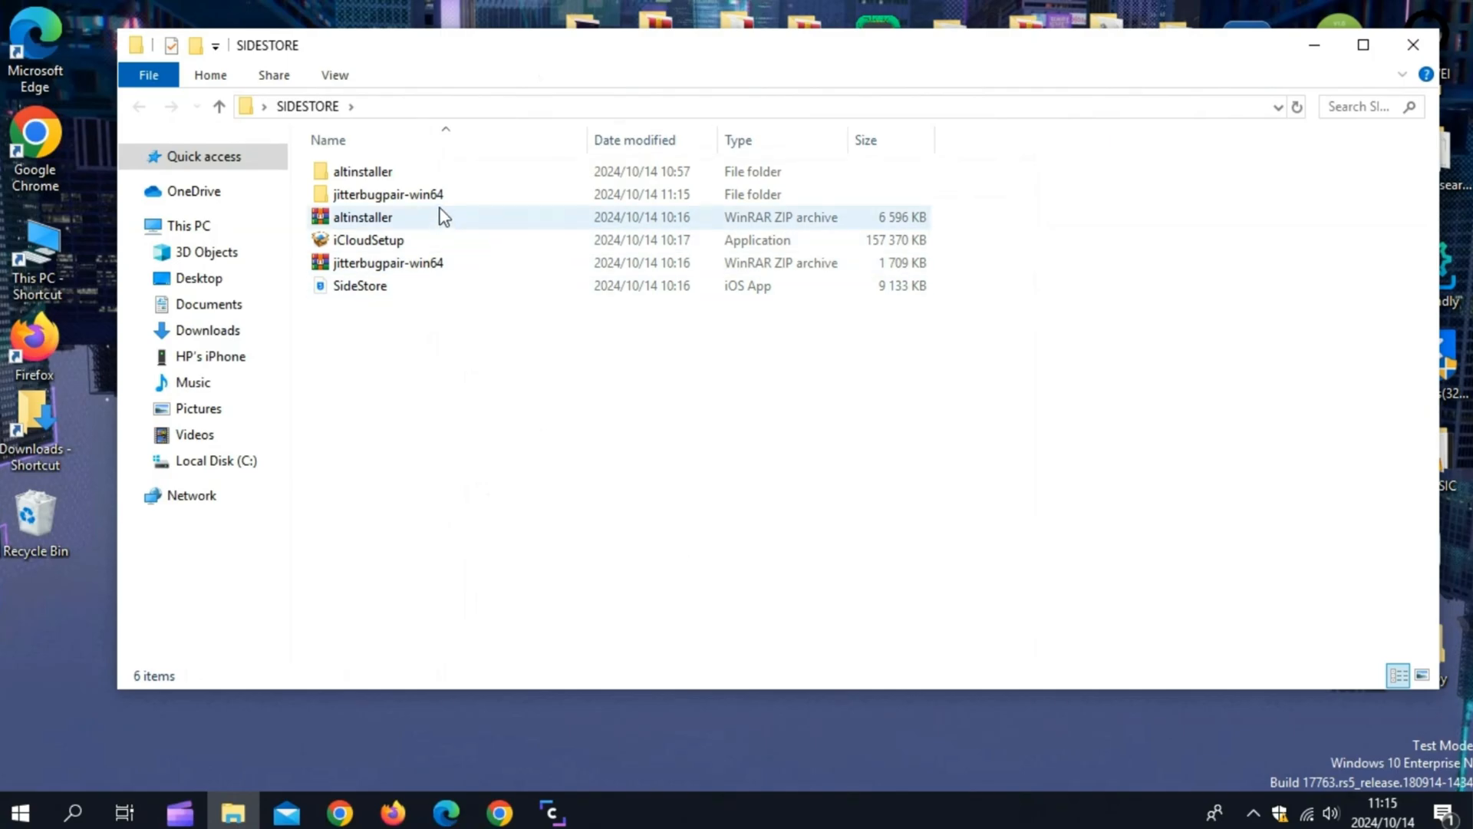
{"action": "double_click", "coordinate": [386, 193]}
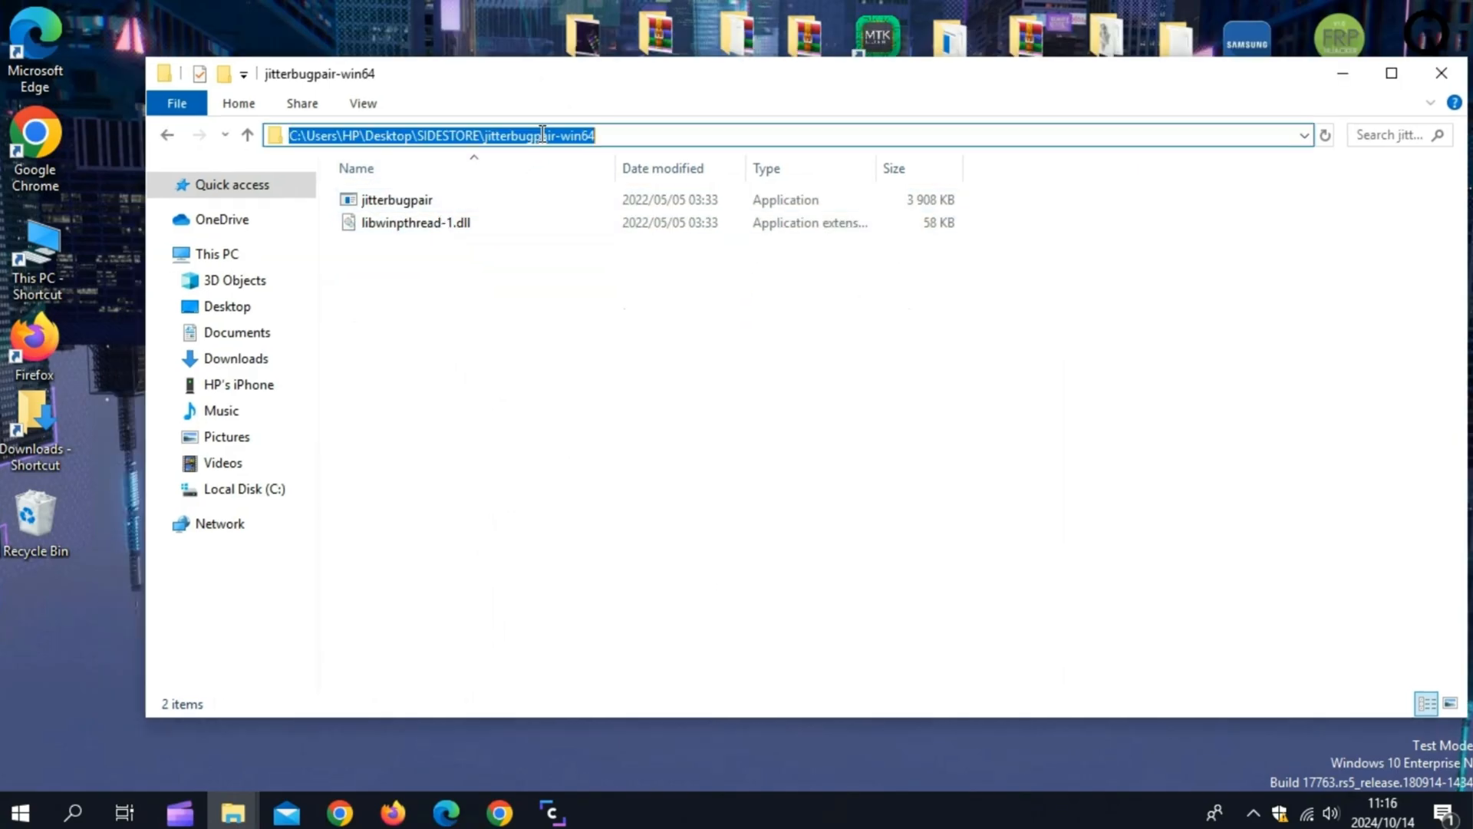
- Run jitterbugpair.exe in Command Prompt, then rerun it after unlocking the iPhone
{"action": "type", "text": "cmd"}
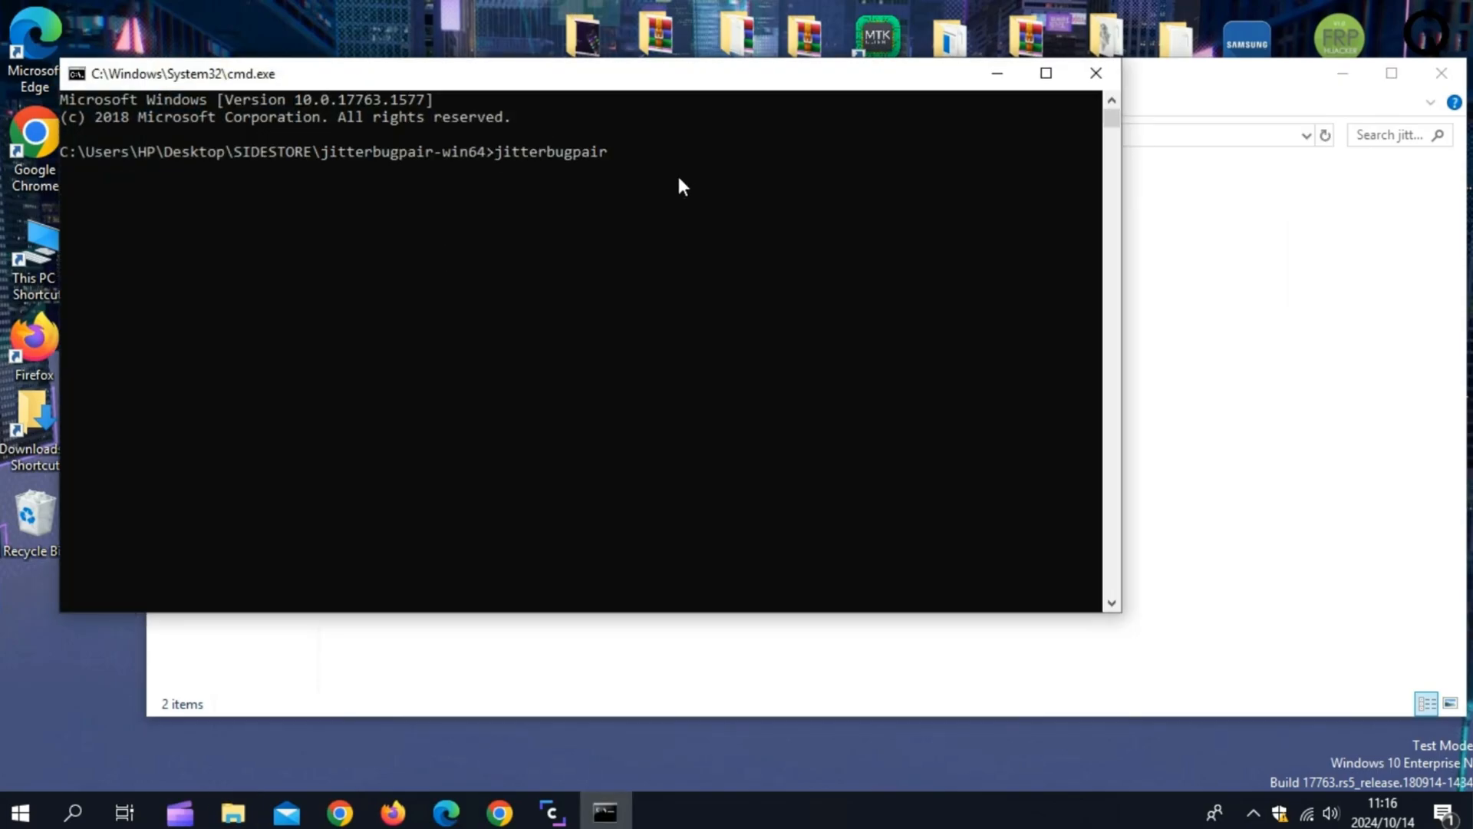
{"action": "type", "text": ".ex"}
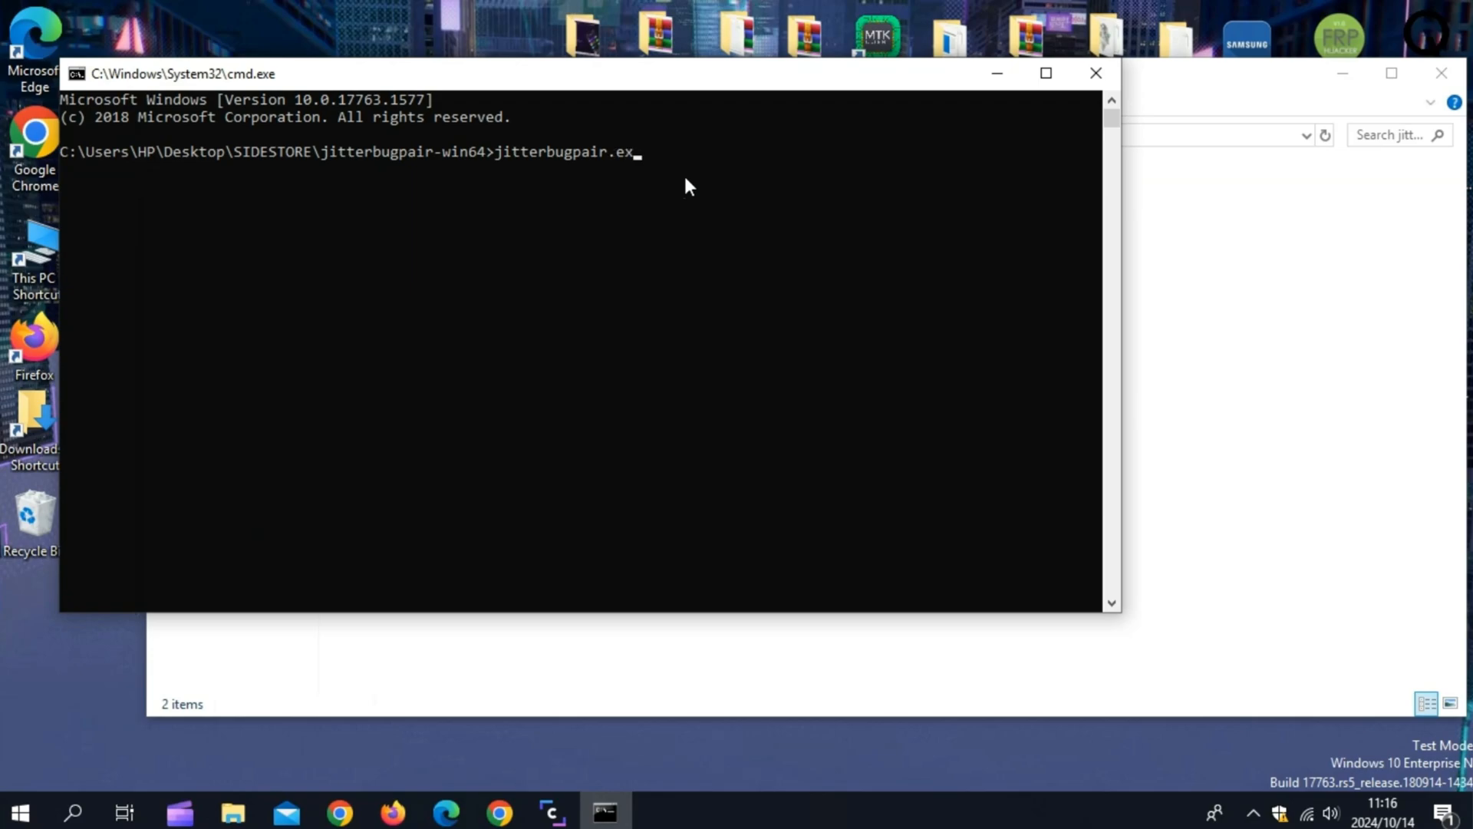
{"action": "key", "text": "Return"}
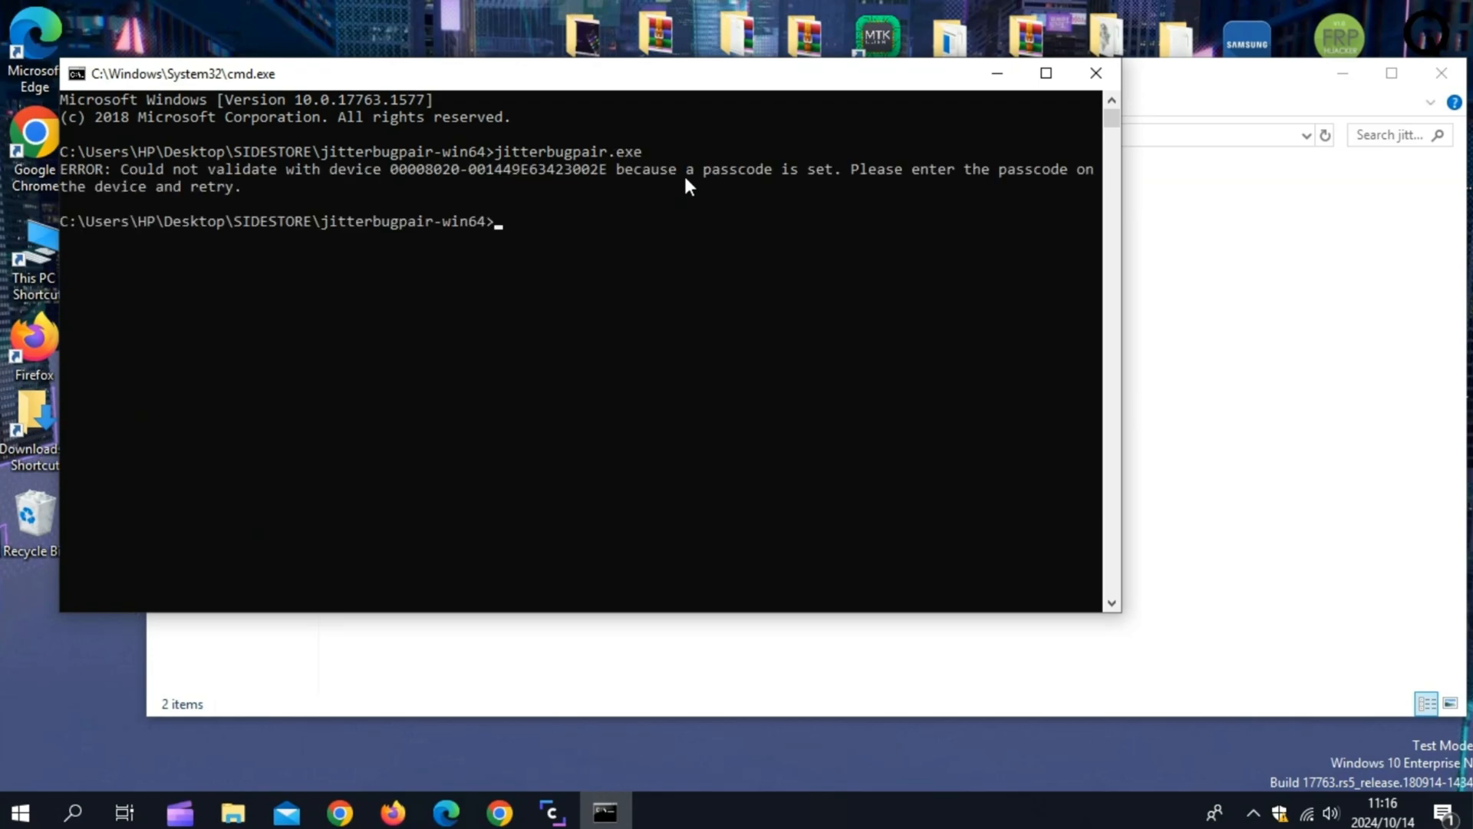
{"action": "mouse_move", "coordinate": [699, 255]}
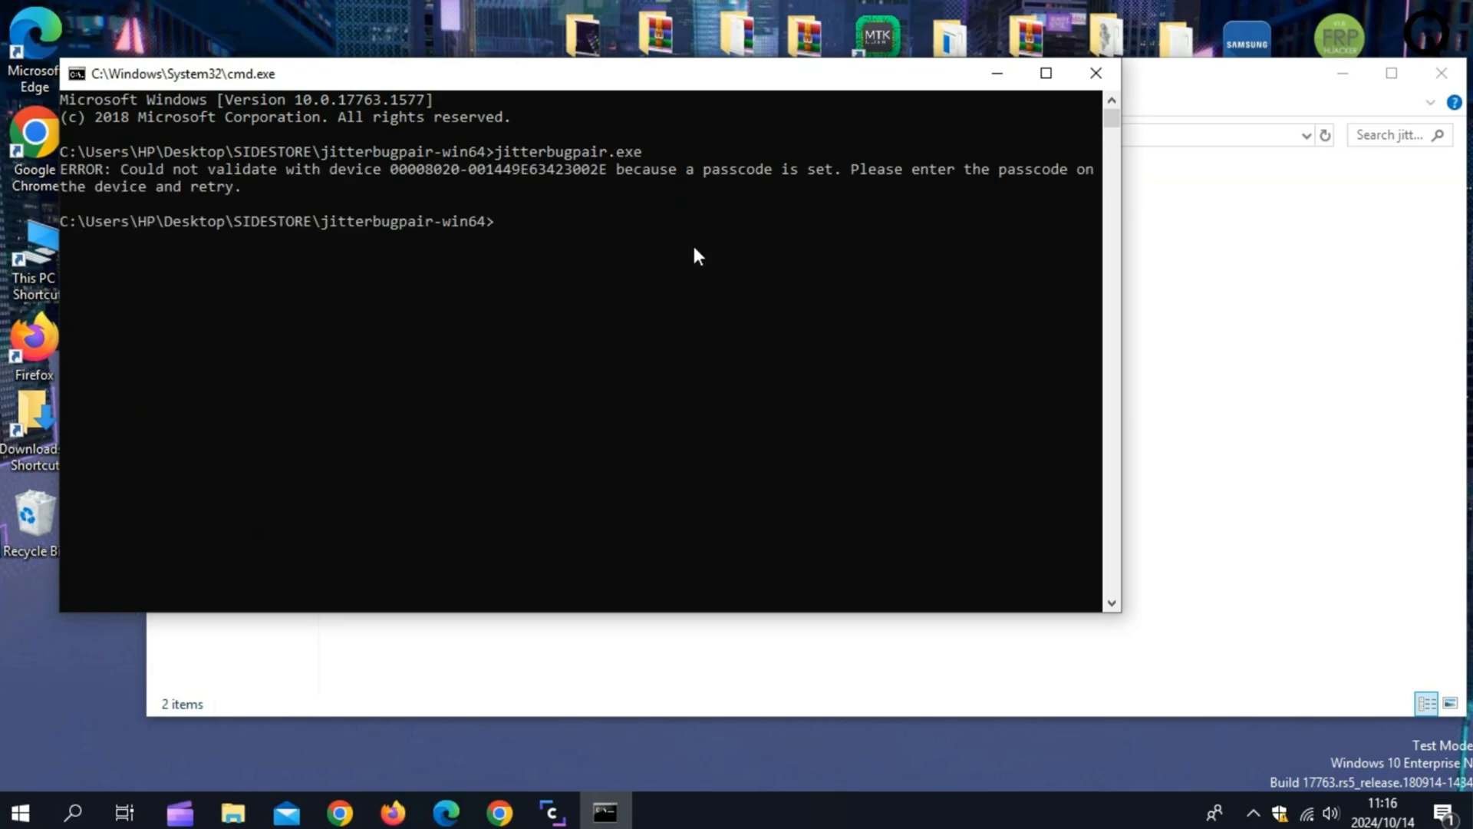
{"action": "mouse_move", "coordinate": [838, 253]}
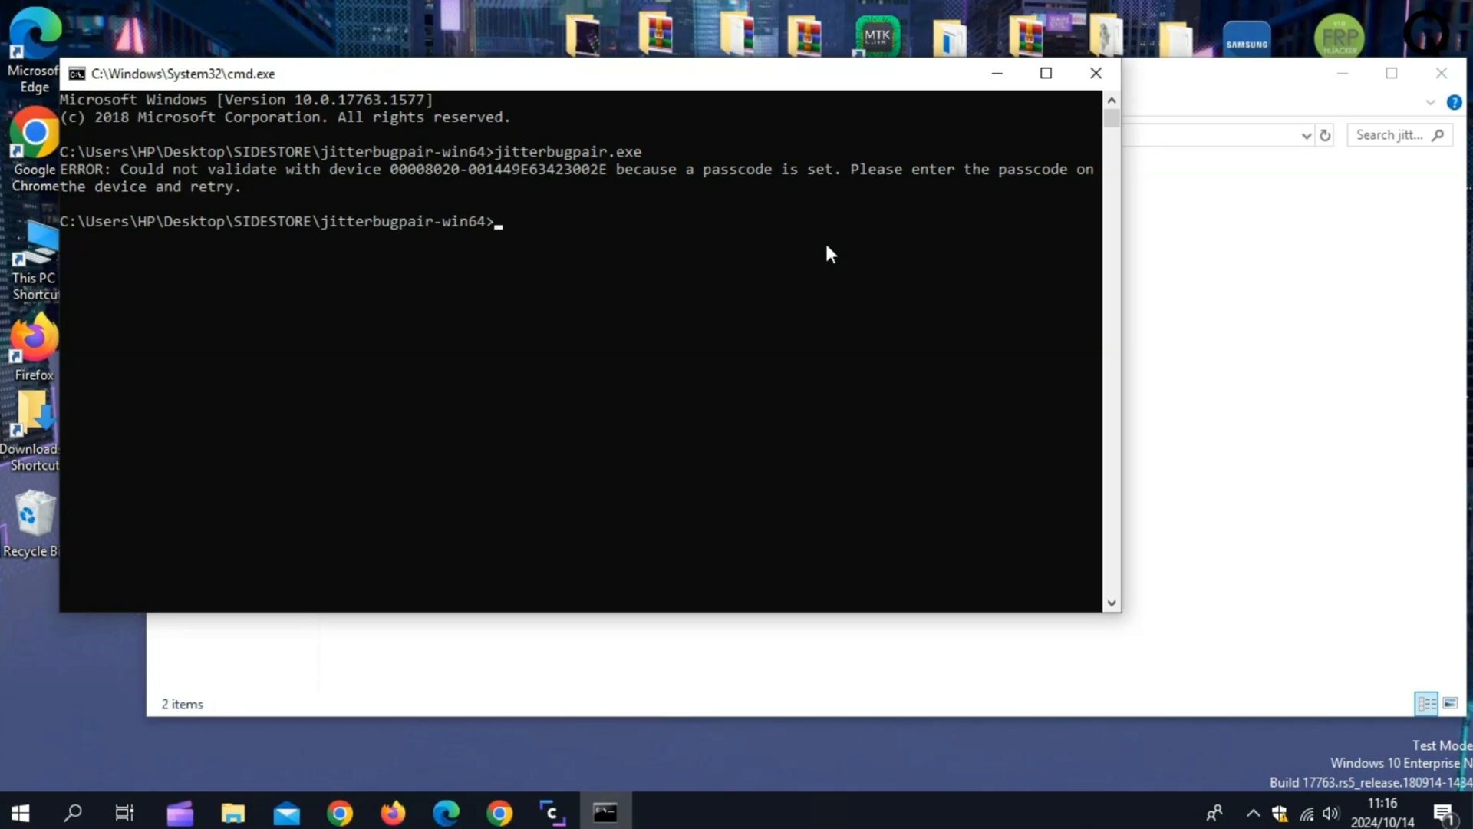
{"action": "type", "text": "jitterbugpair"}
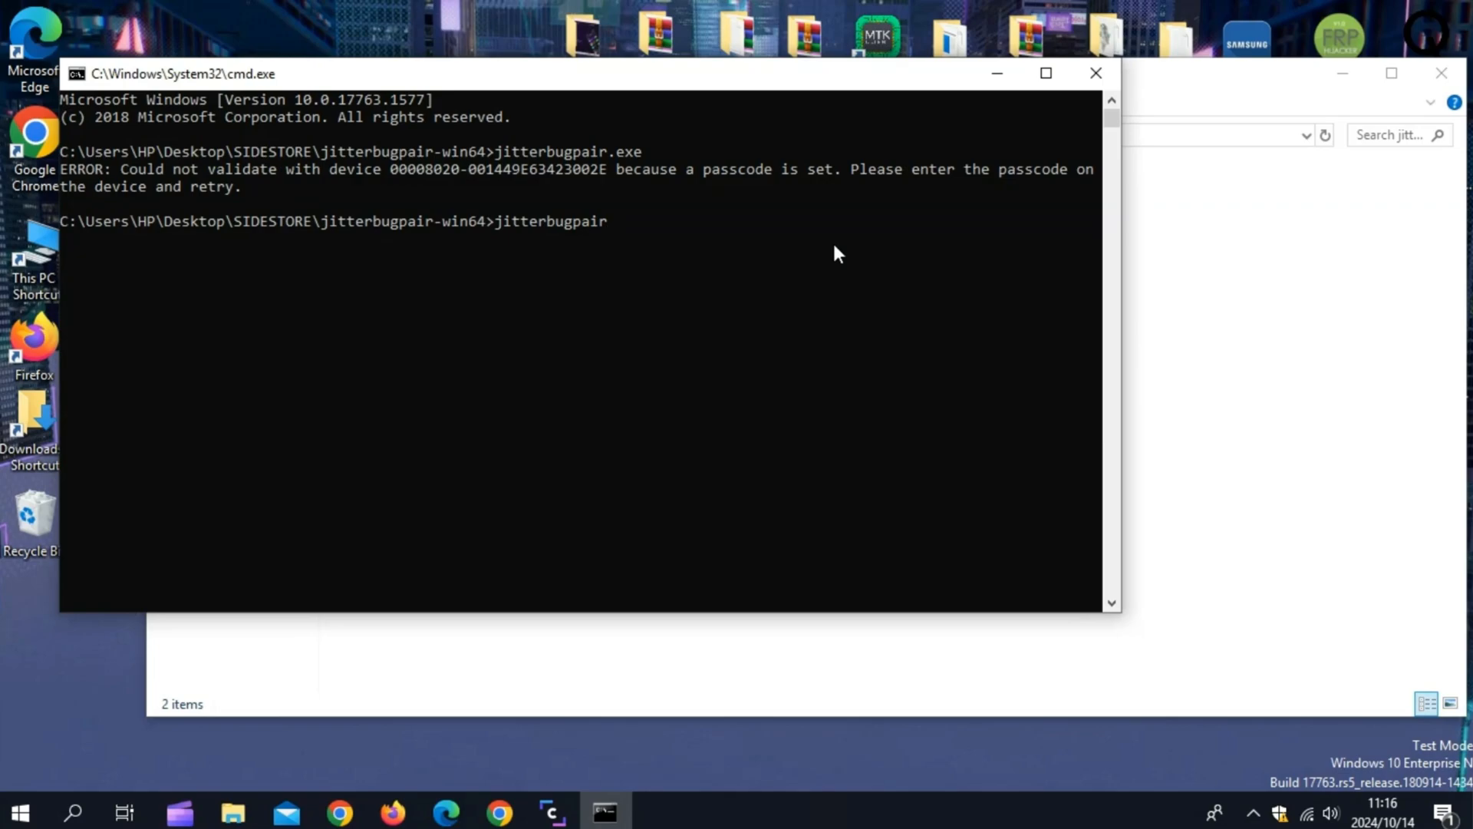
{"action": "type", "text": ".exe"}
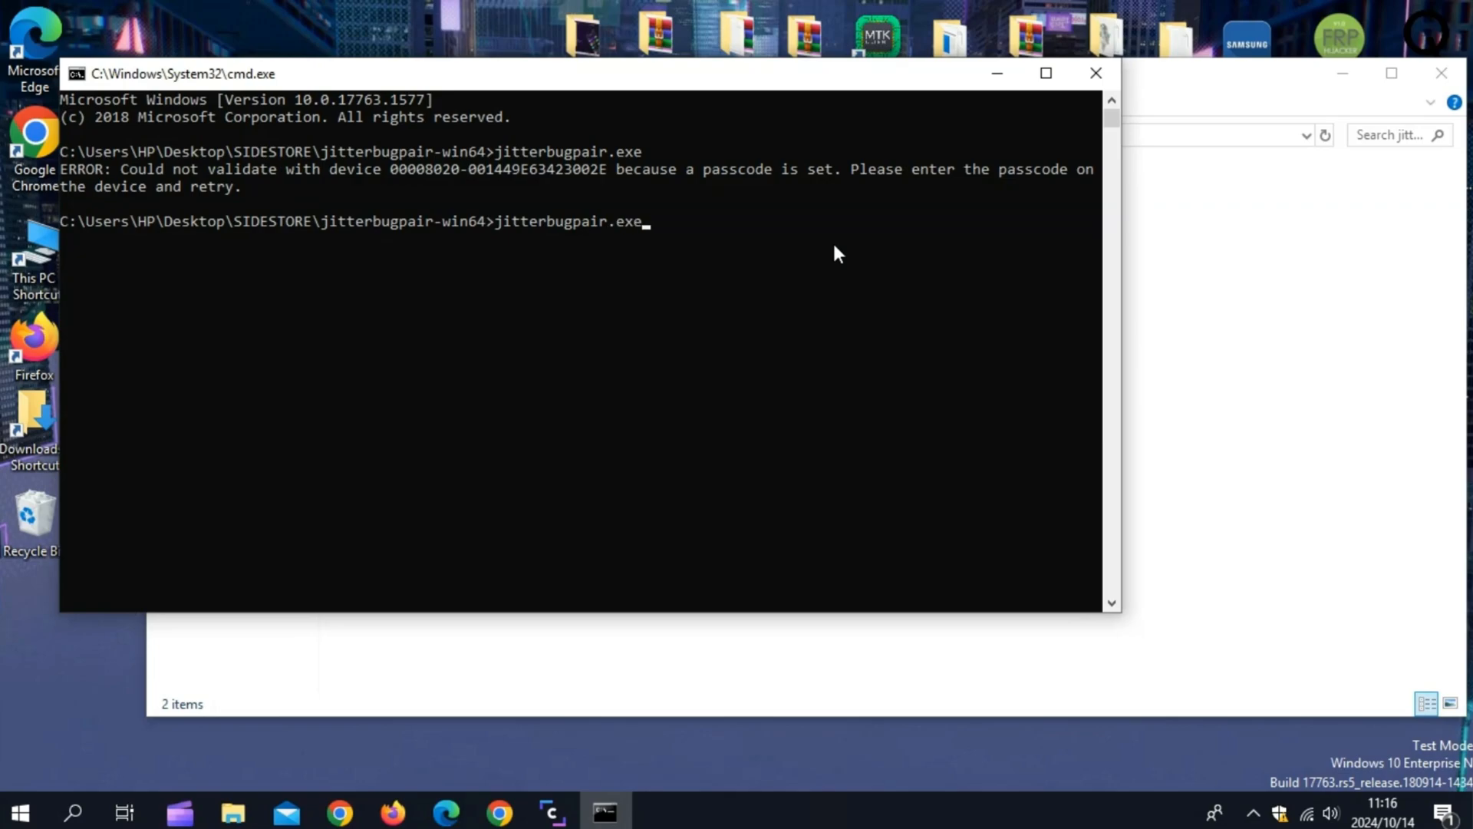
{"action": "key", "text": "Return"}
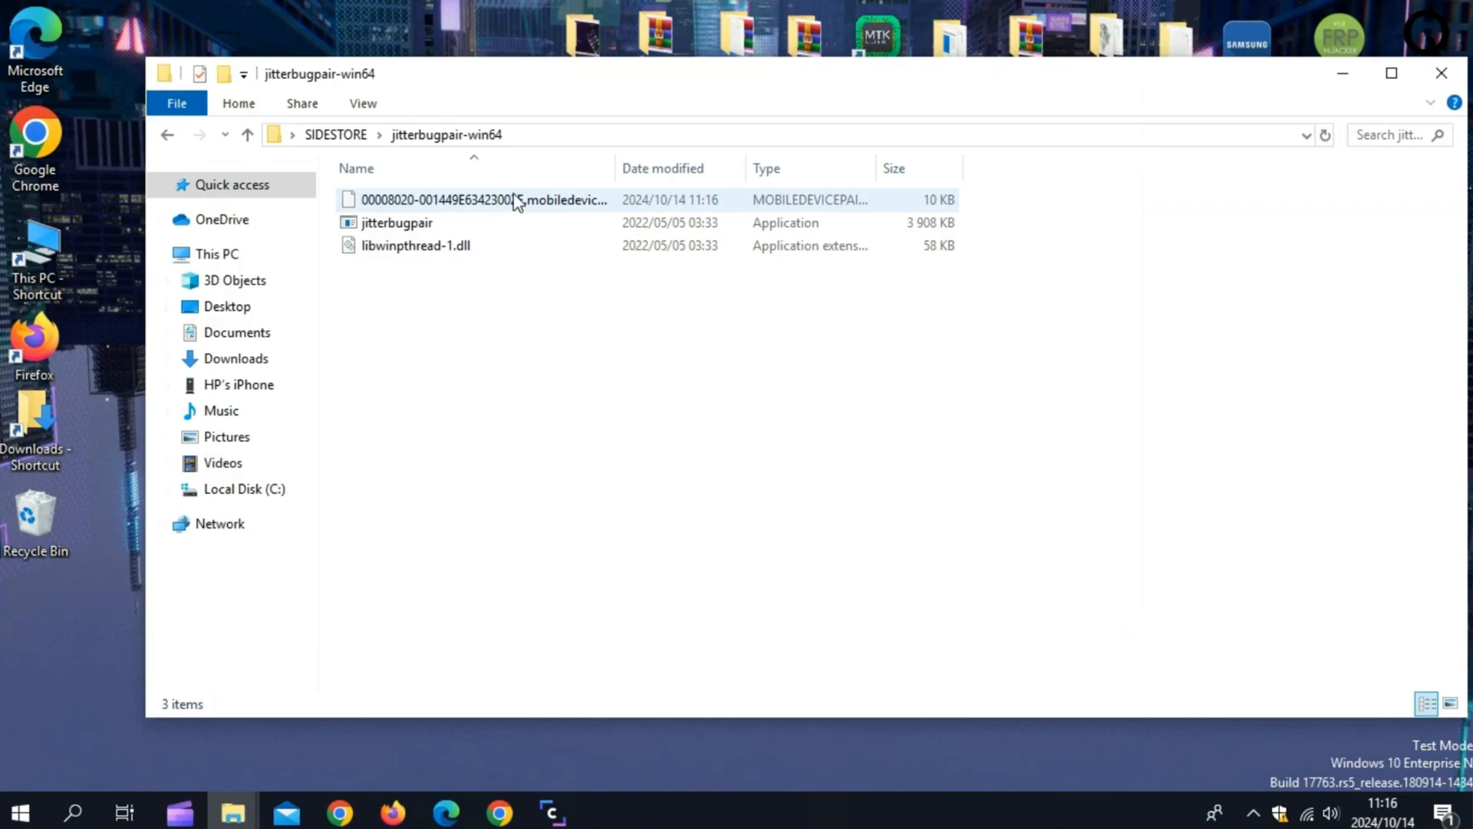
- Select the new .mobiledevicepairing file in the jitterbugpair-win64 folder
{"action": "left_click", "coordinate": [482, 200]}
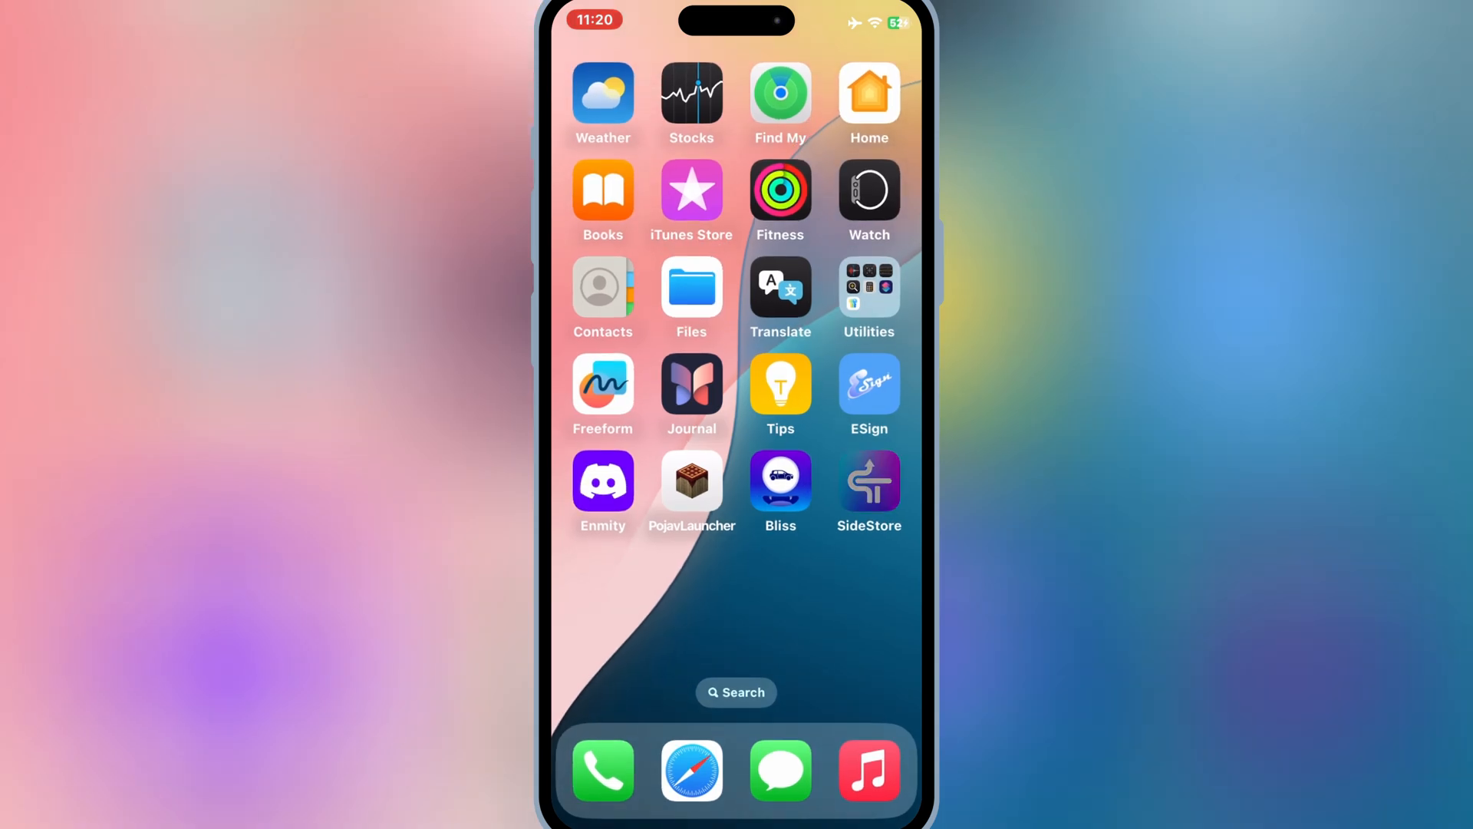
- Launch SideStore, accept the Pairing File prompt, pick the pairing file, and return Home
{"action": "left_click", "coordinate": [867, 482]}
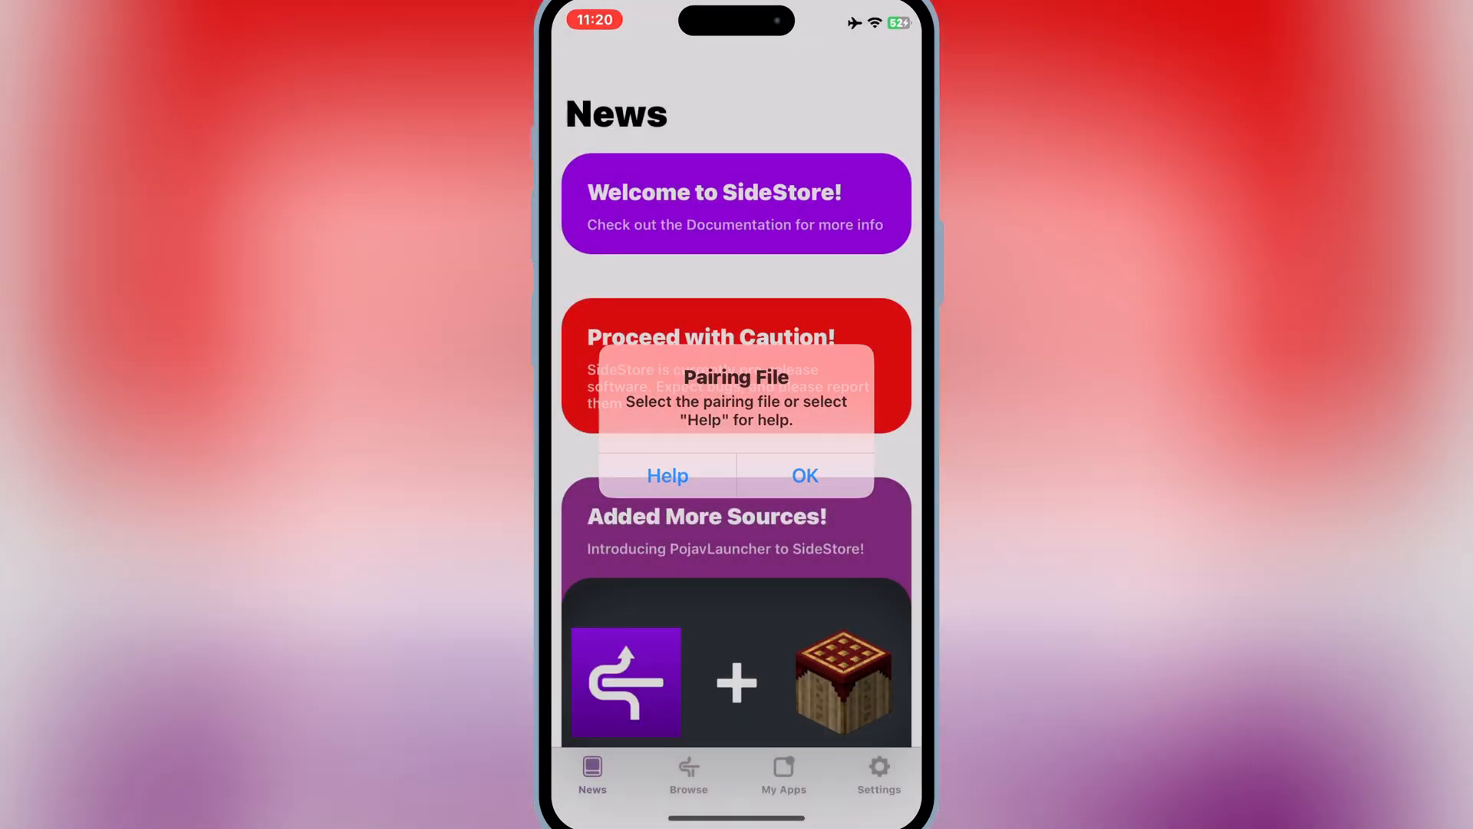
{"action": "left_click", "coordinate": [804, 476]}
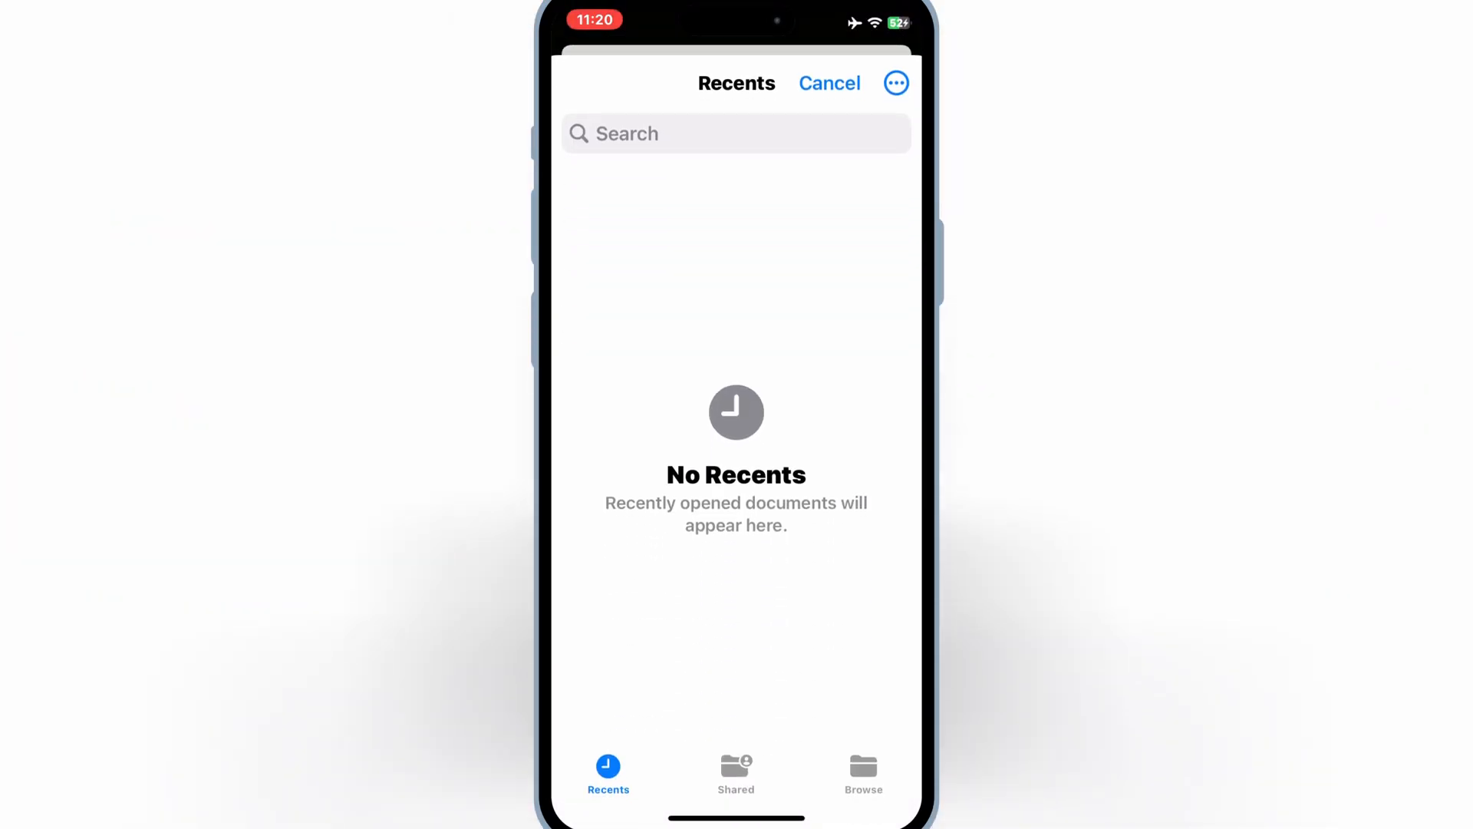
{"action": "left_click", "coordinate": [863, 769]}
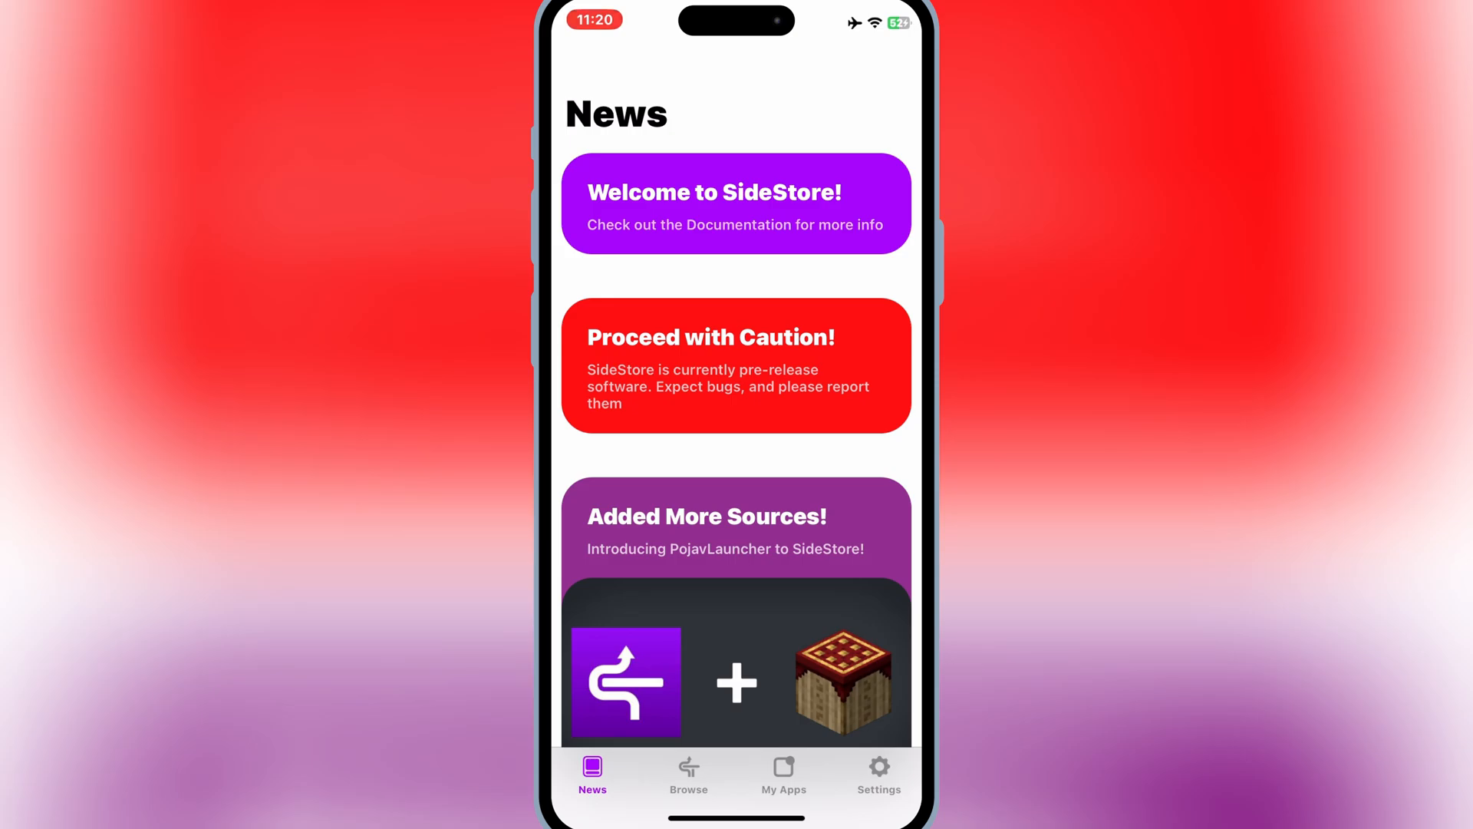
{"action": "left_click", "coordinate": [783, 775]}
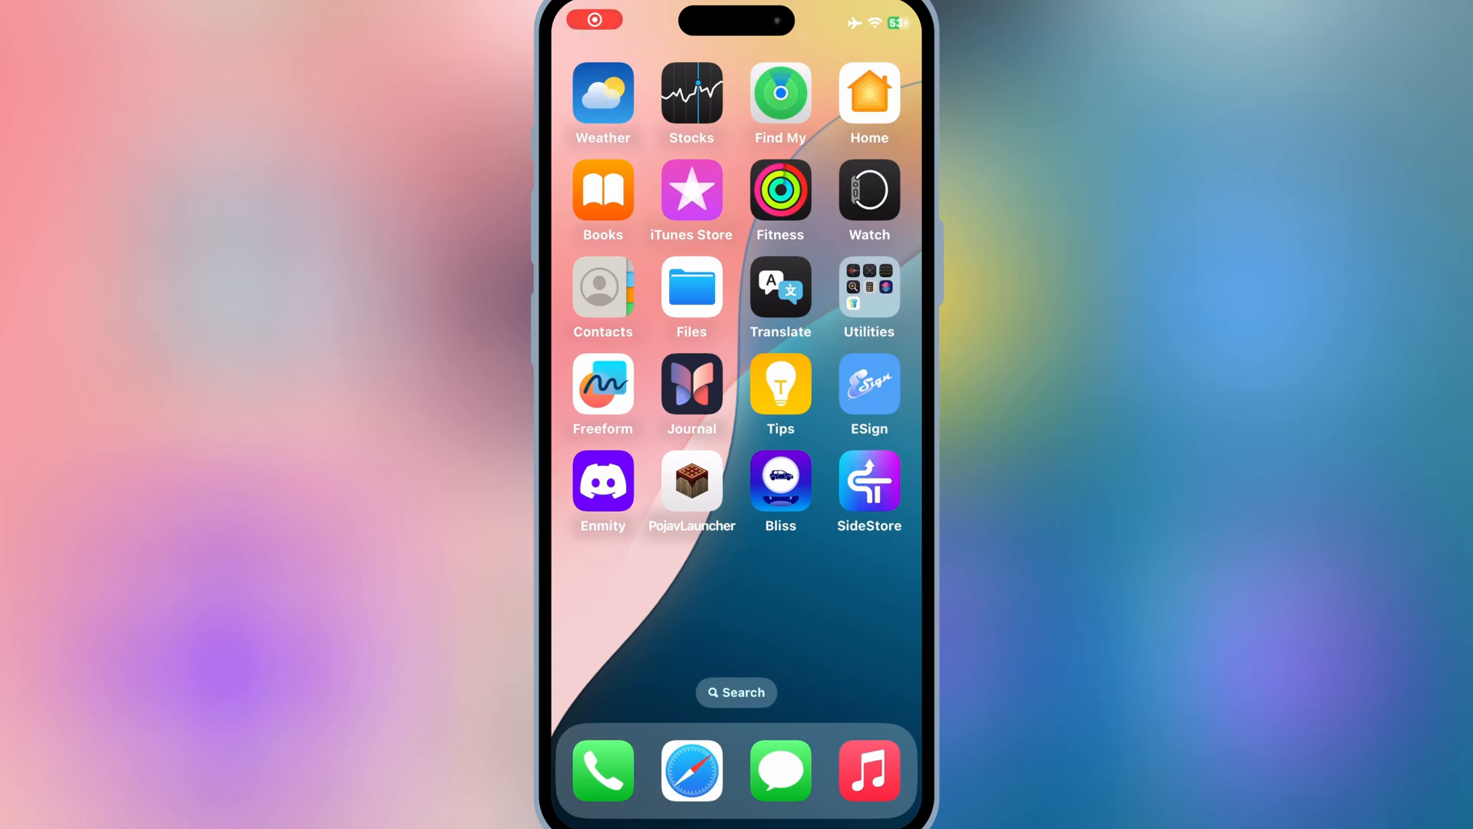
- Follow step 4 of the sidestore.io guide to WireGuard's App Store page and start its download
{"action": "left_click", "coordinate": [867, 481]}
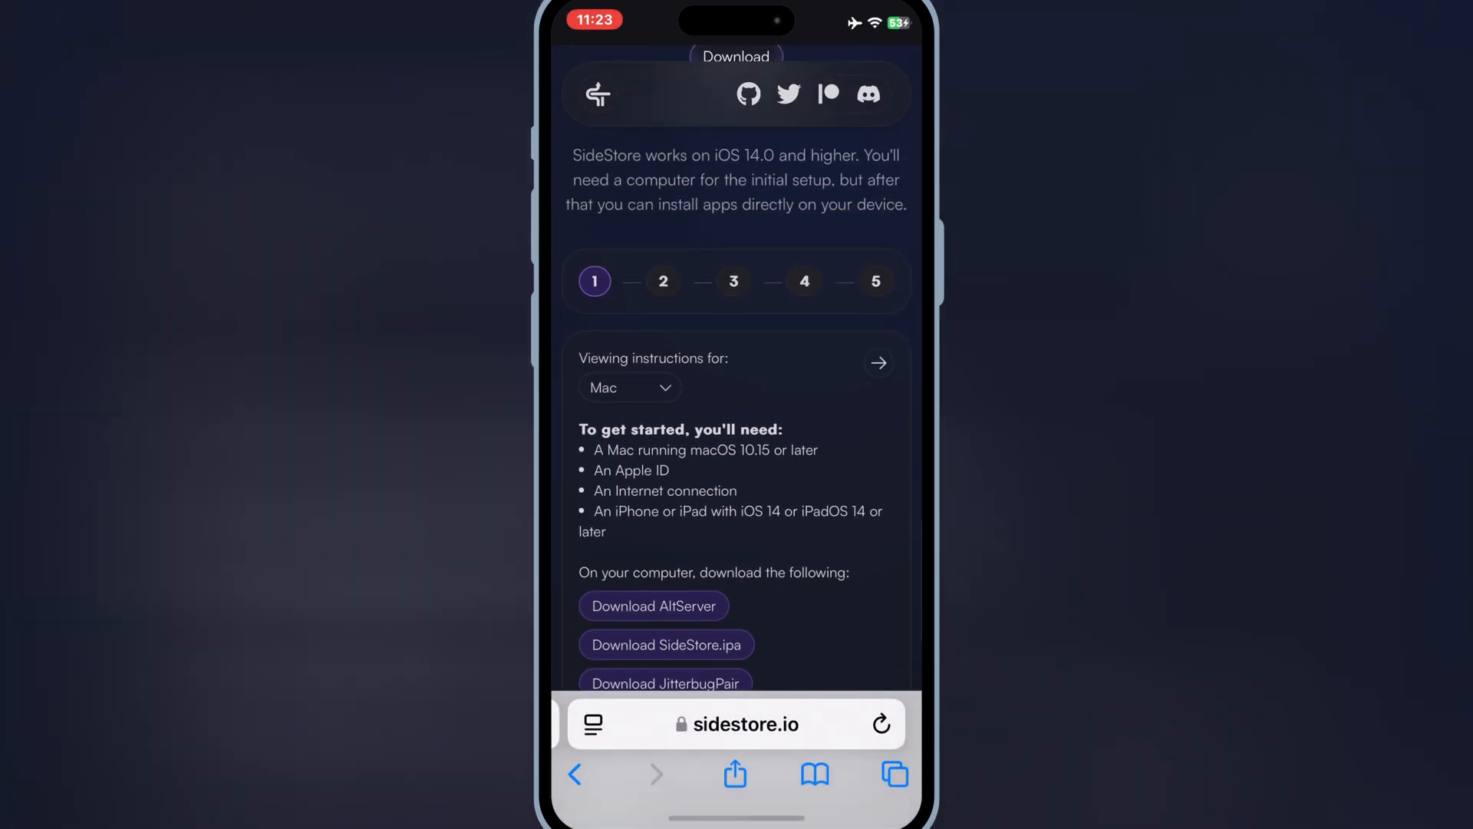
{"action": "left_click", "coordinate": [804, 281]}
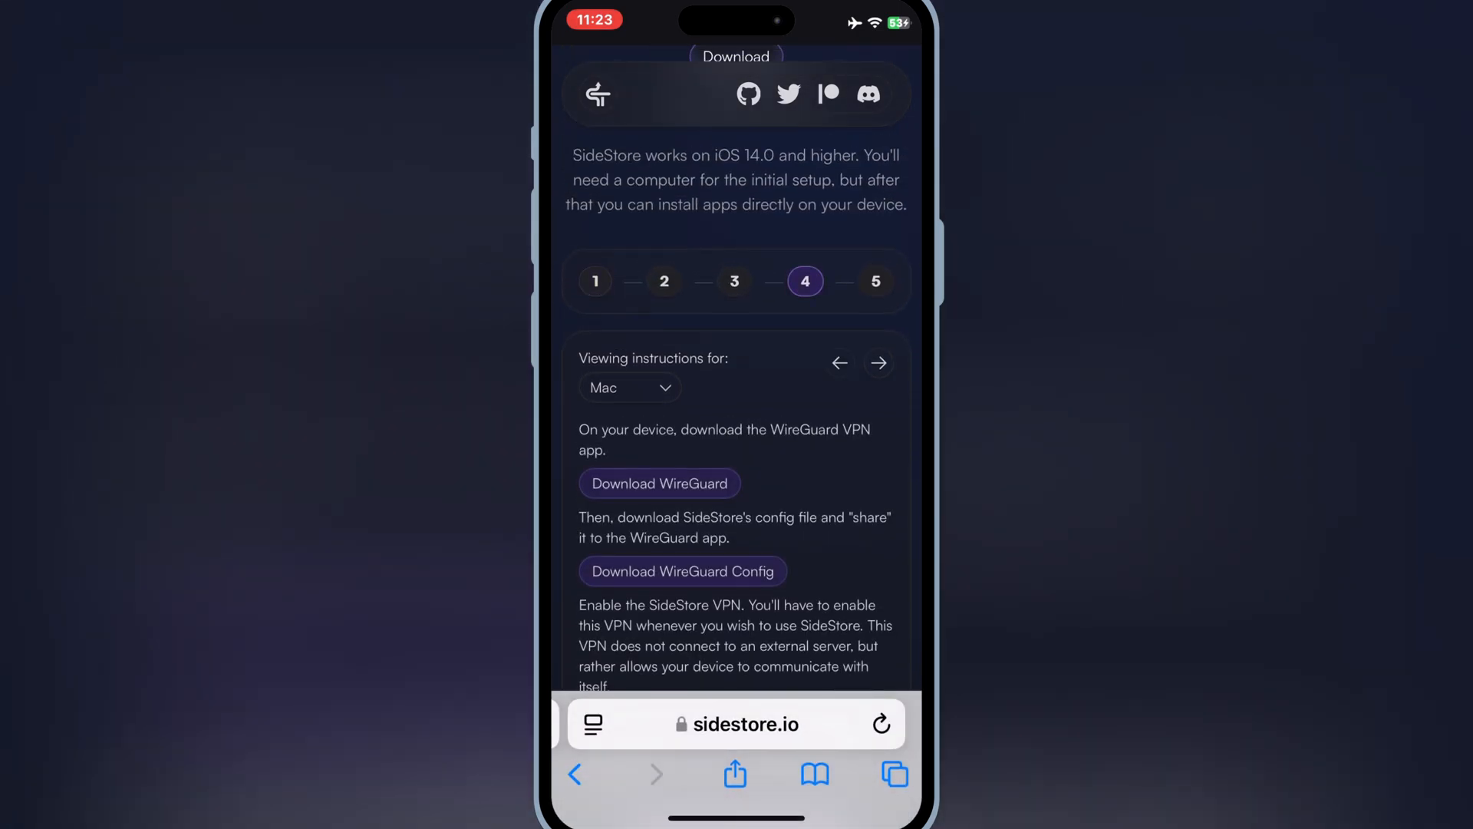
{"action": "scroll", "scroll_direction": "down", "scroll_amount": 3}
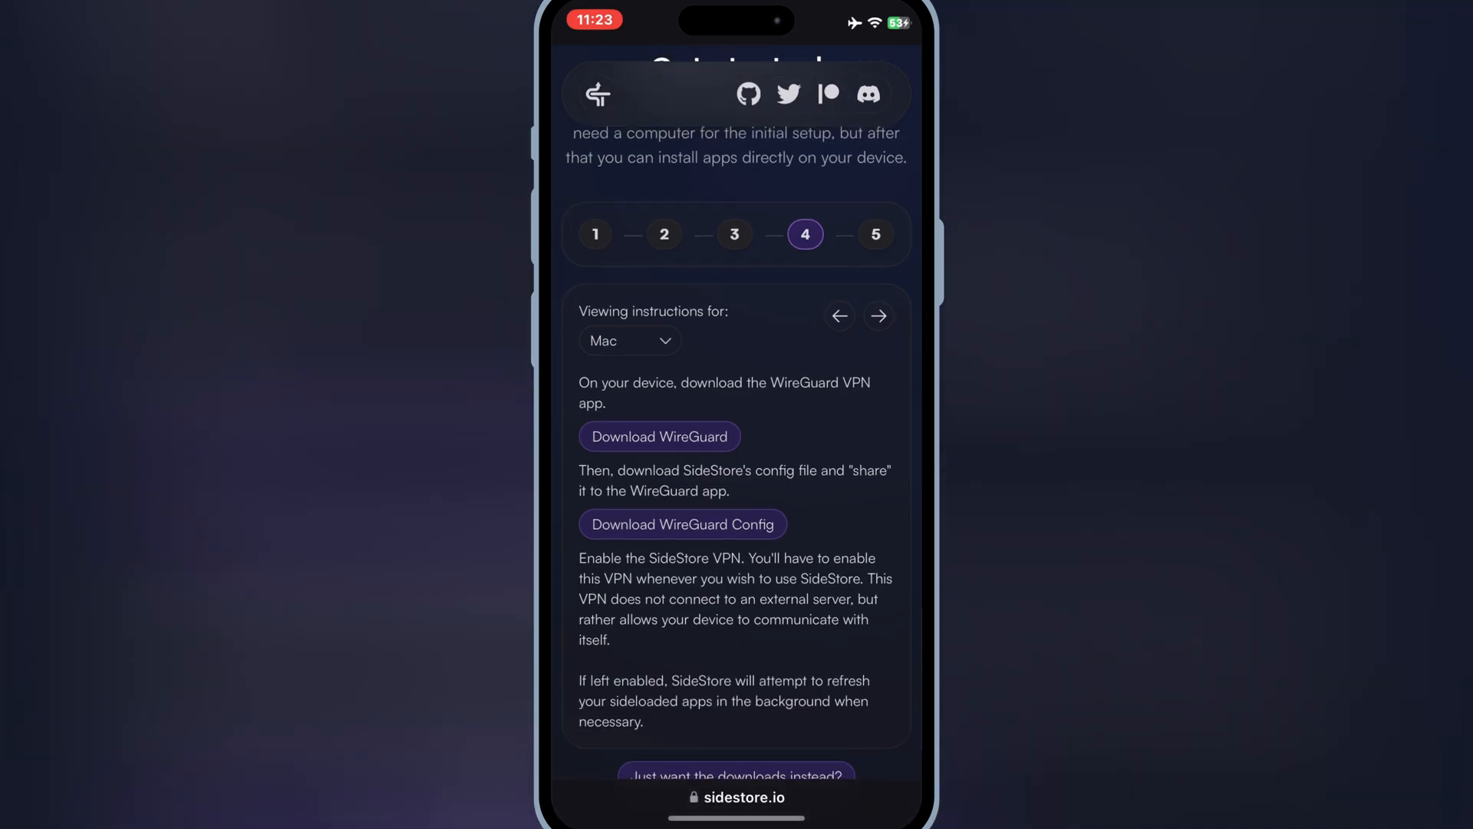
{"action": "left_click", "coordinate": [658, 435]}
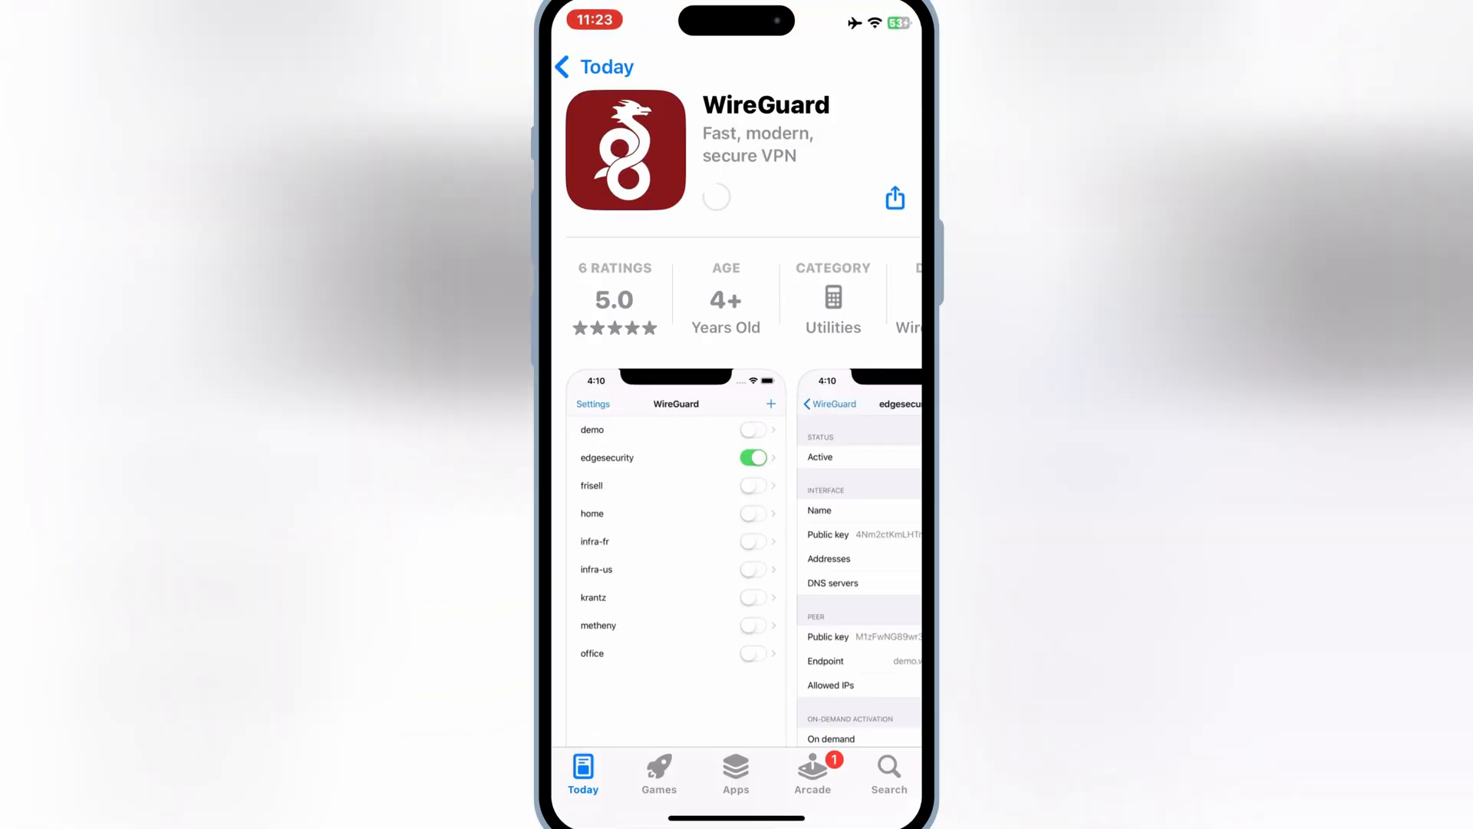
{"action": "left_click", "coordinate": [715, 198]}
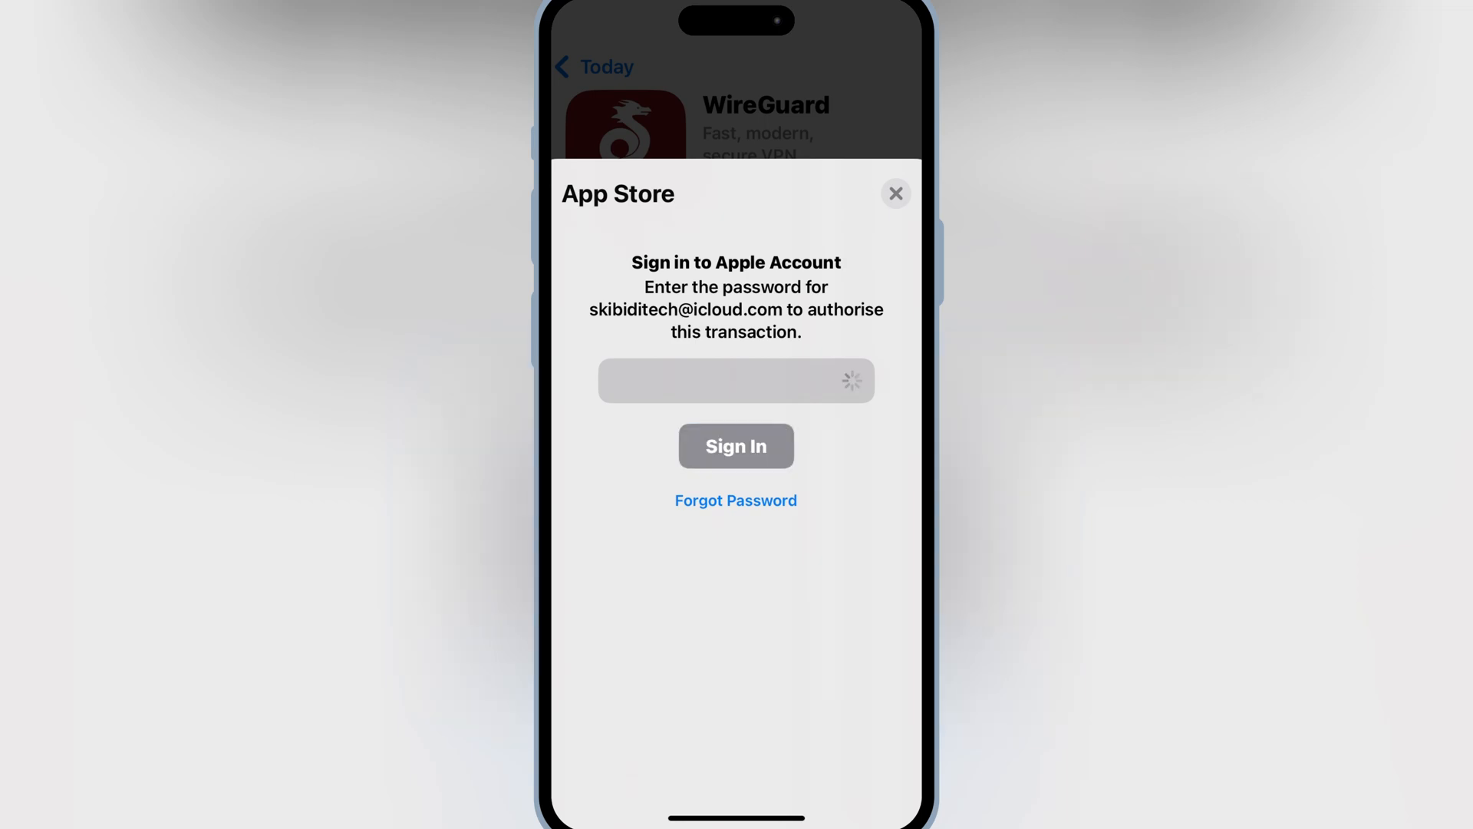
{"action": "left_click", "coordinate": [893, 194]}
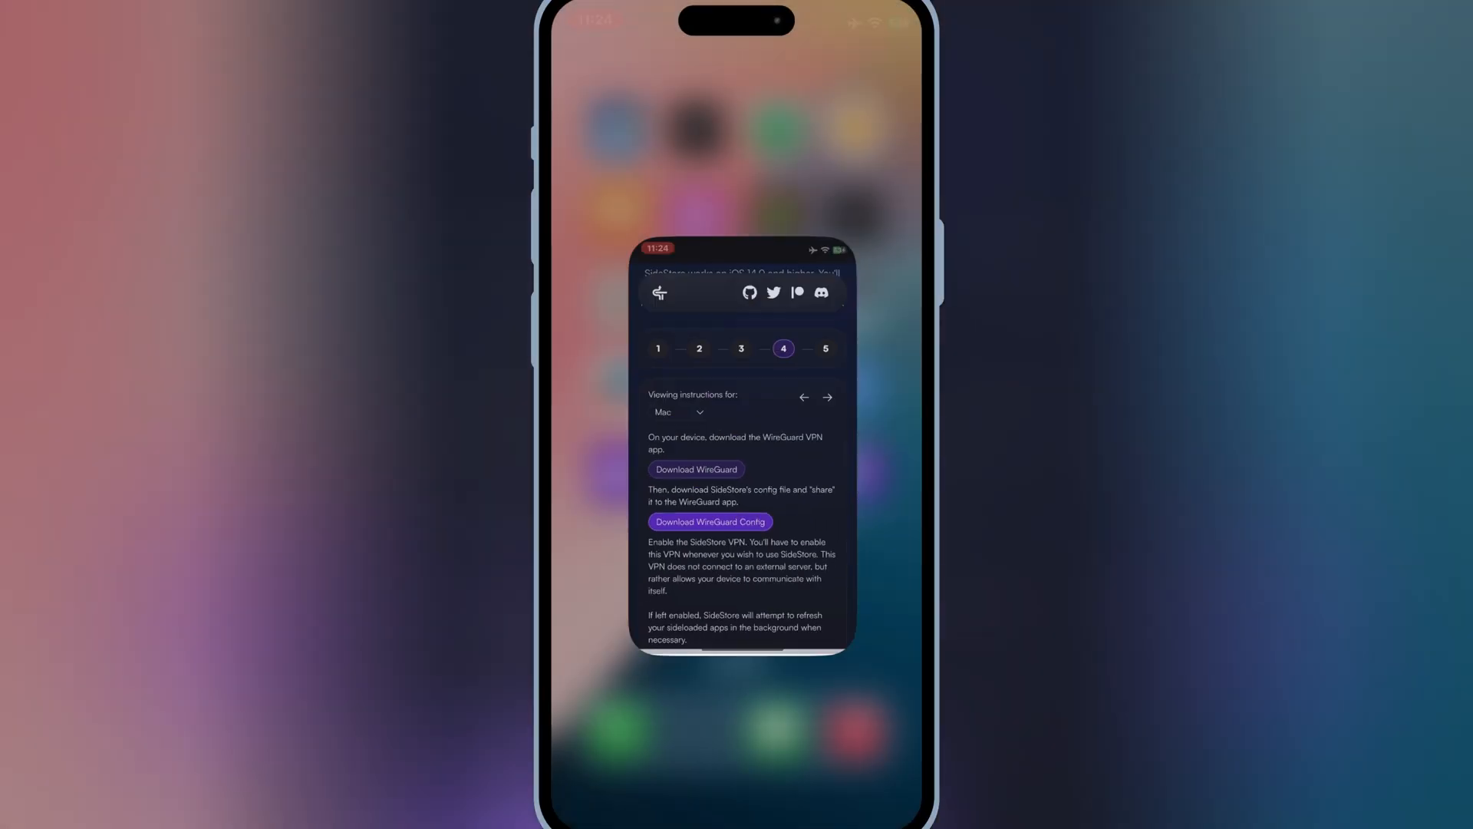
- Download SideStore's WireGuard config, import it from Downloads, and switch the SideStore tunnel on
{"action": "left_click", "coordinate": [696, 468]}
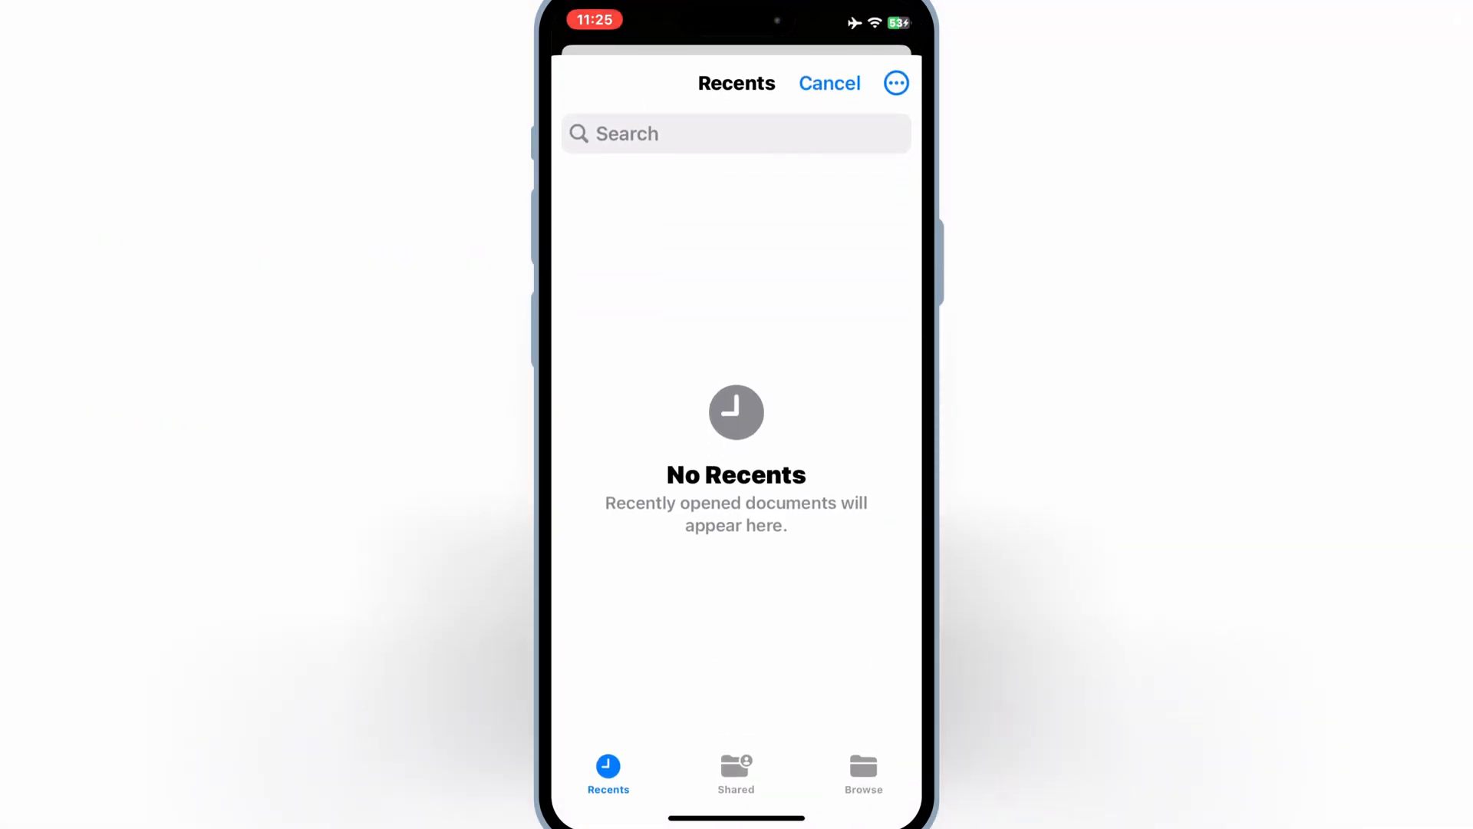
{"action": "left_click", "coordinate": [862, 771]}
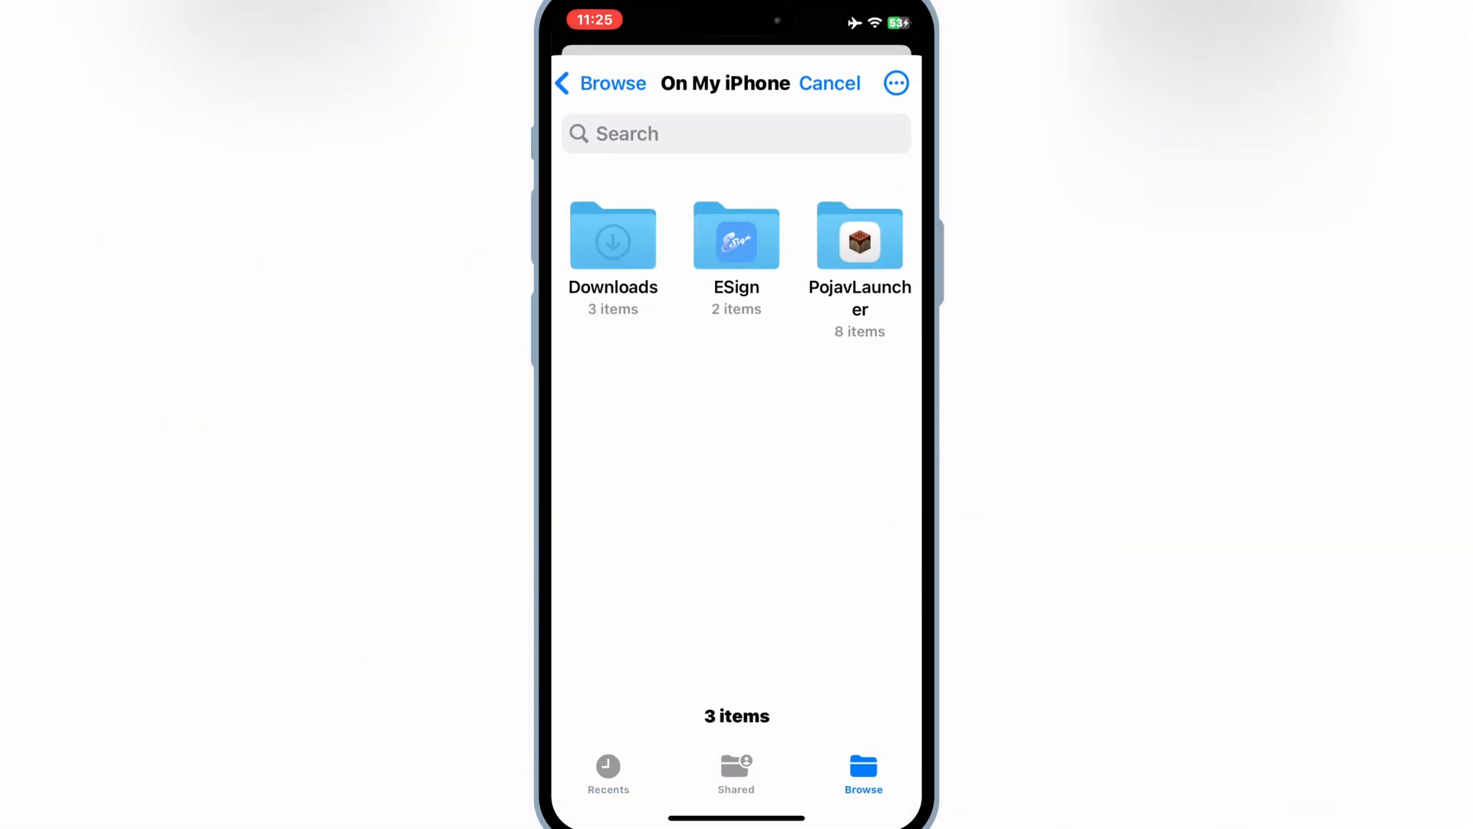
{"action": "left_click", "coordinate": [612, 237]}
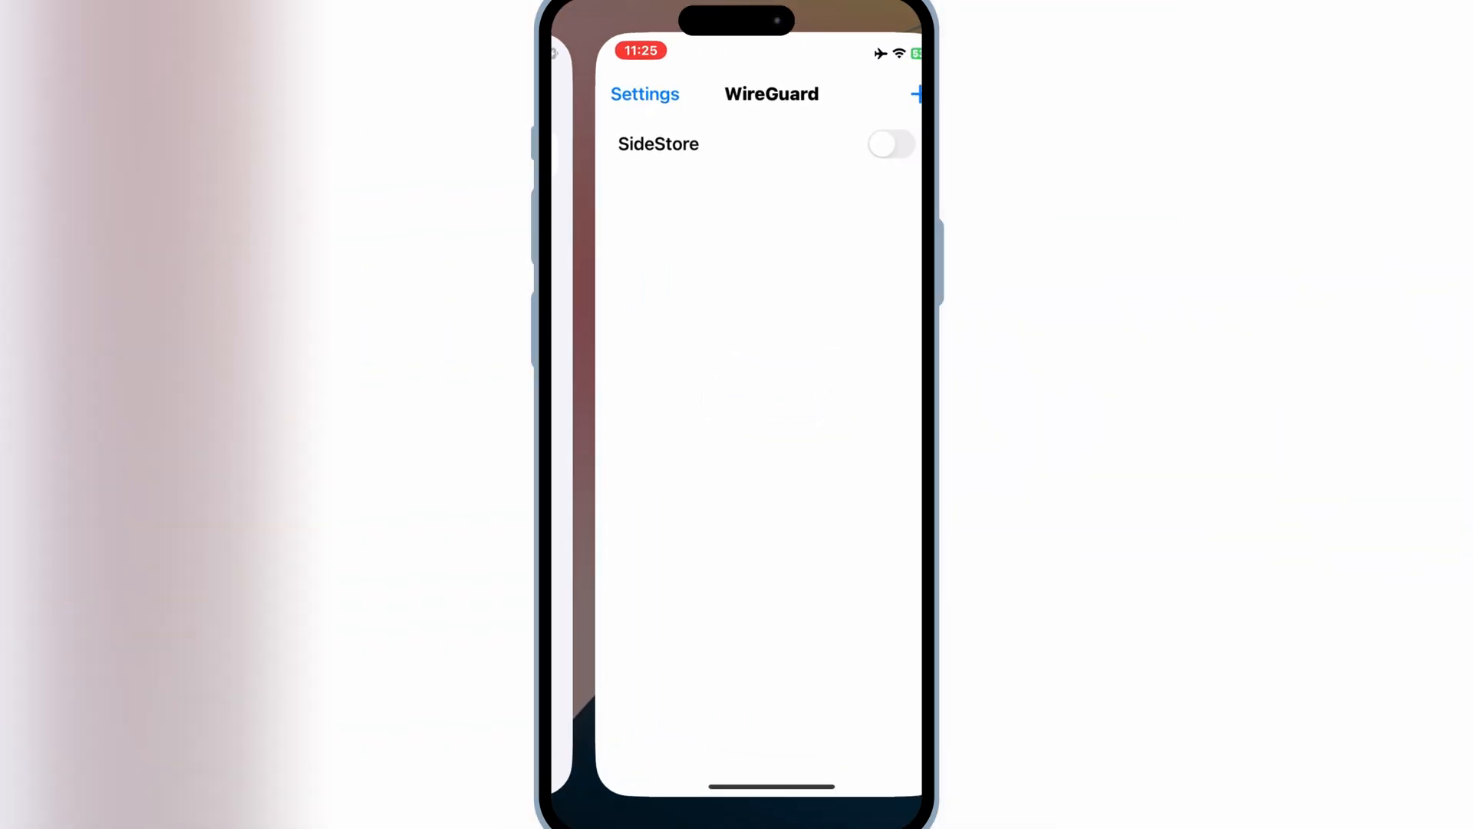
{"action": "left_click", "coordinate": [891, 143]}
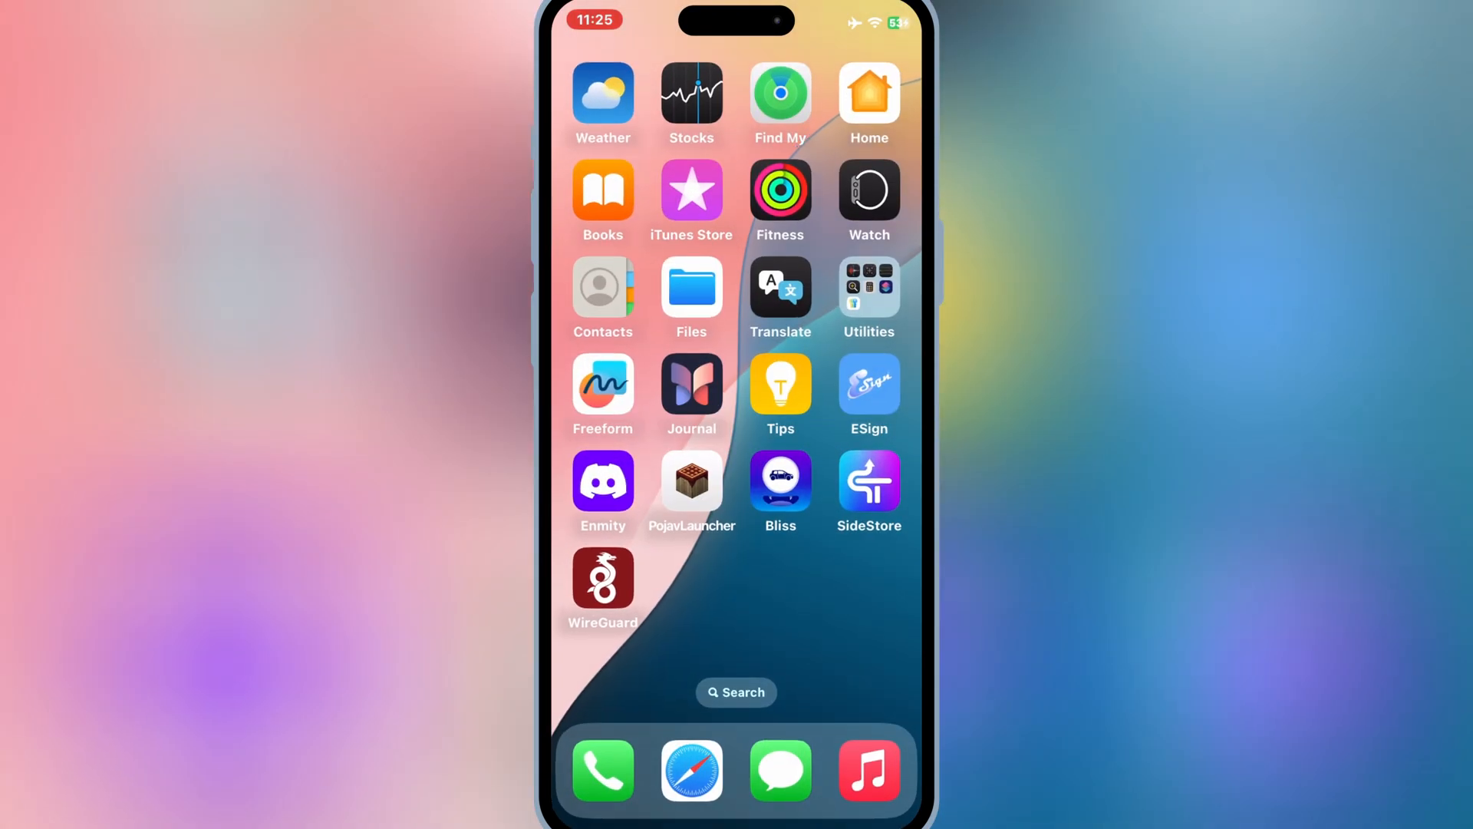
{"action": "left_click", "coordinate": [867, 487]}
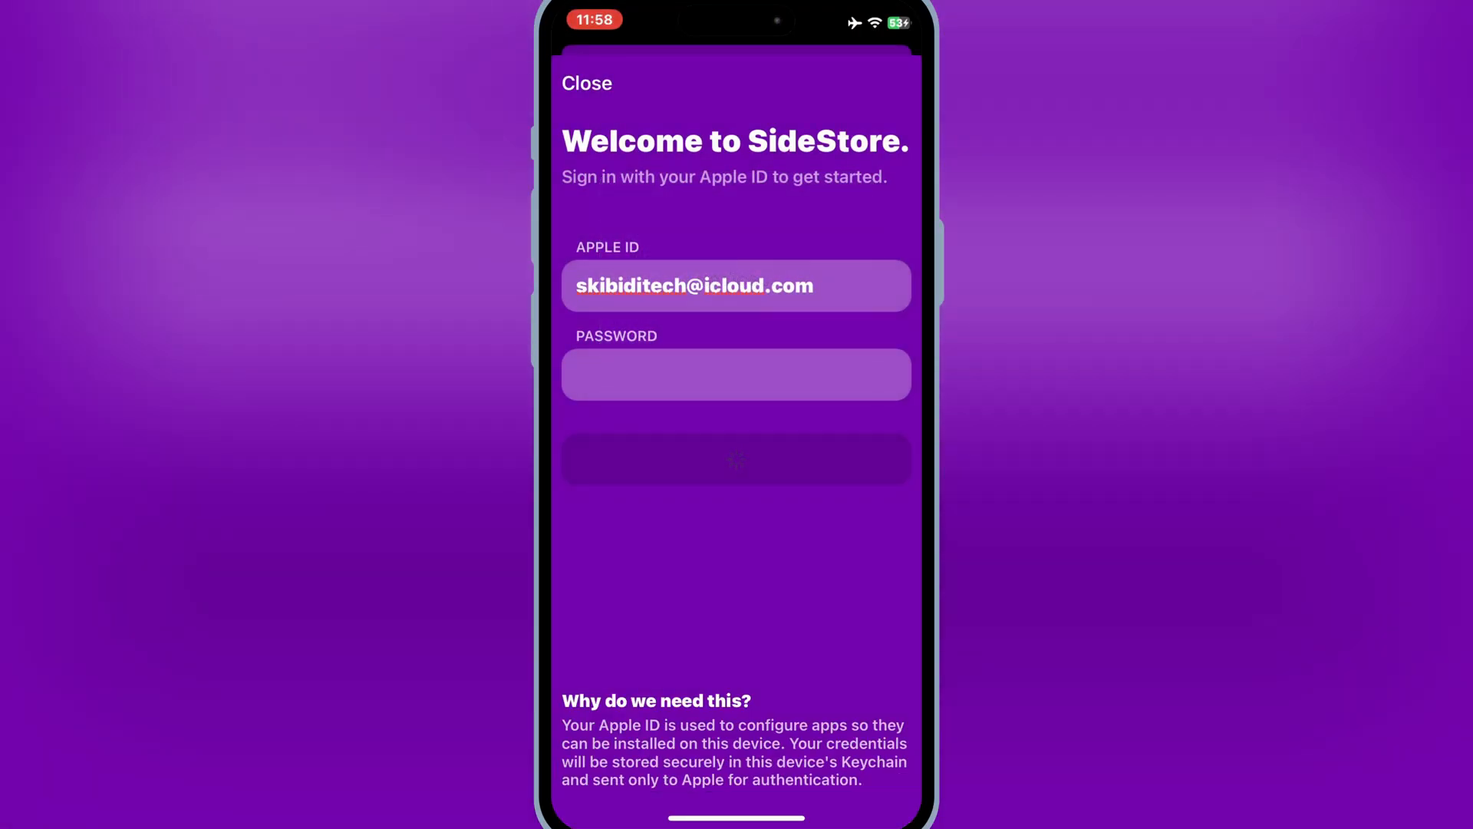
- Sign in to SideStore with an Apple ID, answer the revoke certificates alert, and view News
{"action": "left_click", "coordinate": [736, 459]}
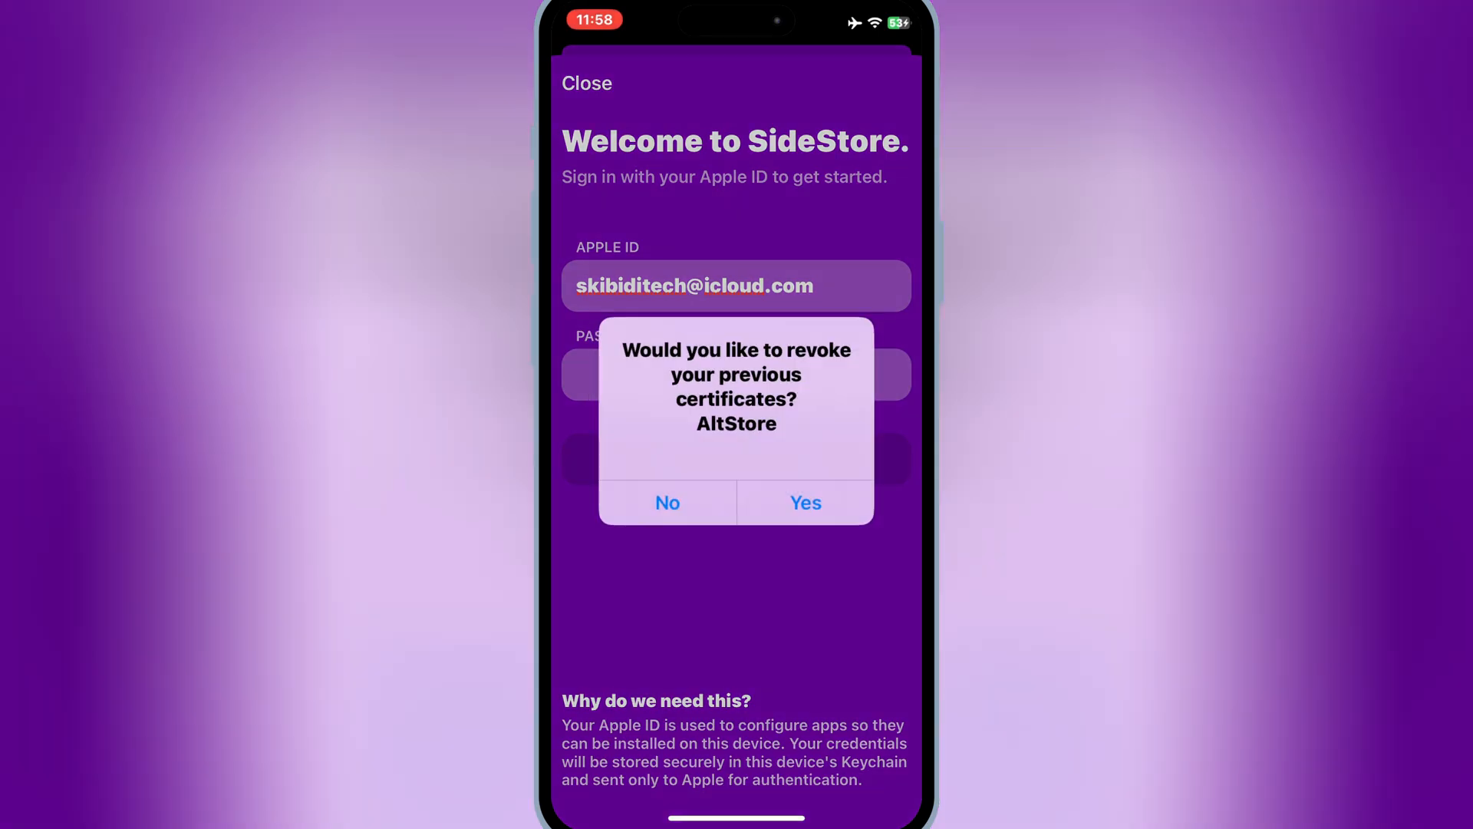
{"action": "left_click", "coordinate": [803, 502]}
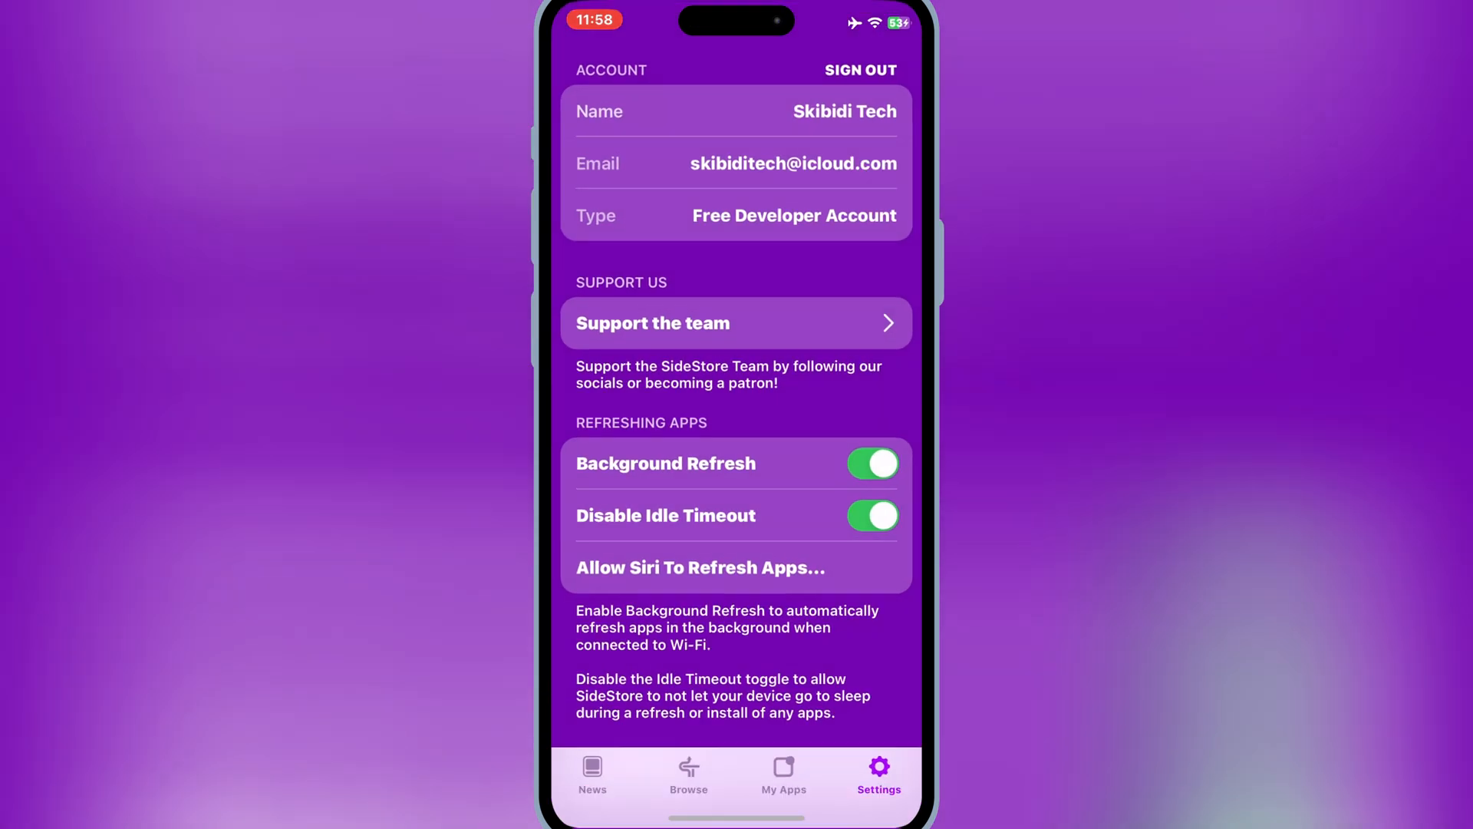
{"action": "left_click", "coordinate": [591, 775]}
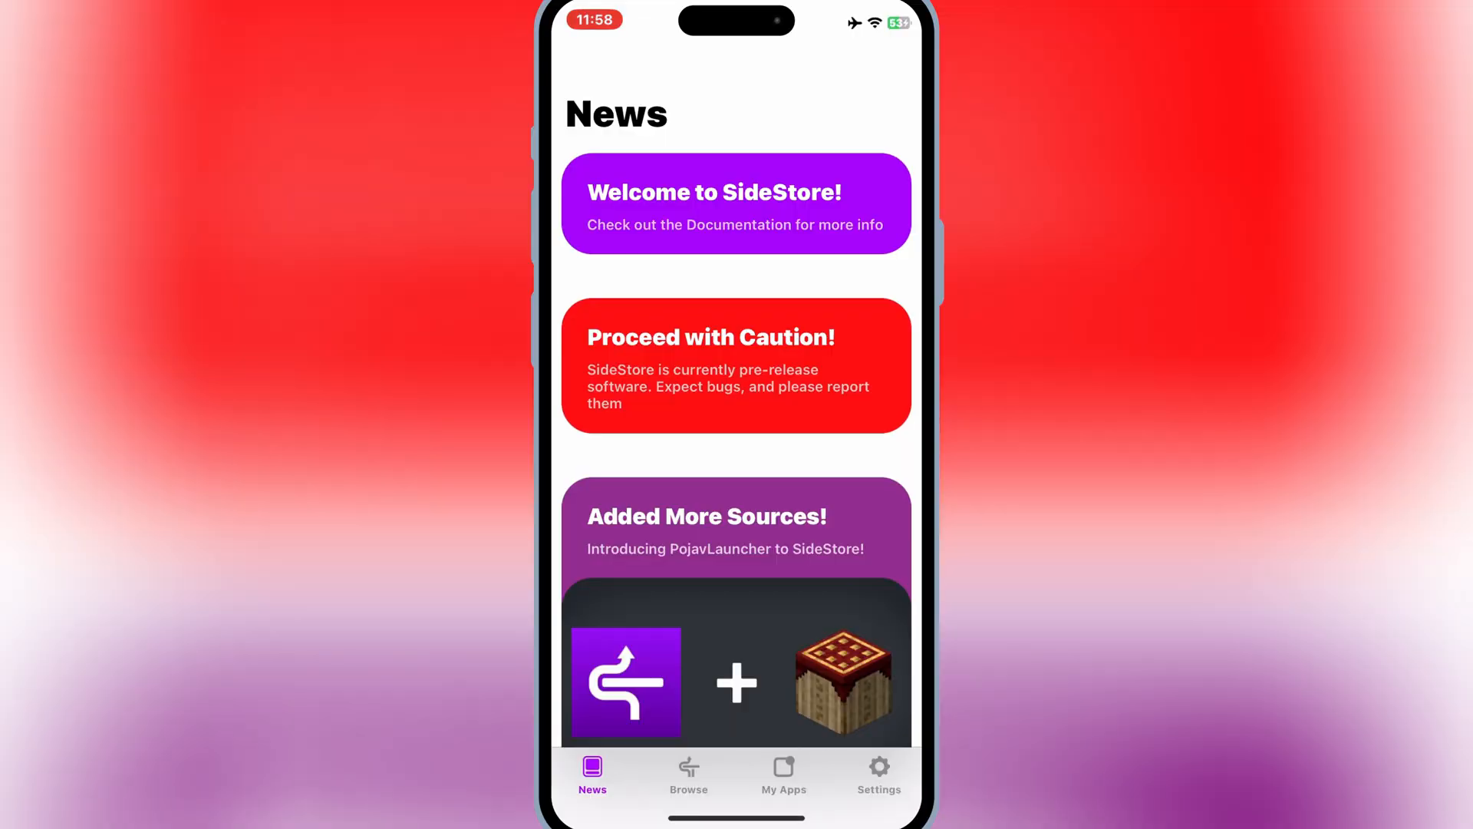
{"action": "left_click", "coordinate": [782, 775]}
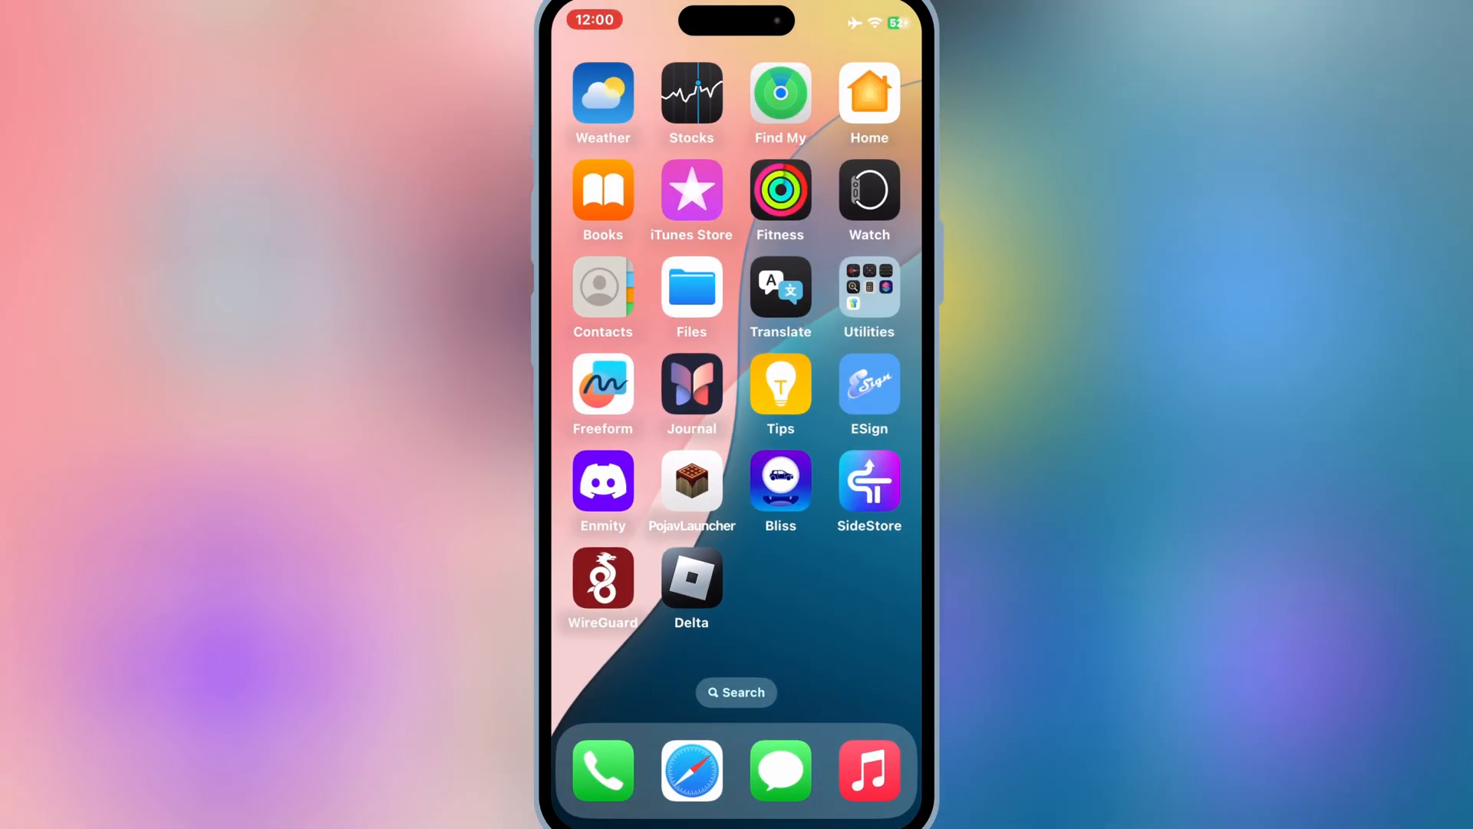
- Open SideStore and tap Refresh All to renew SideStore and Delta
{"action": "left_click", "coordinate": [866, 482]}
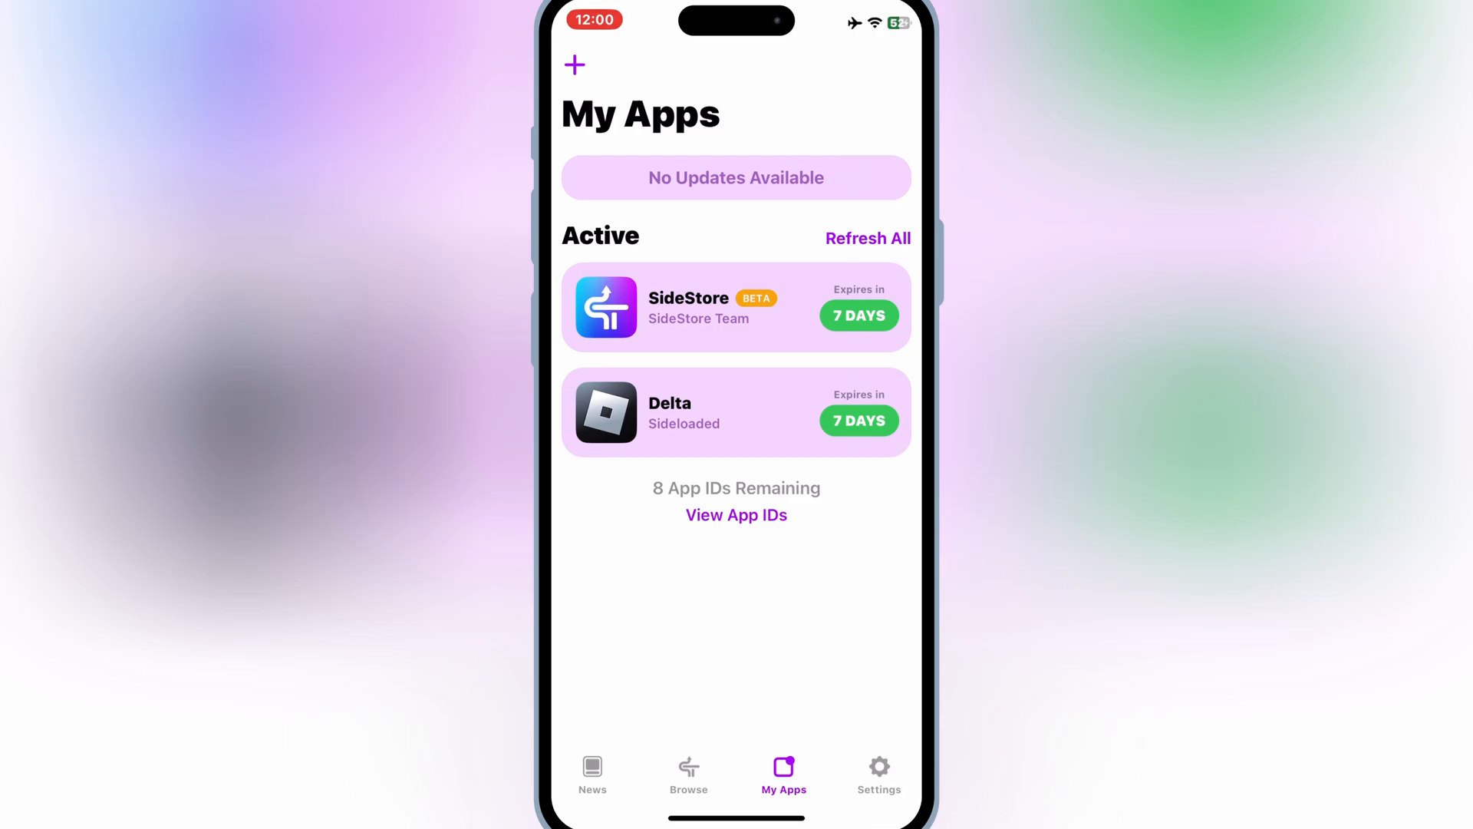
{"action": "left_click", "coordinate": [867, 238]}
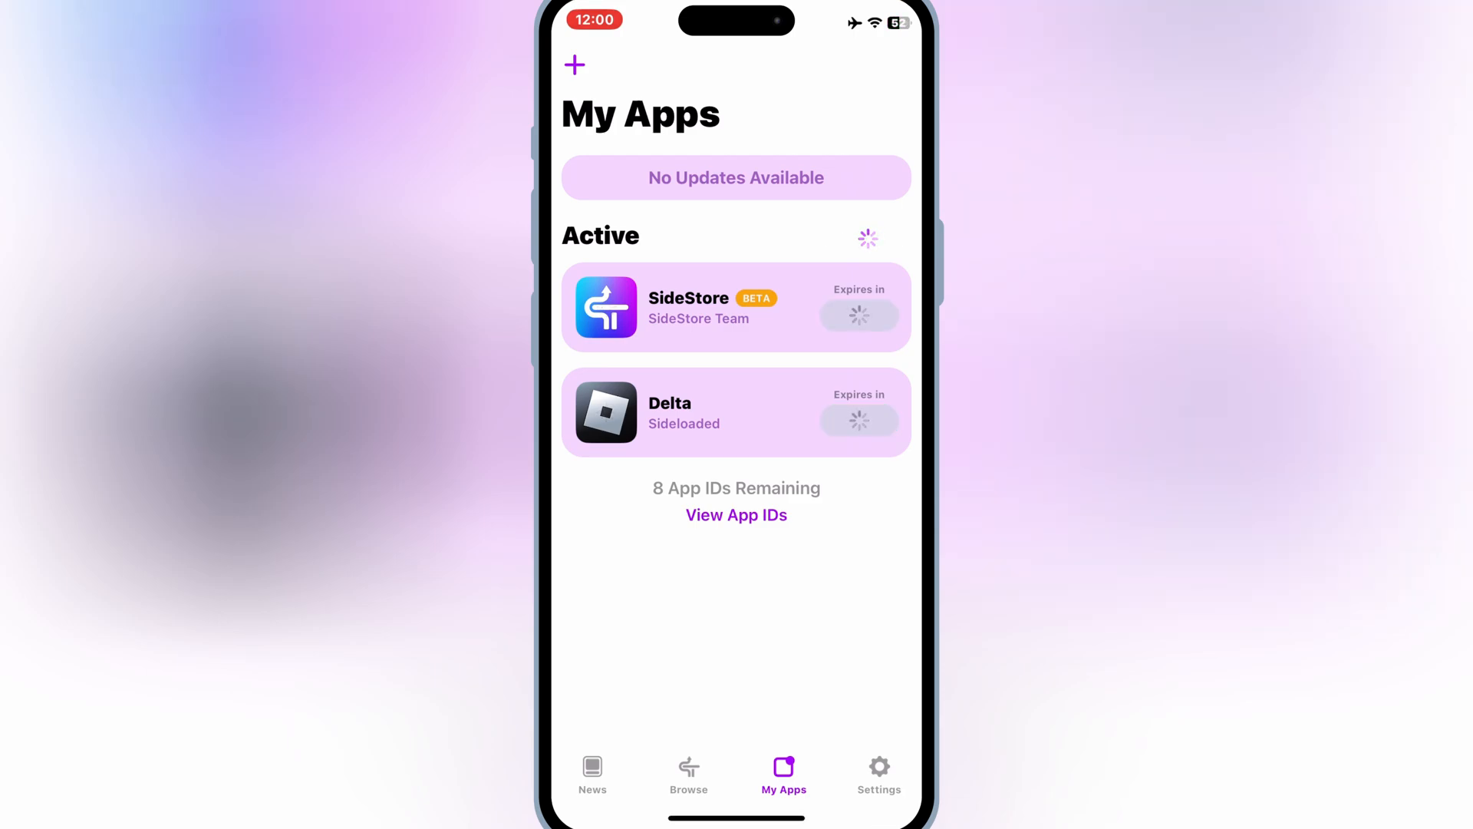